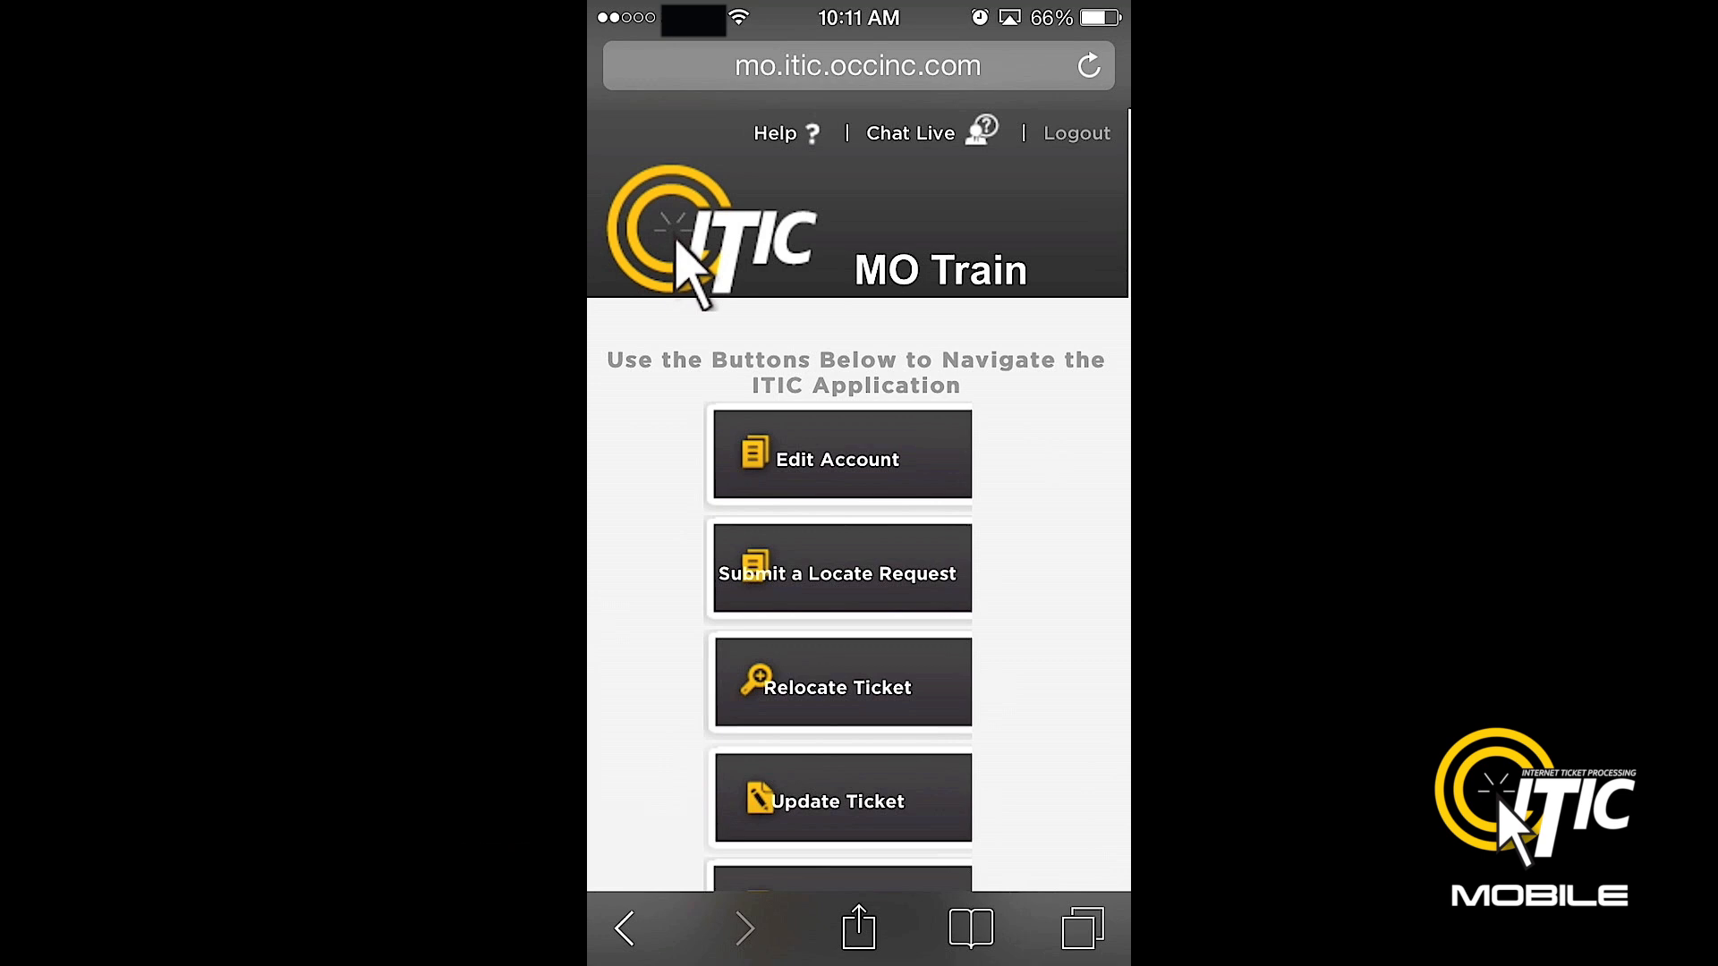
- Save the login credentials on the device and continue into the Missouri One Call ticket application
{"action": "scroll", "scroll_direction": "down", "scroll_amount": 3}
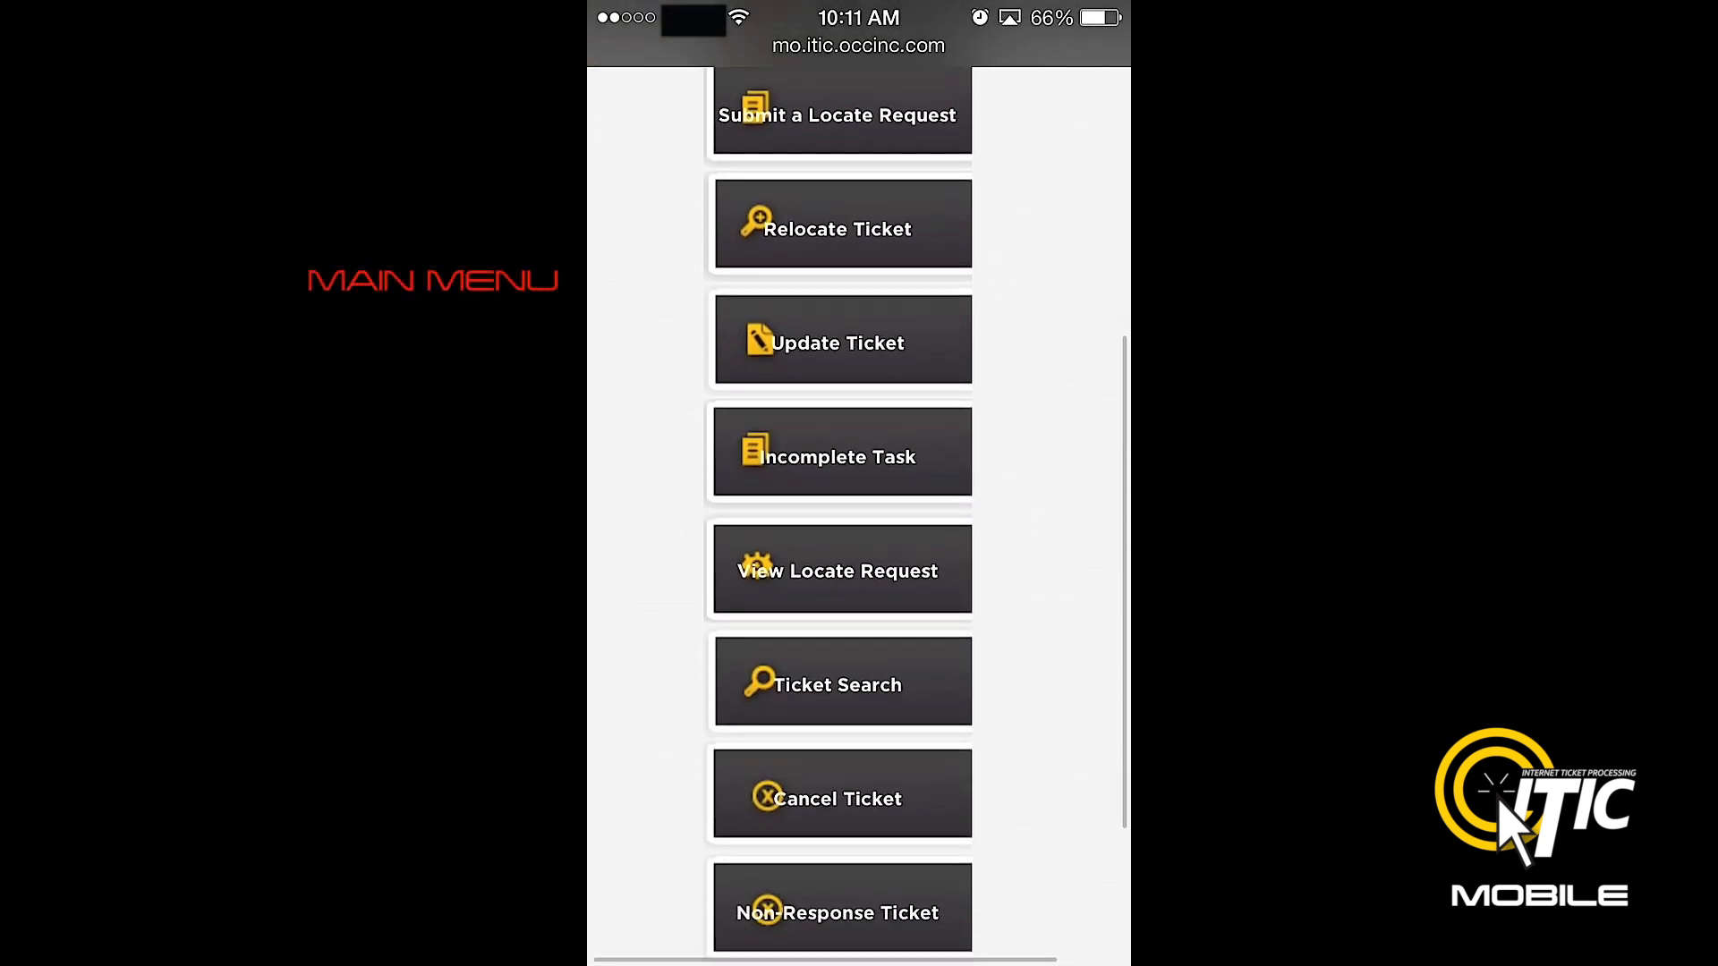
{"action": "scroll", "scroll_direction": "down", "scroll_amount": 3}
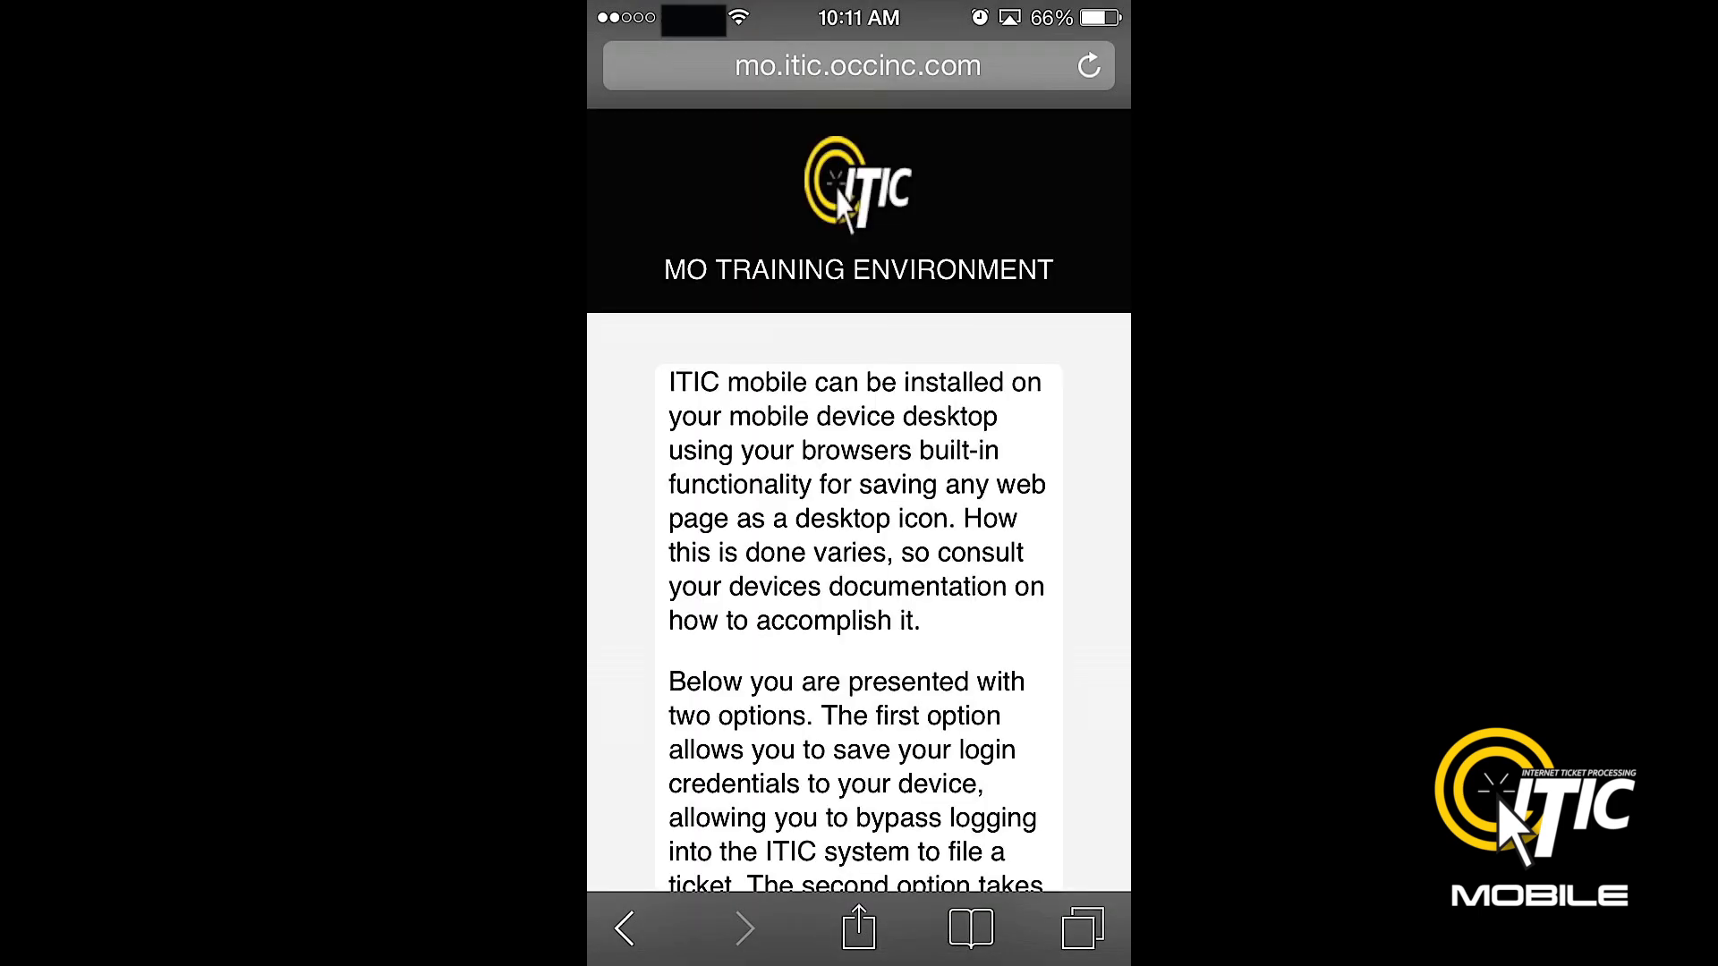
{"action": "scroll", "scroll_direction": "down", "scroll_amount": 3}
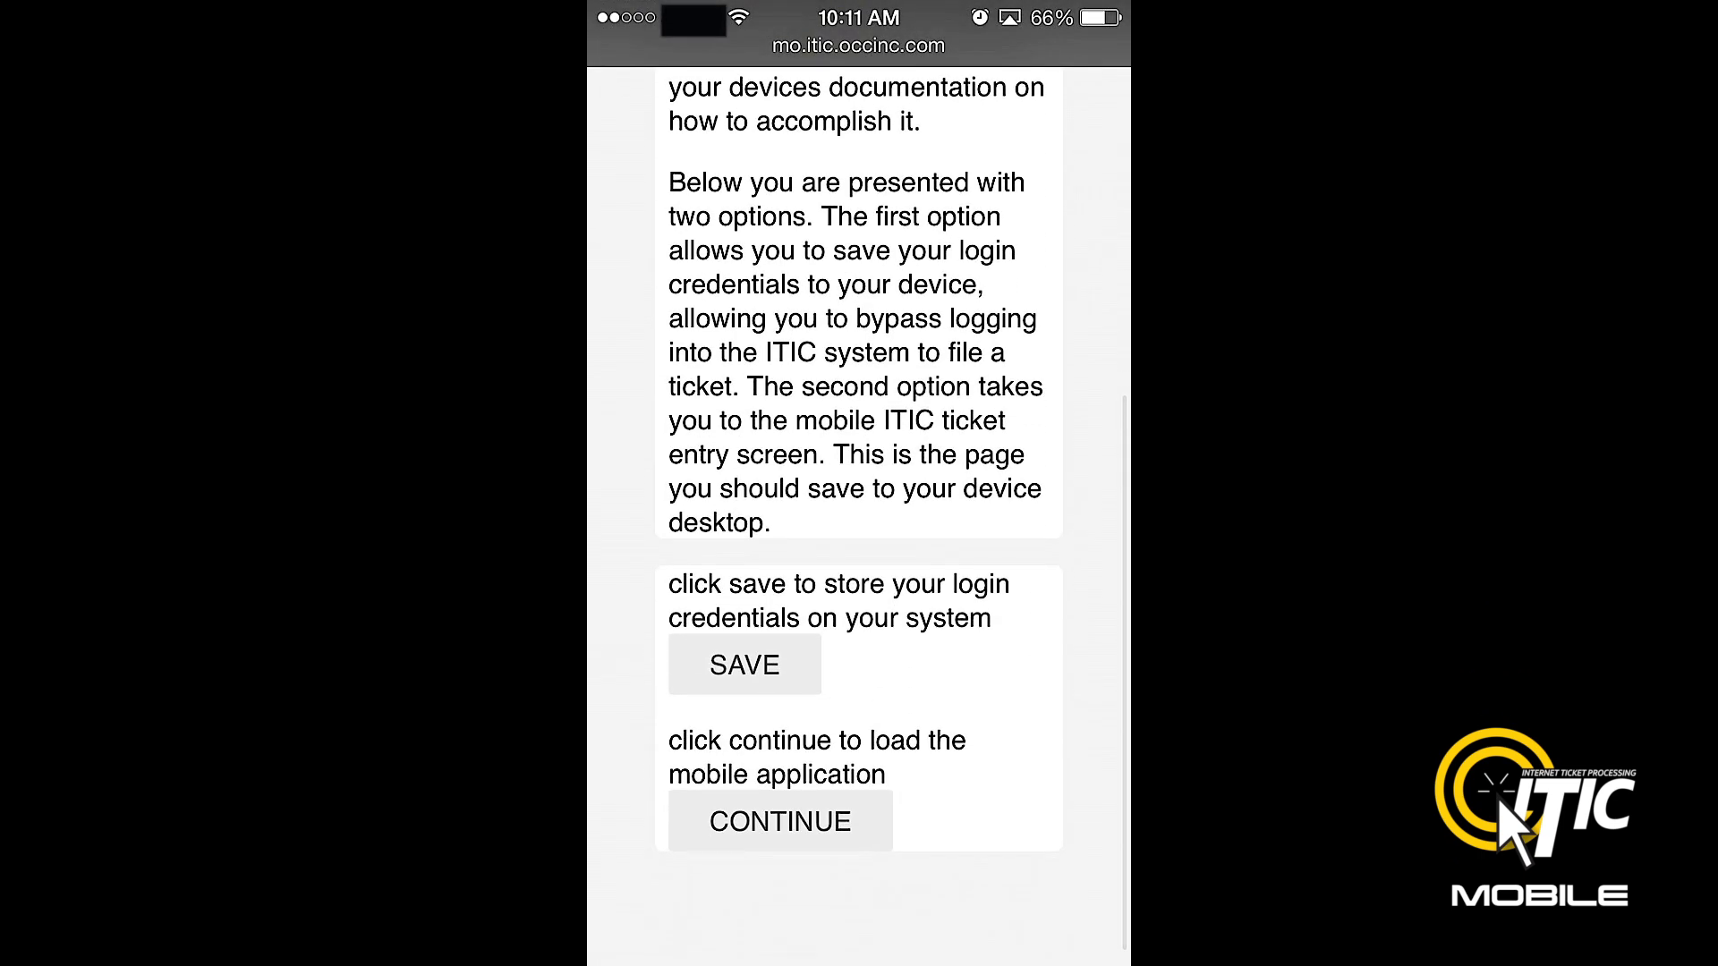
{"action": "left_click", "coordinate": [745, 666]}
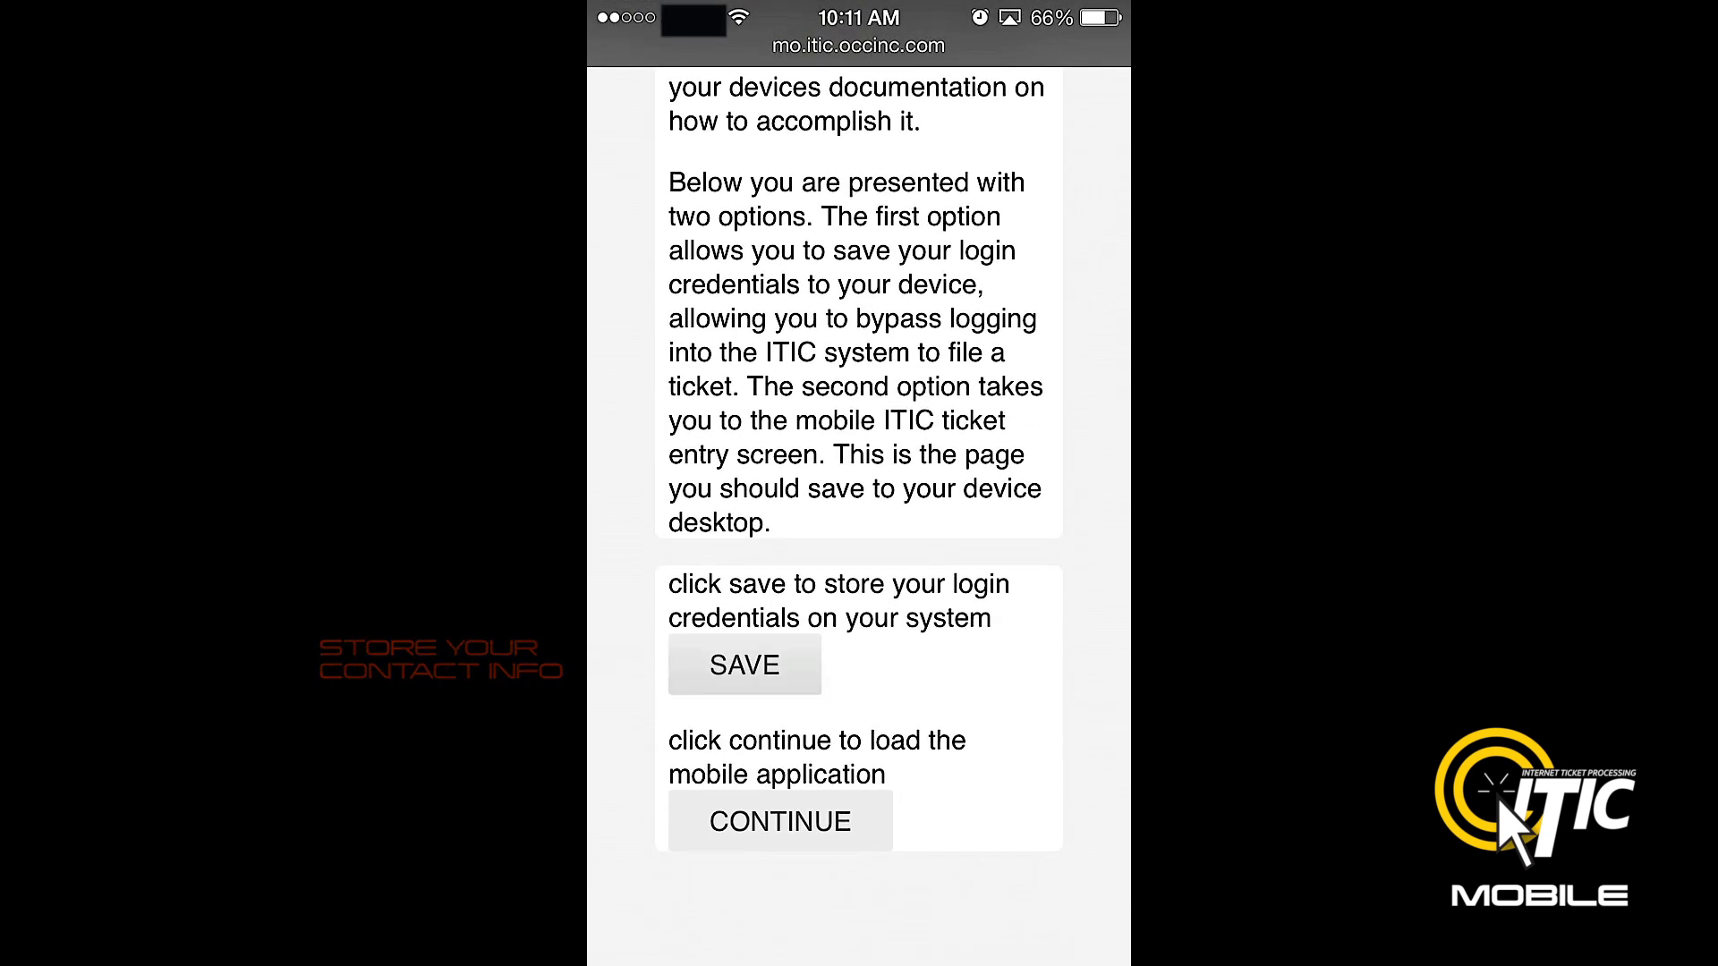
{"action": "left_click", "coordinate": [779, 821]}
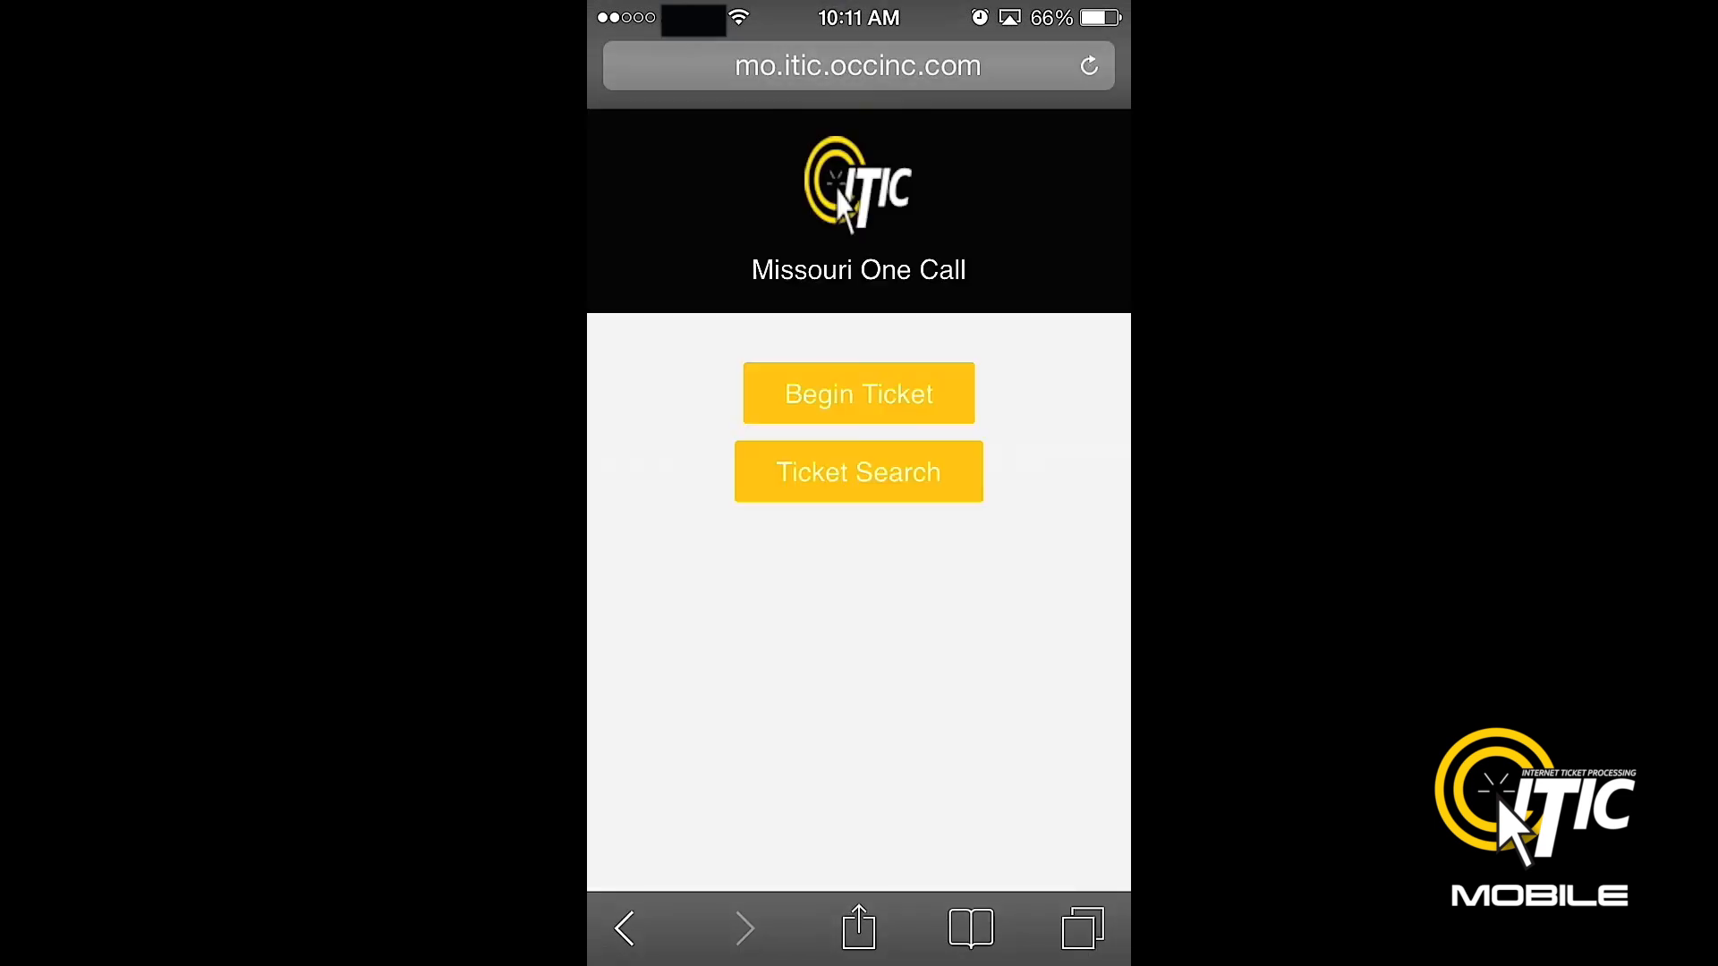
- Begin a ticket to reach the login page and bring up Safari's share sheet
{"action": "left_click", "coordinate": [857, 393]}
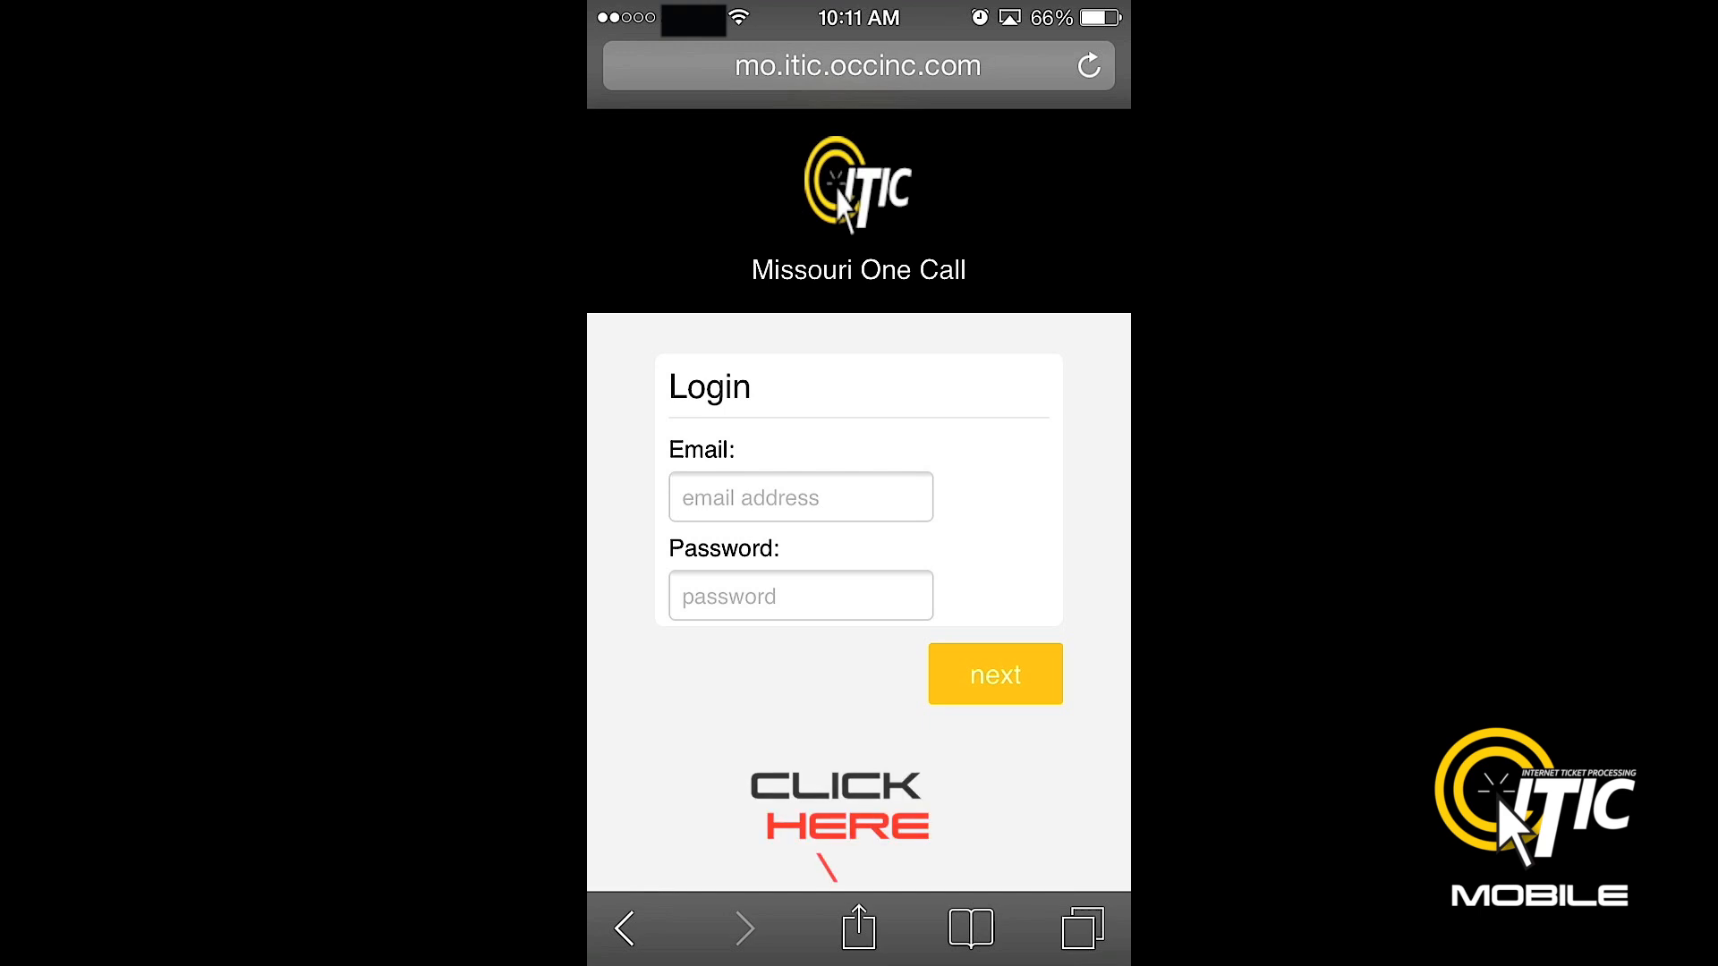
{"action": "left_click", "coordinate": [857, 929]}
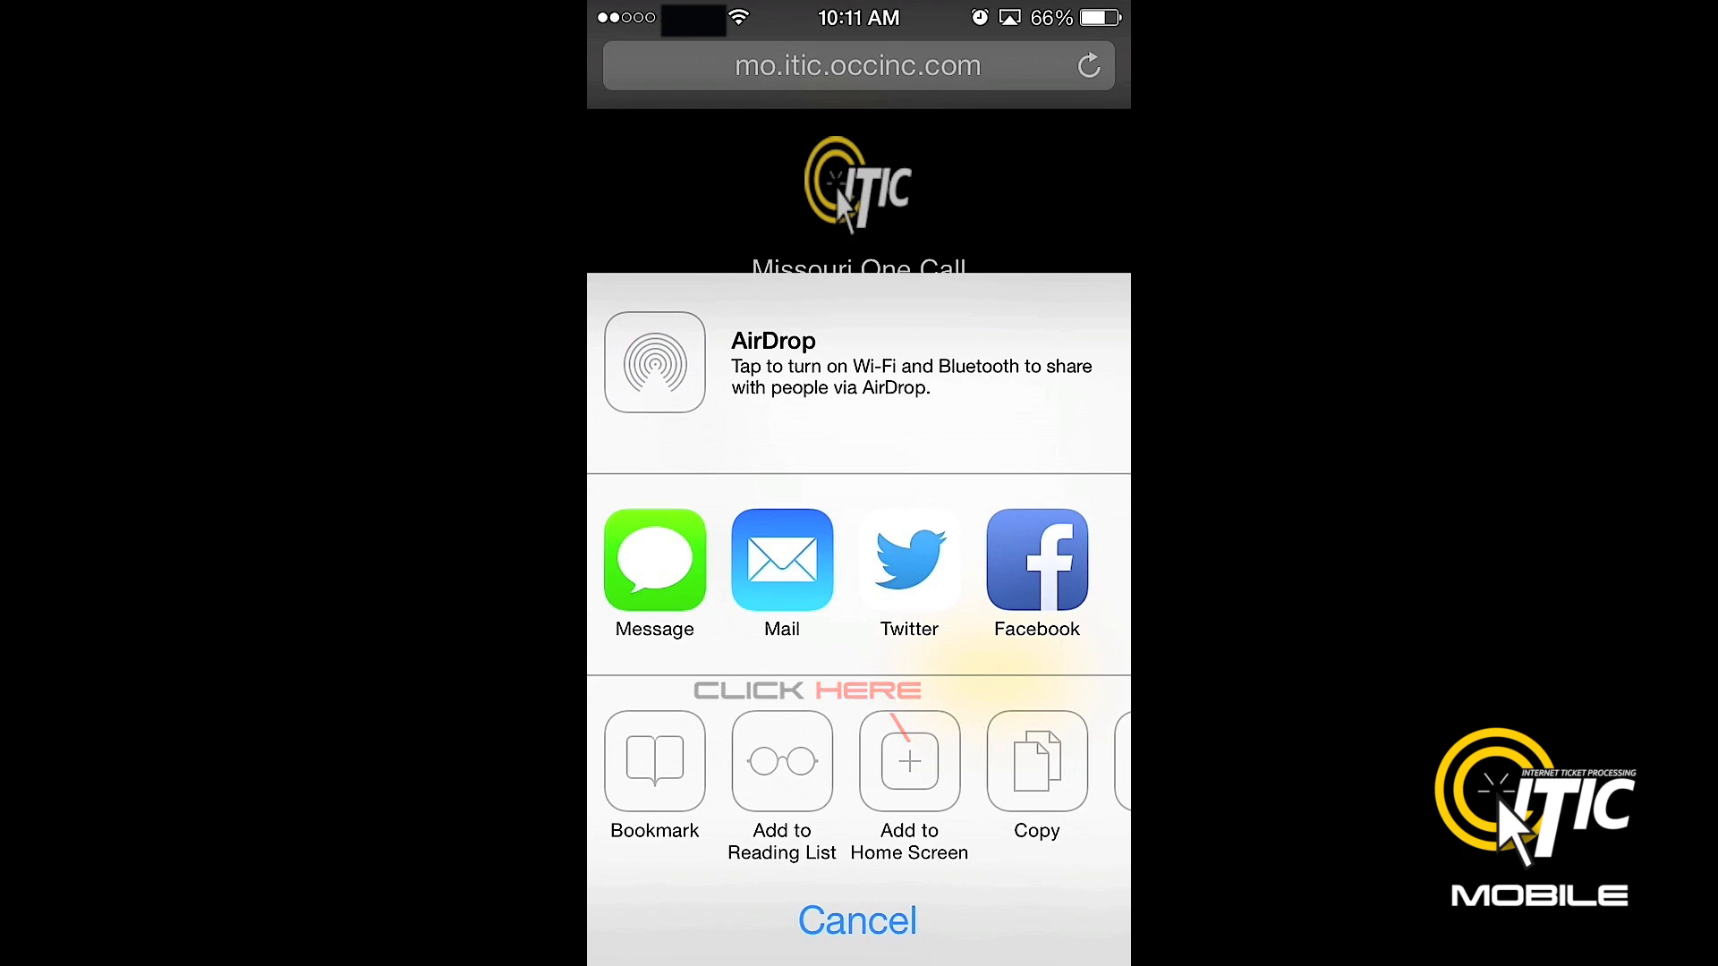
- Add the page to the home screen as a shortcut named ITIC
{"action": "left_click", "coordinate": [910, 762]}
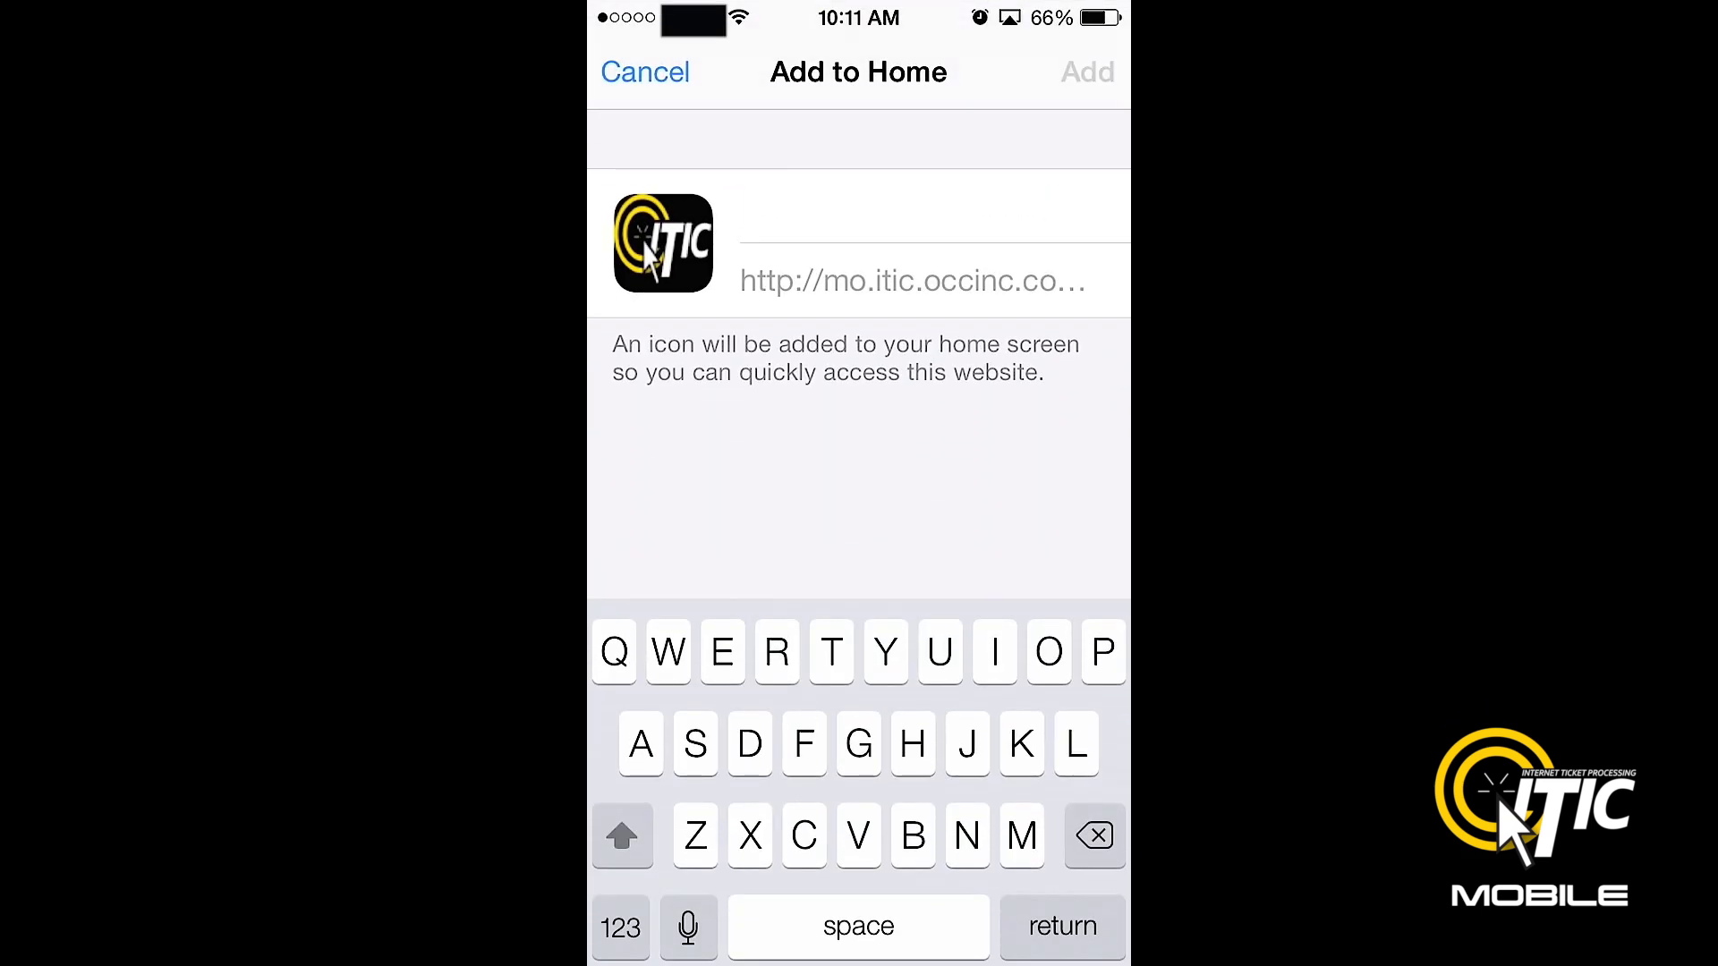
{"action": "type", "text": "ITIC"}
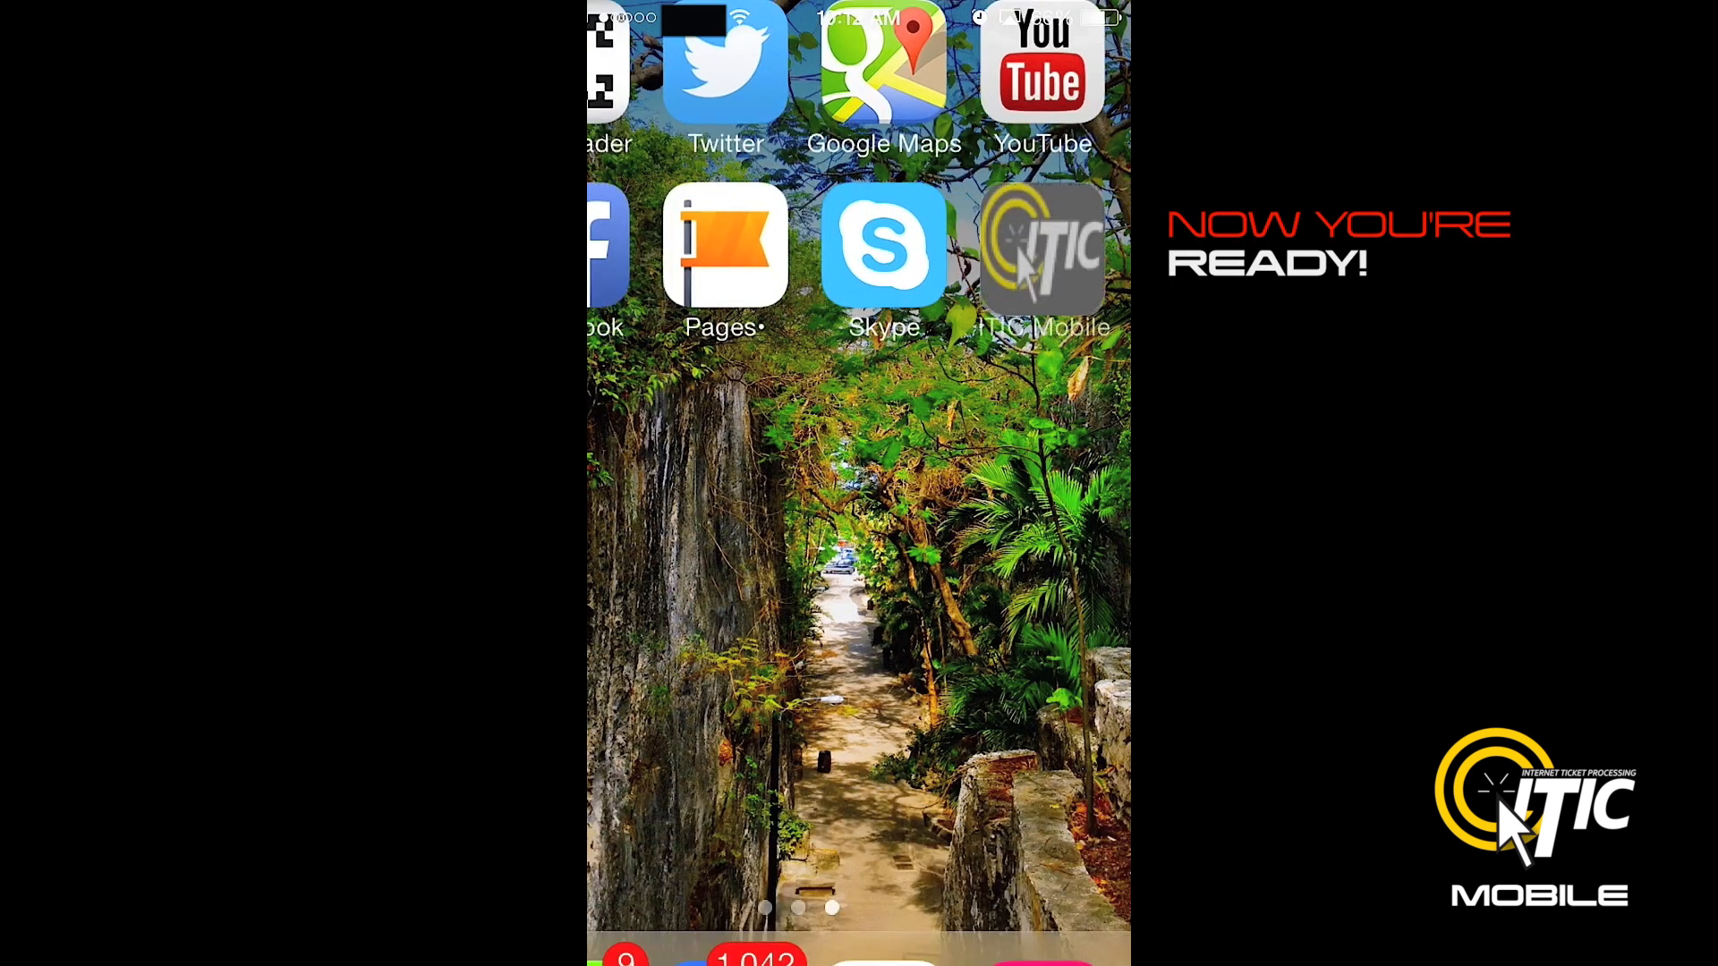
{"action": "left_click", "coordinate": [1041, 246]}
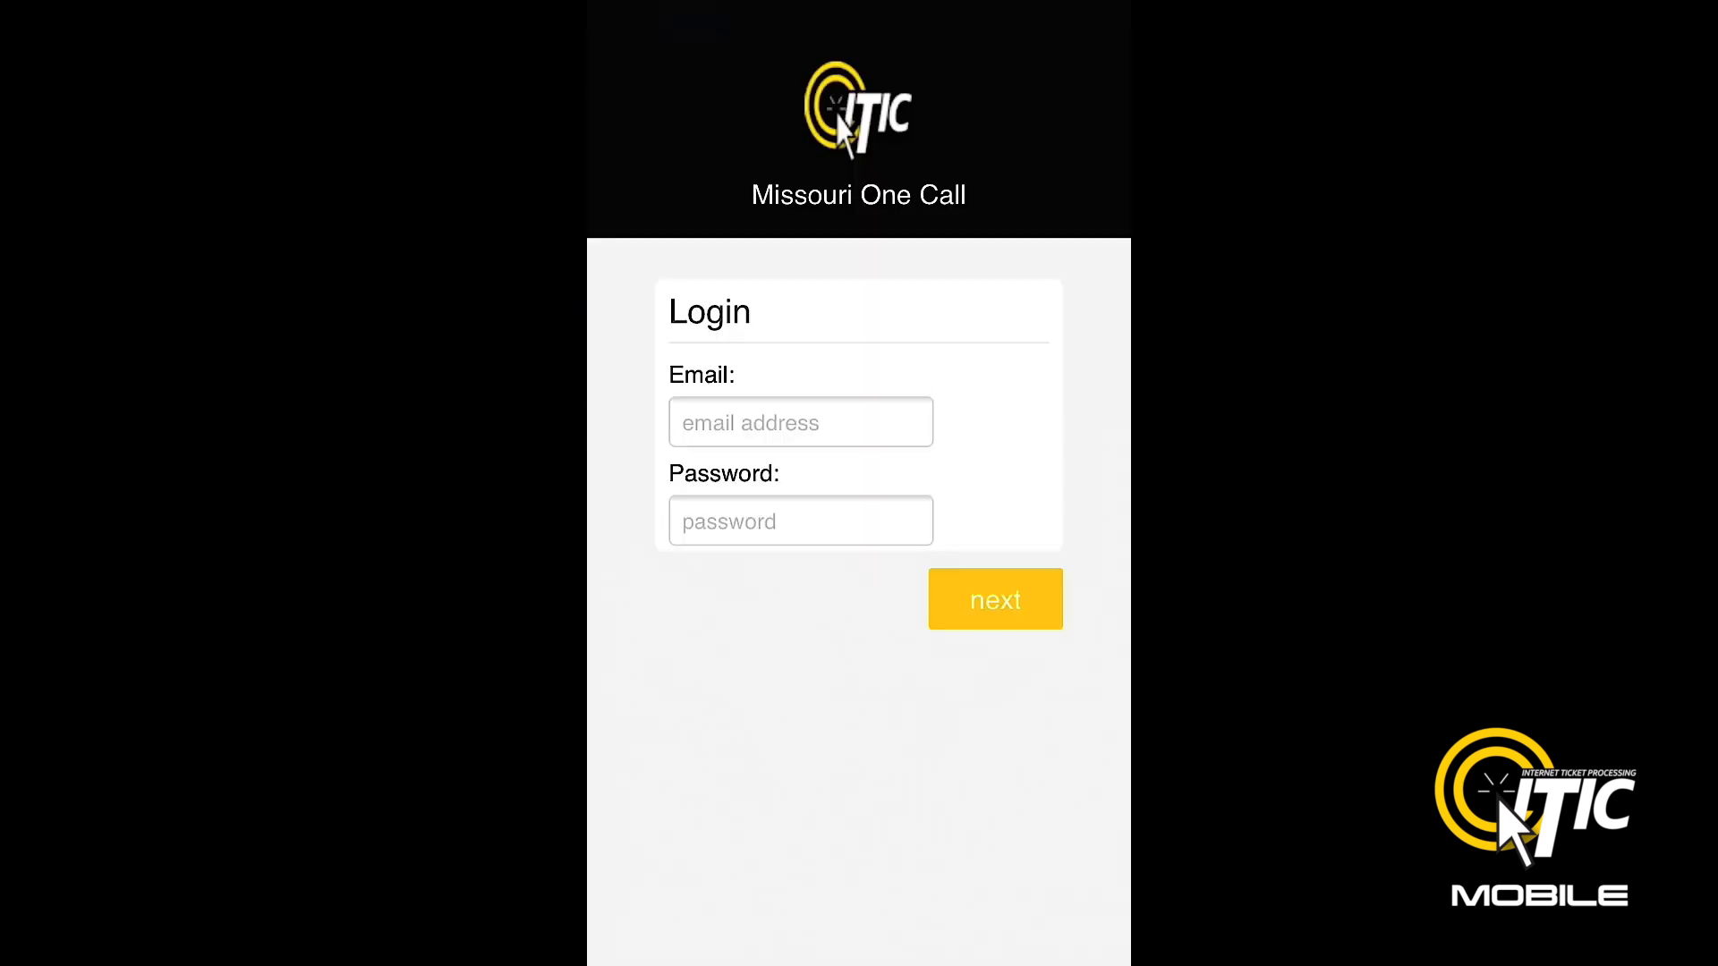
{"action": "left_click", "coordinate": [800, 422]}
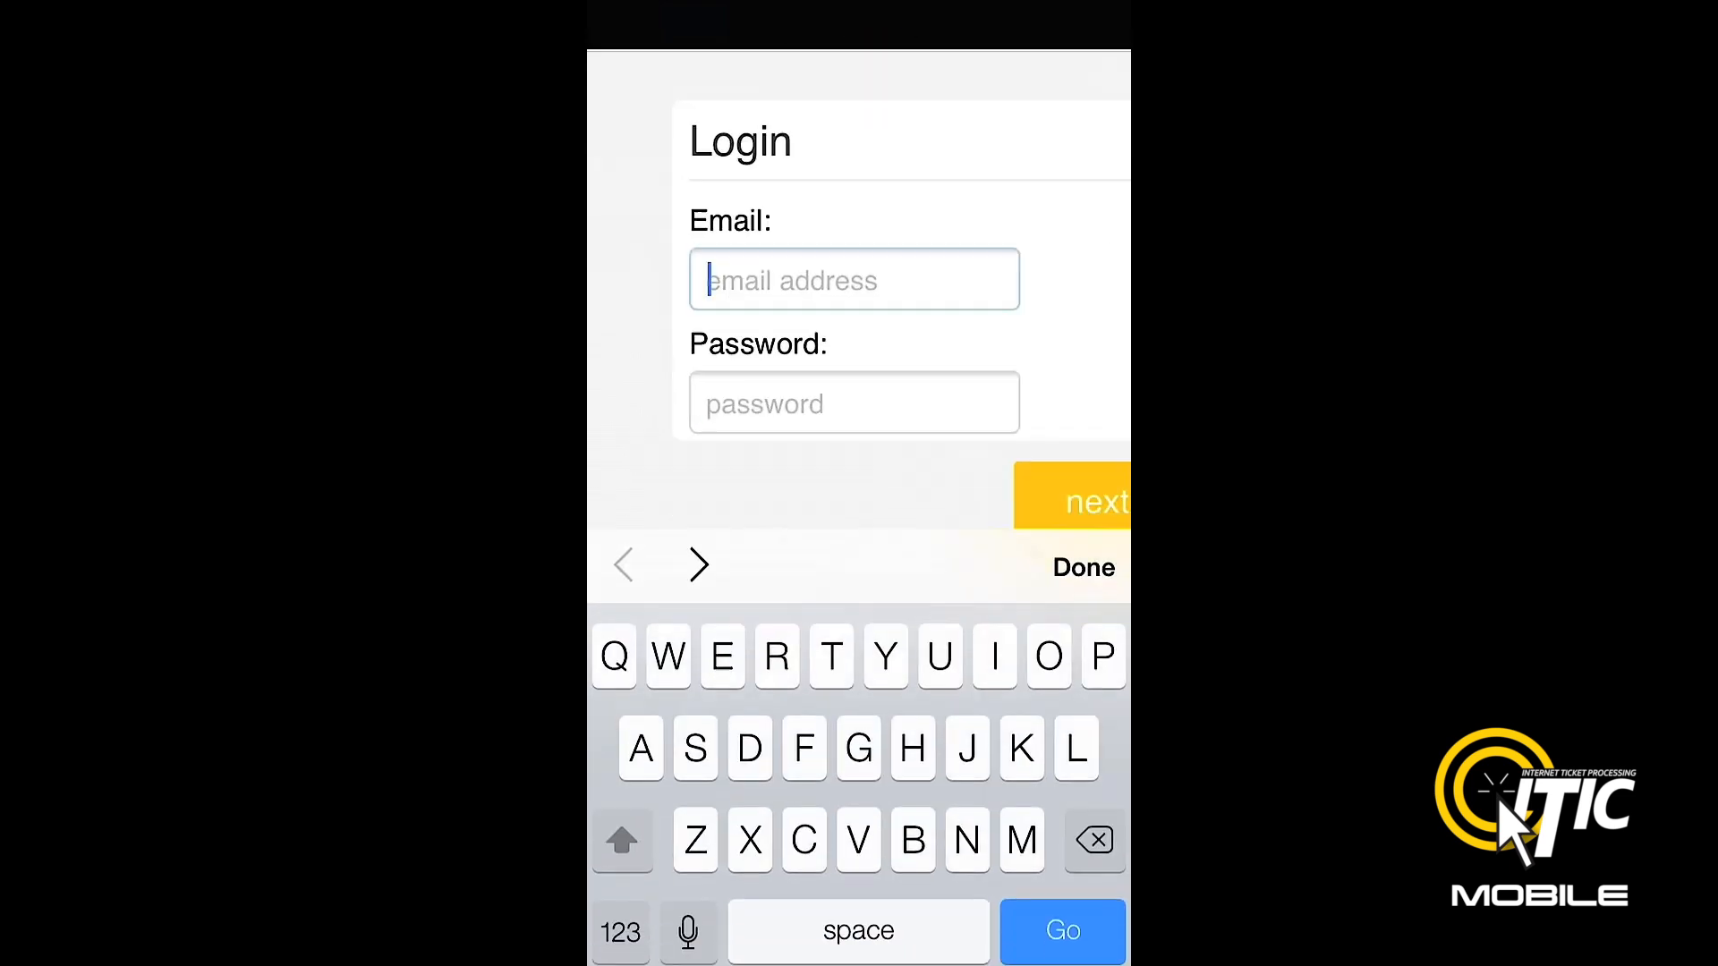
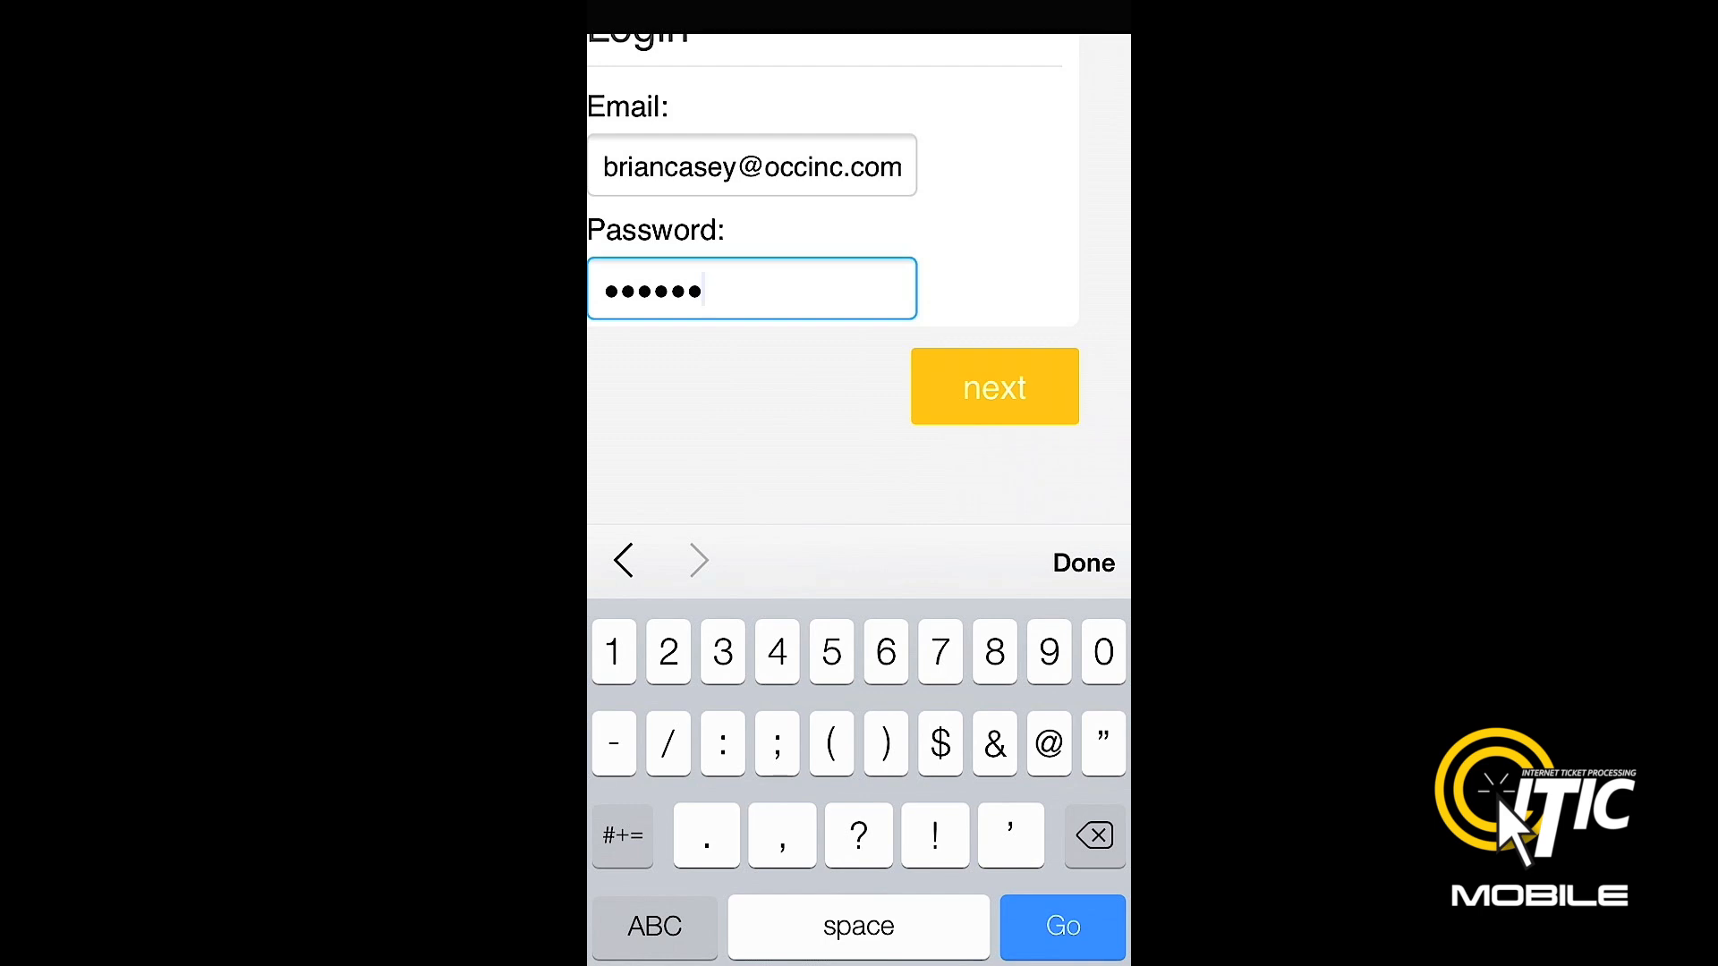
{"action": "left_click", "coordinate": [993, 387]}
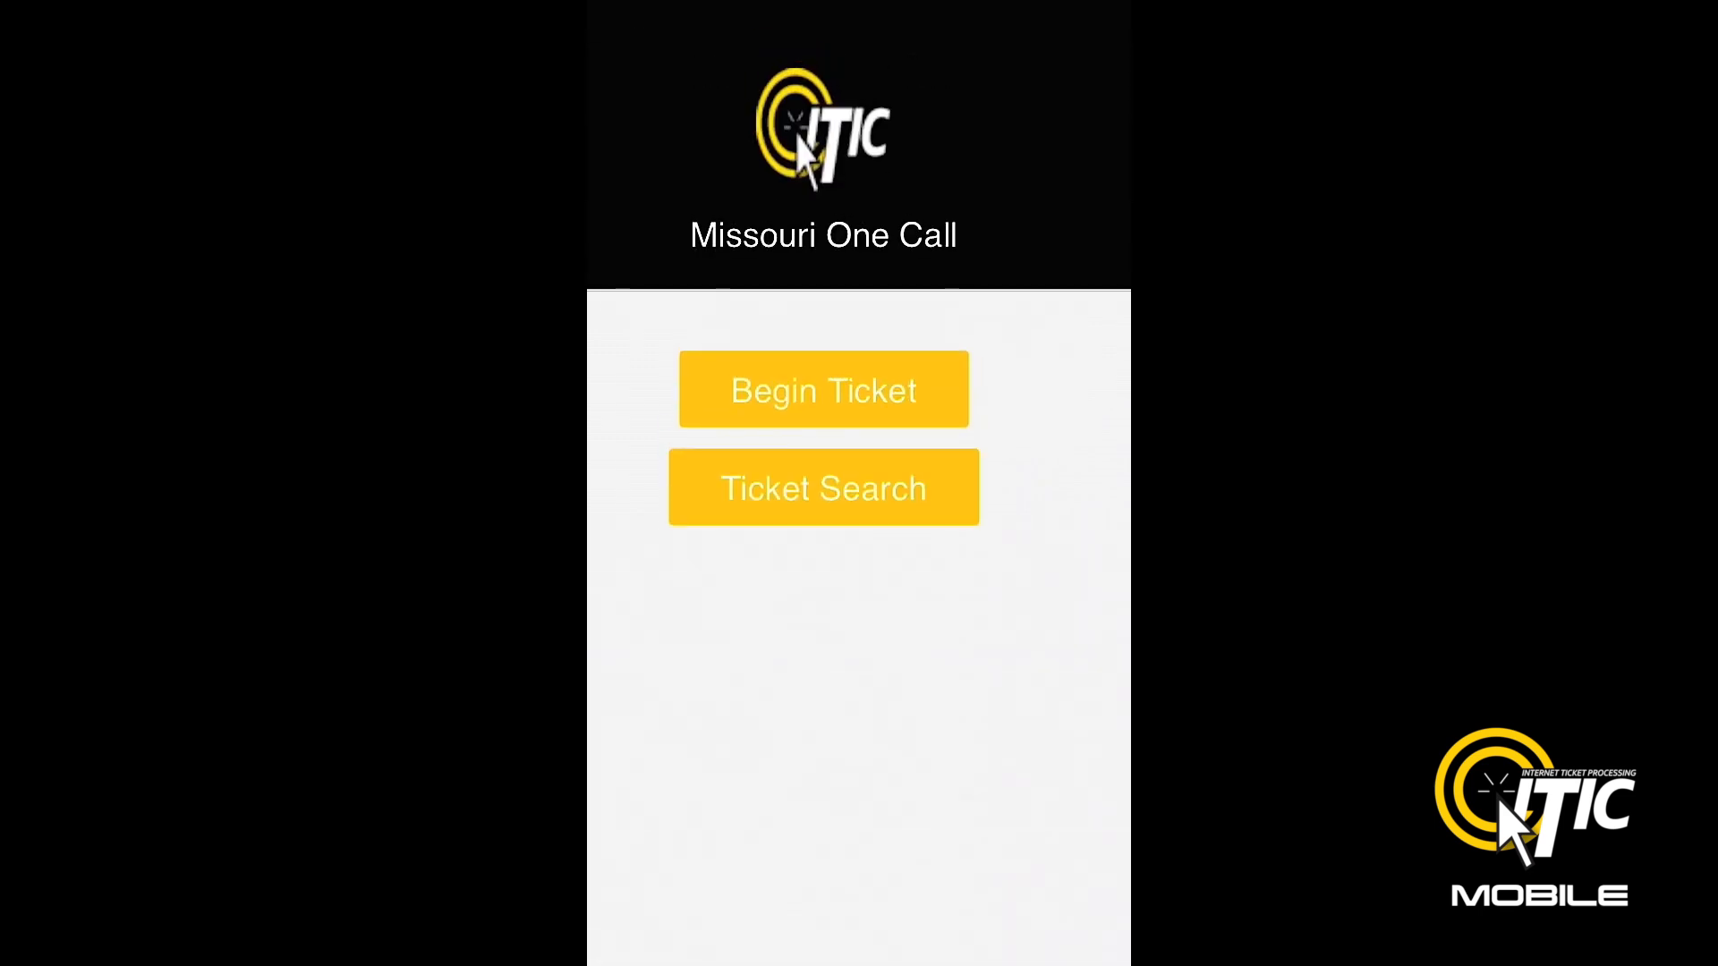
- Begin a new ticket, review the prefilled user and excavator details, and continue to onsite contact
{"action": "left_click", "coordinate": [870, 388]}
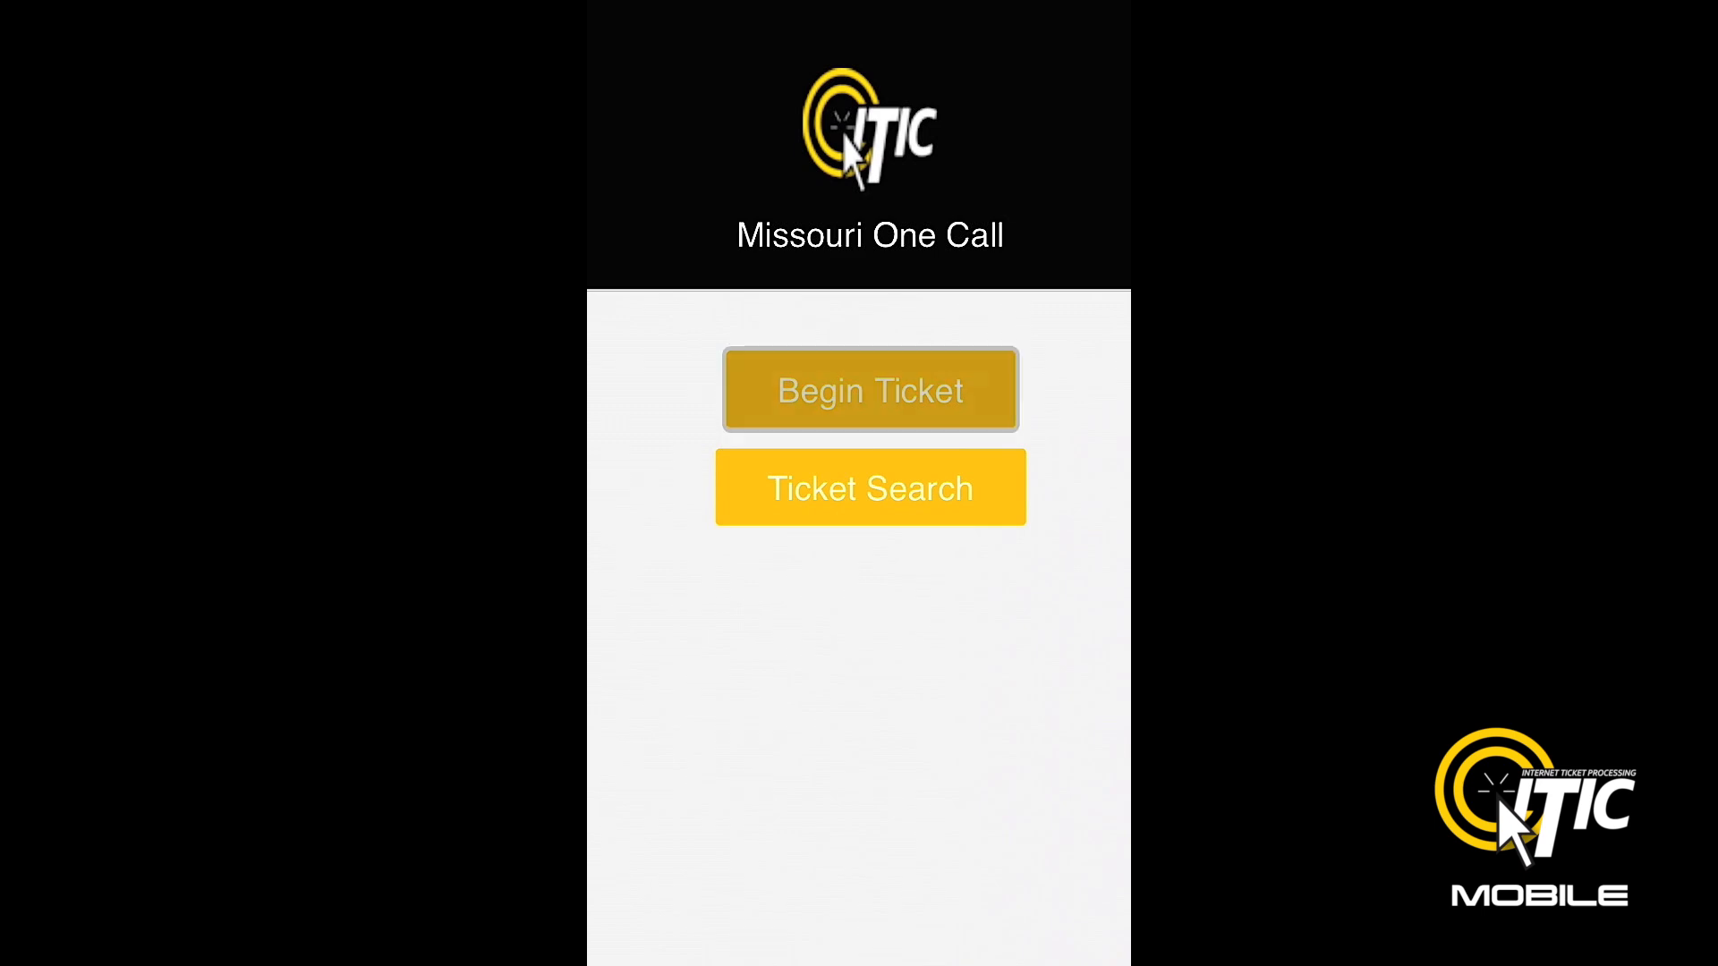
{"action": "left_click", "coordinate": [869, 390]}
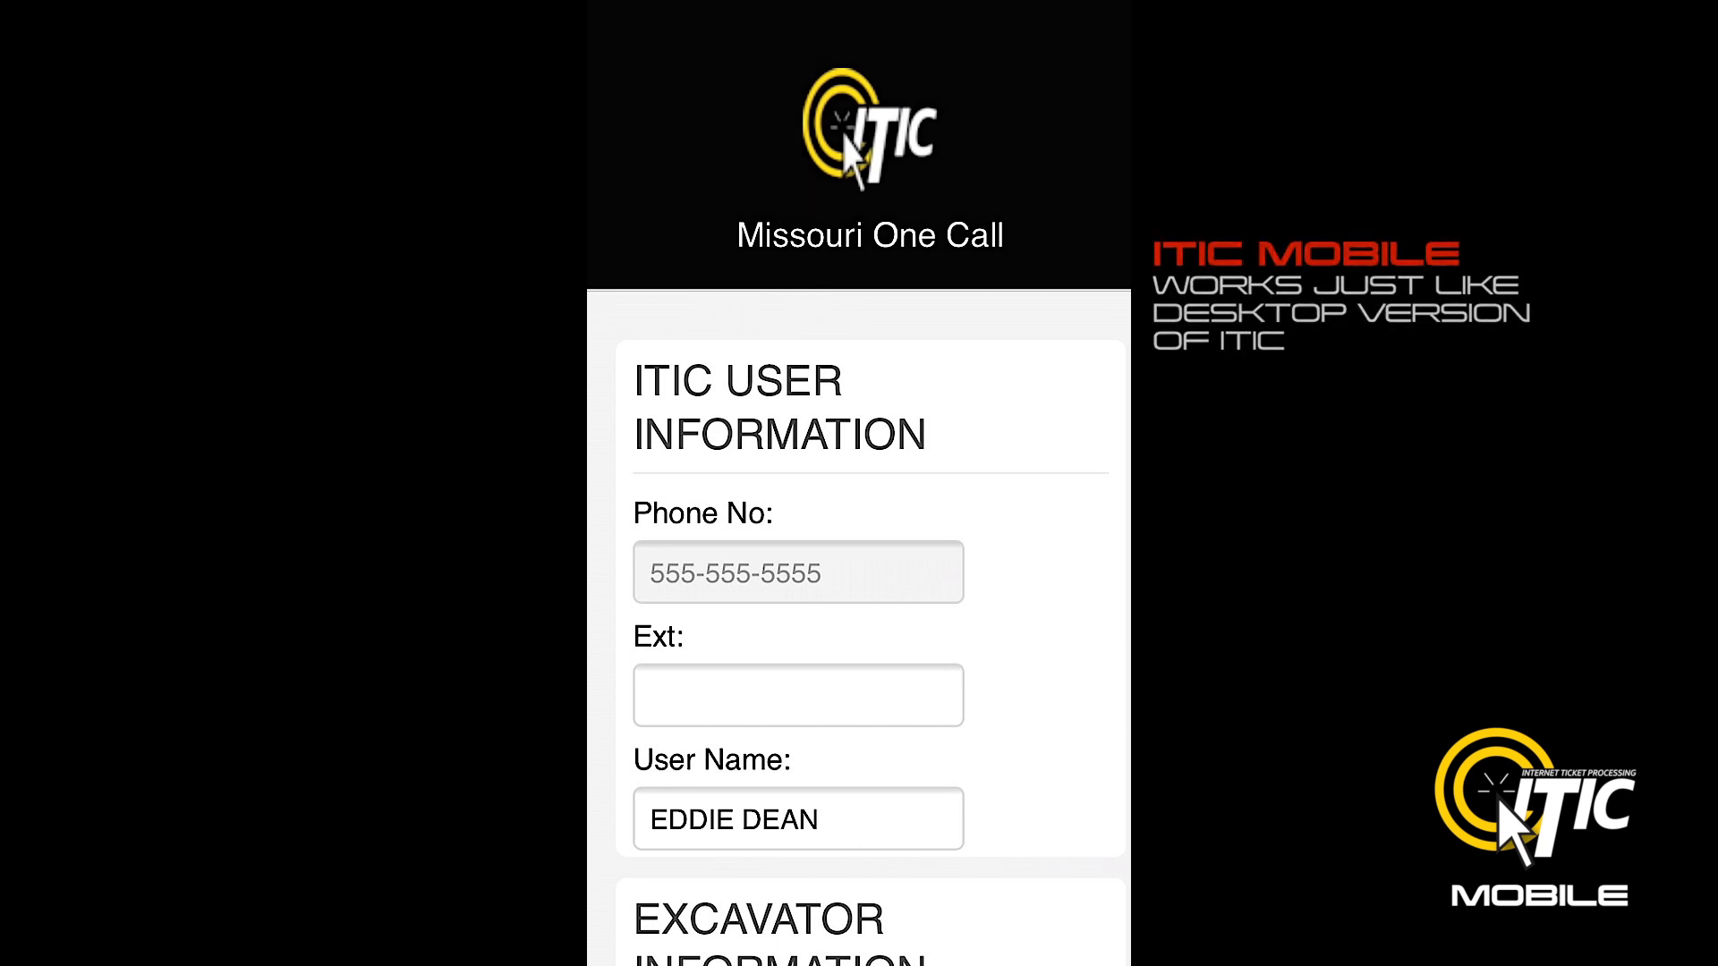
{"action": "scroll", "scroll_direction": "down", "scroll_amount": 3}
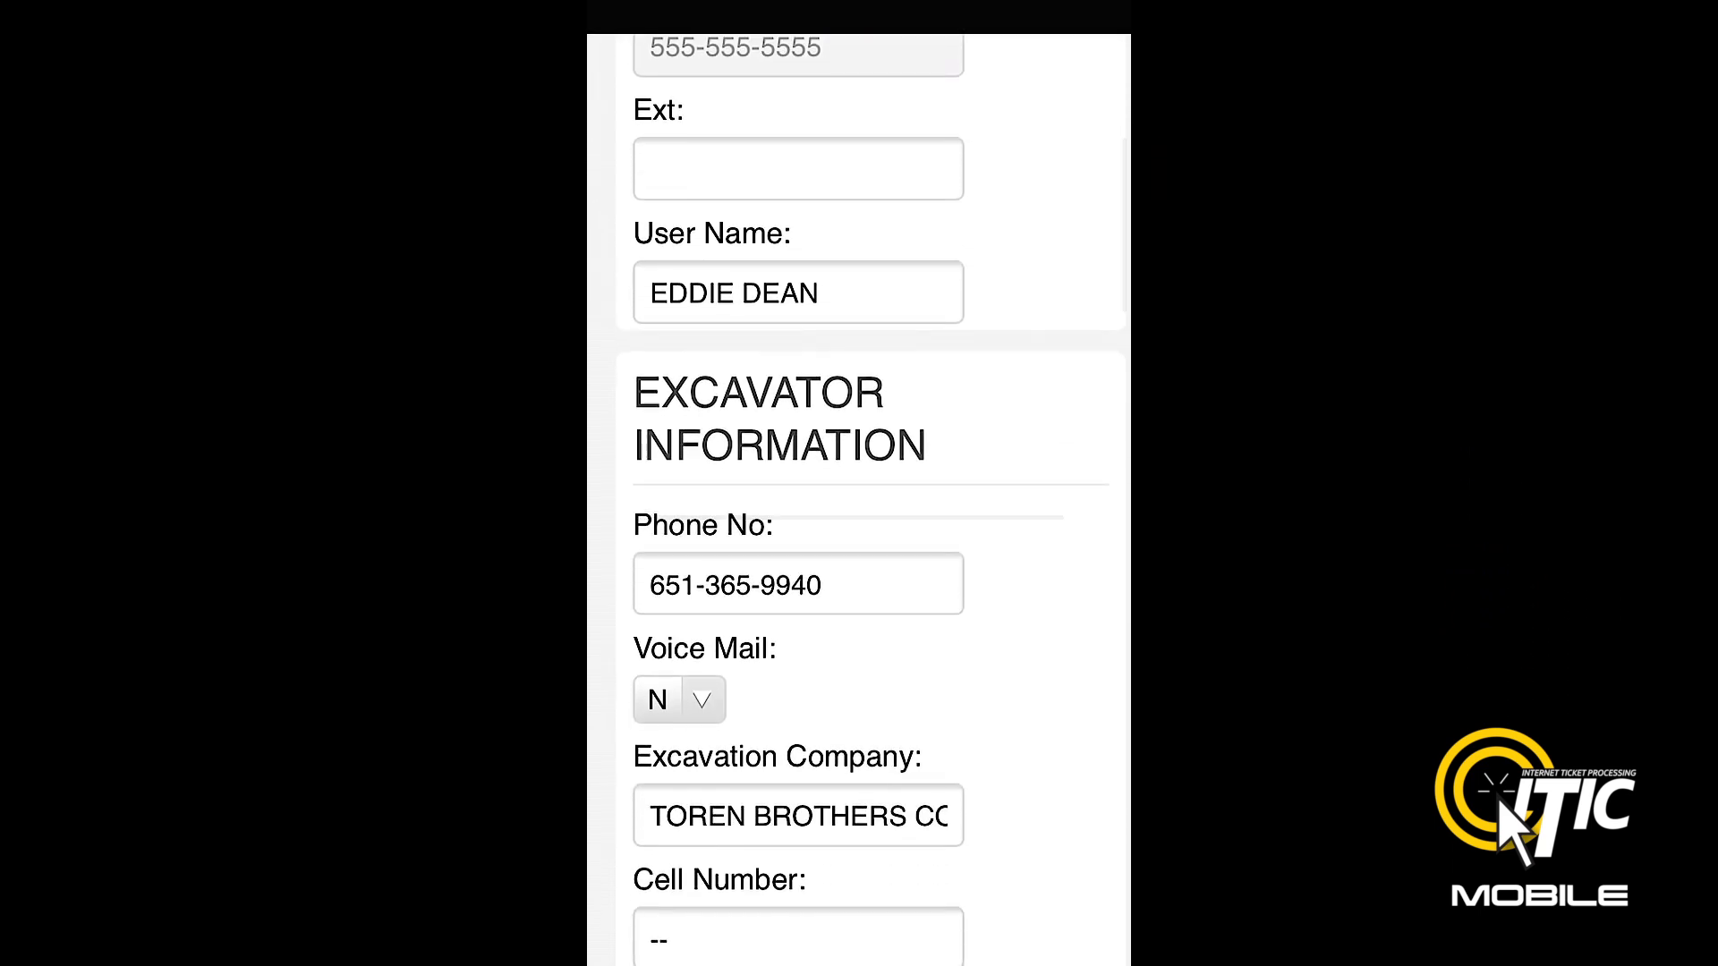
{"action": "scroll", "scroll_direction": "down", "scroll_amount": 3}
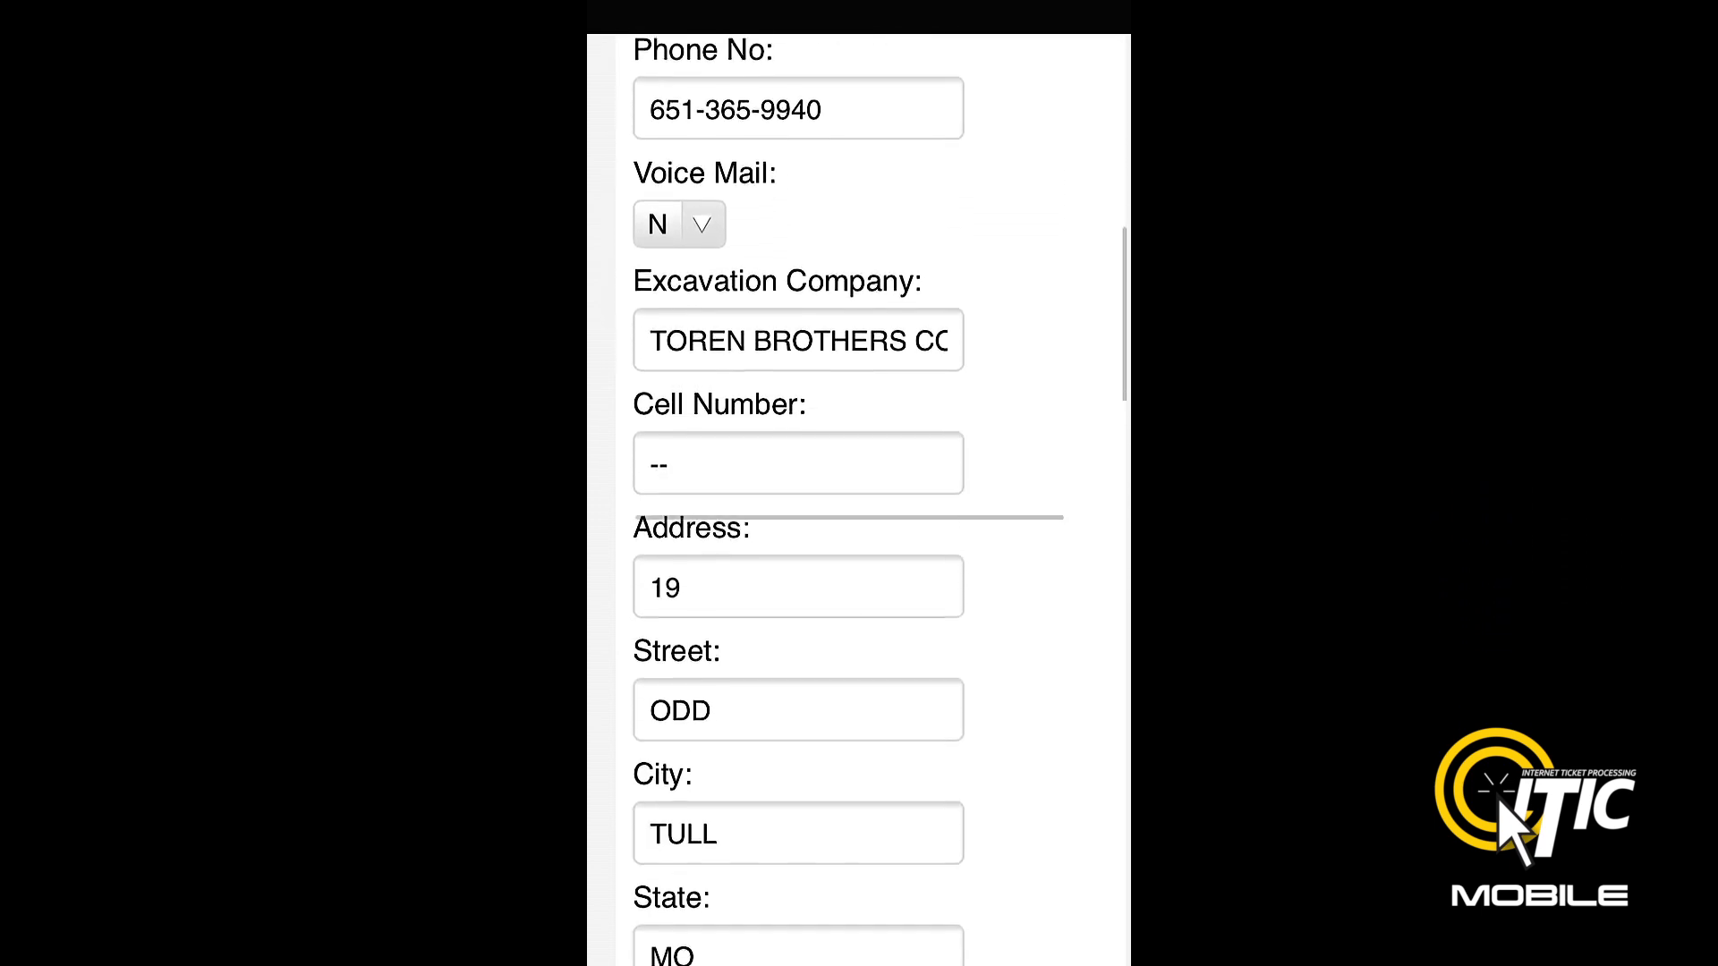
{"action": "scroll", "scroll_direction": "down", "scroll_amount": 3}
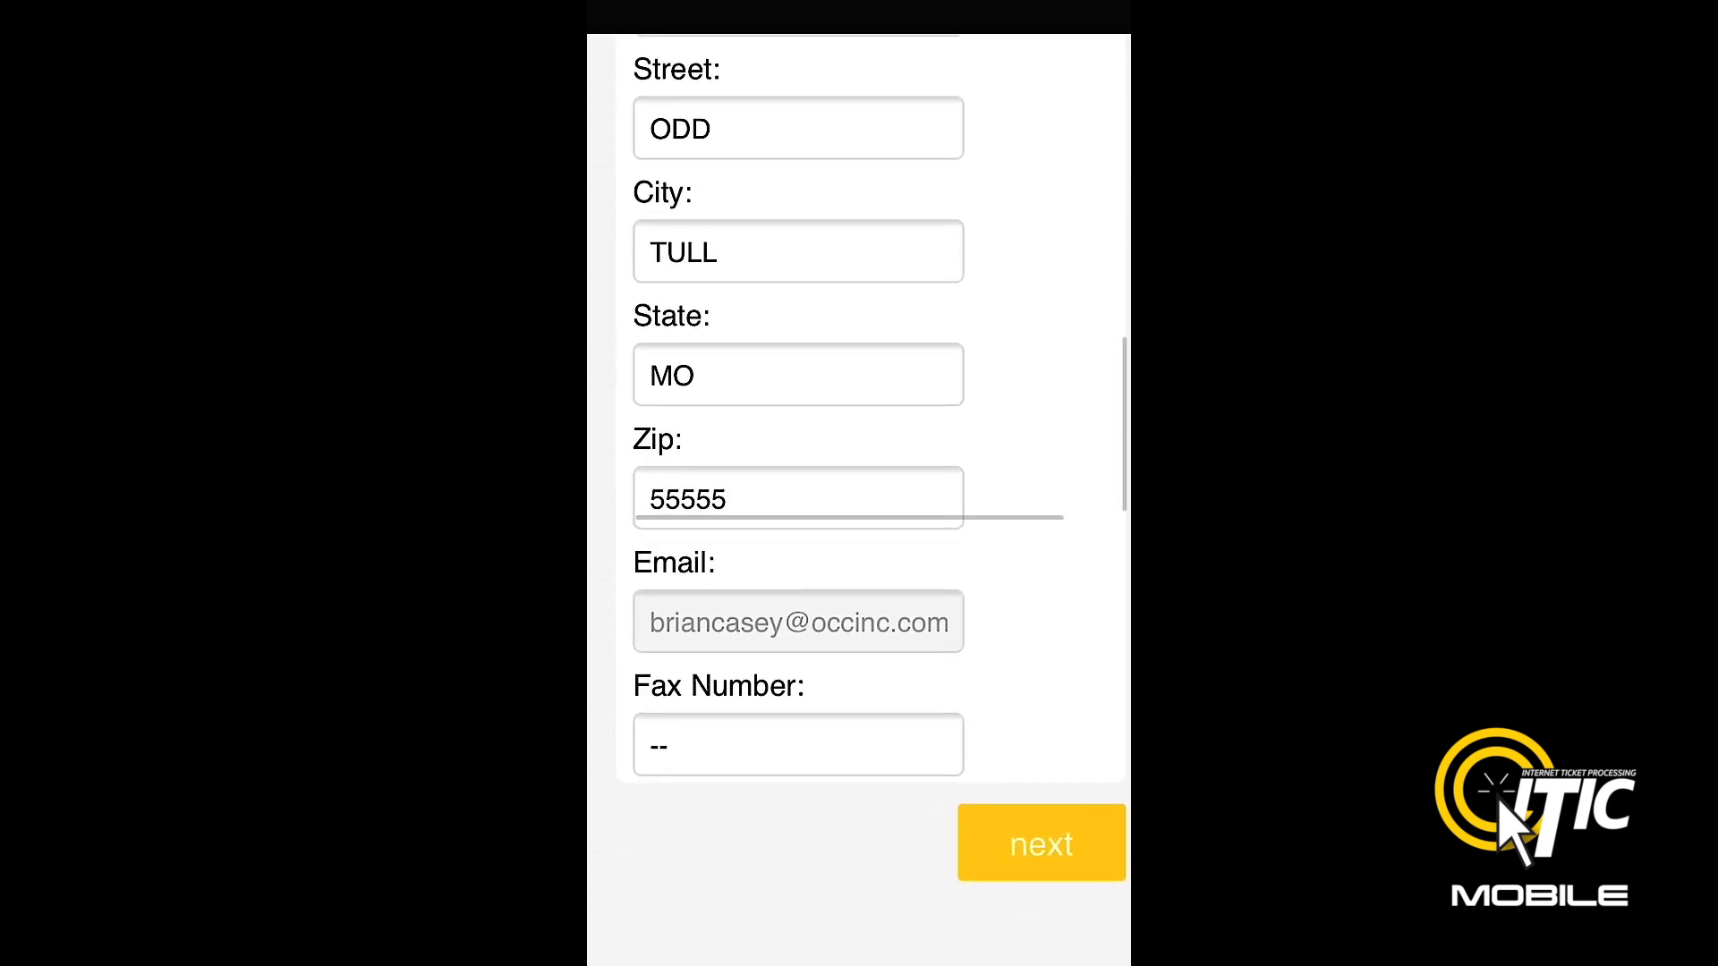
{"action": "left_click", "coordinate": [1038, 843]}
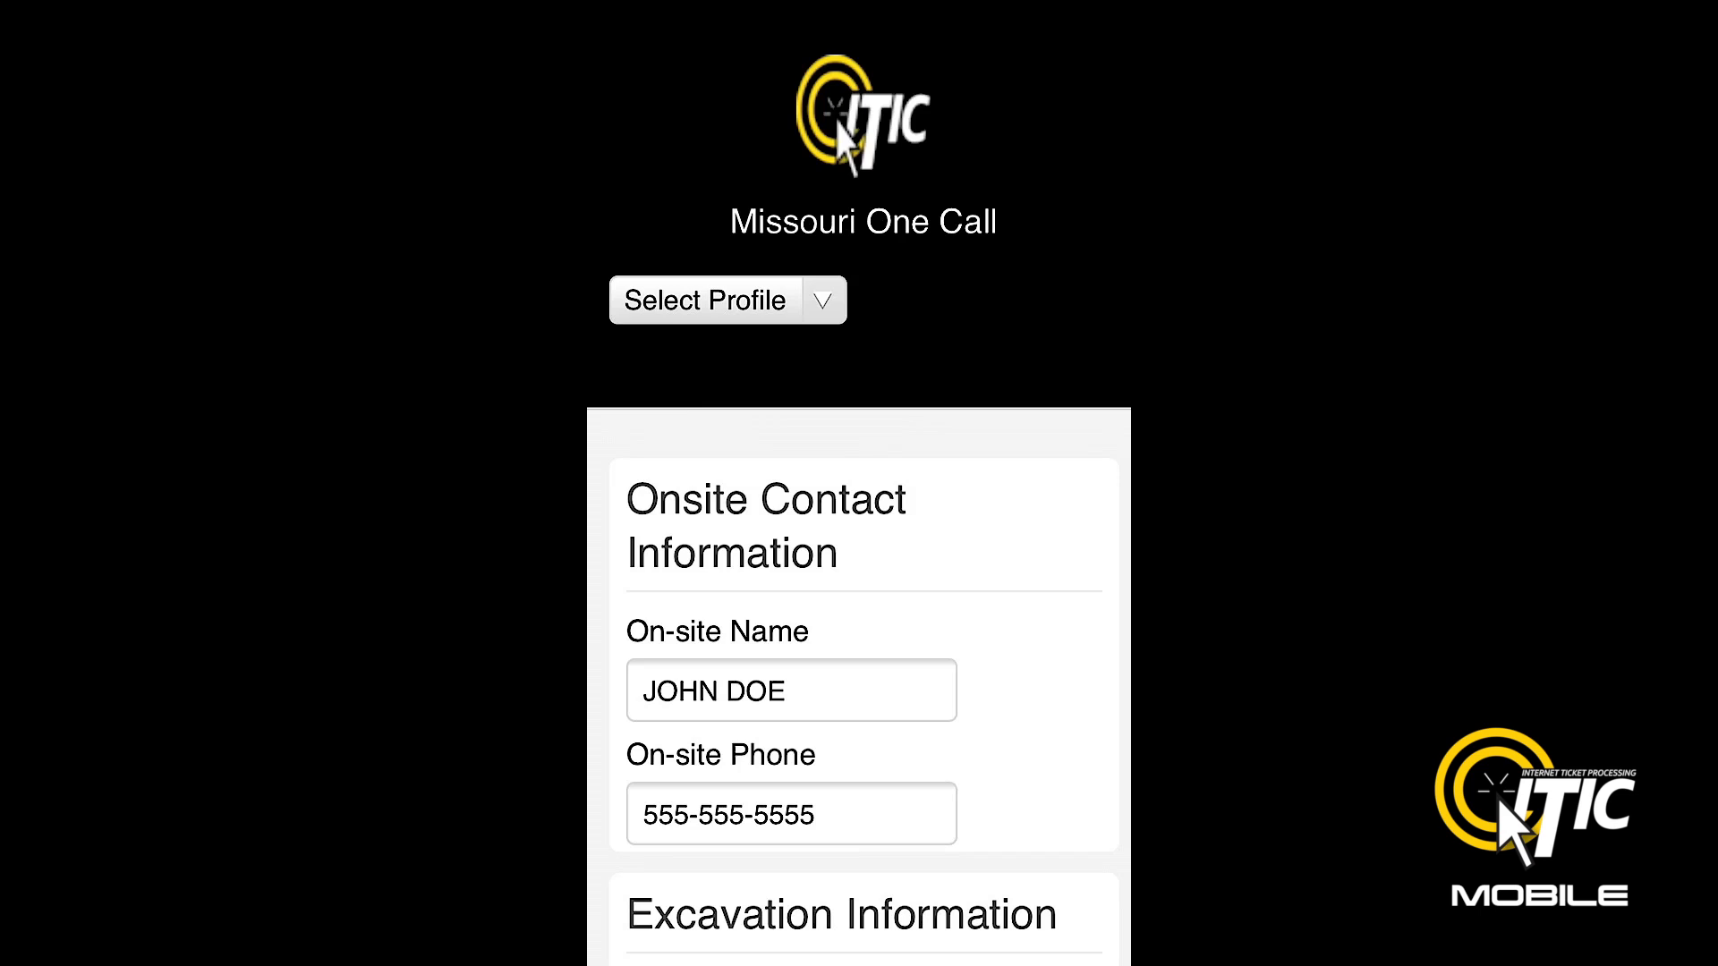
- Set work type INSTALL FENCE, equipment post hole digger, answers left N, depth 4FT
{"action": "left_click", "coordinate": [727, 299]}
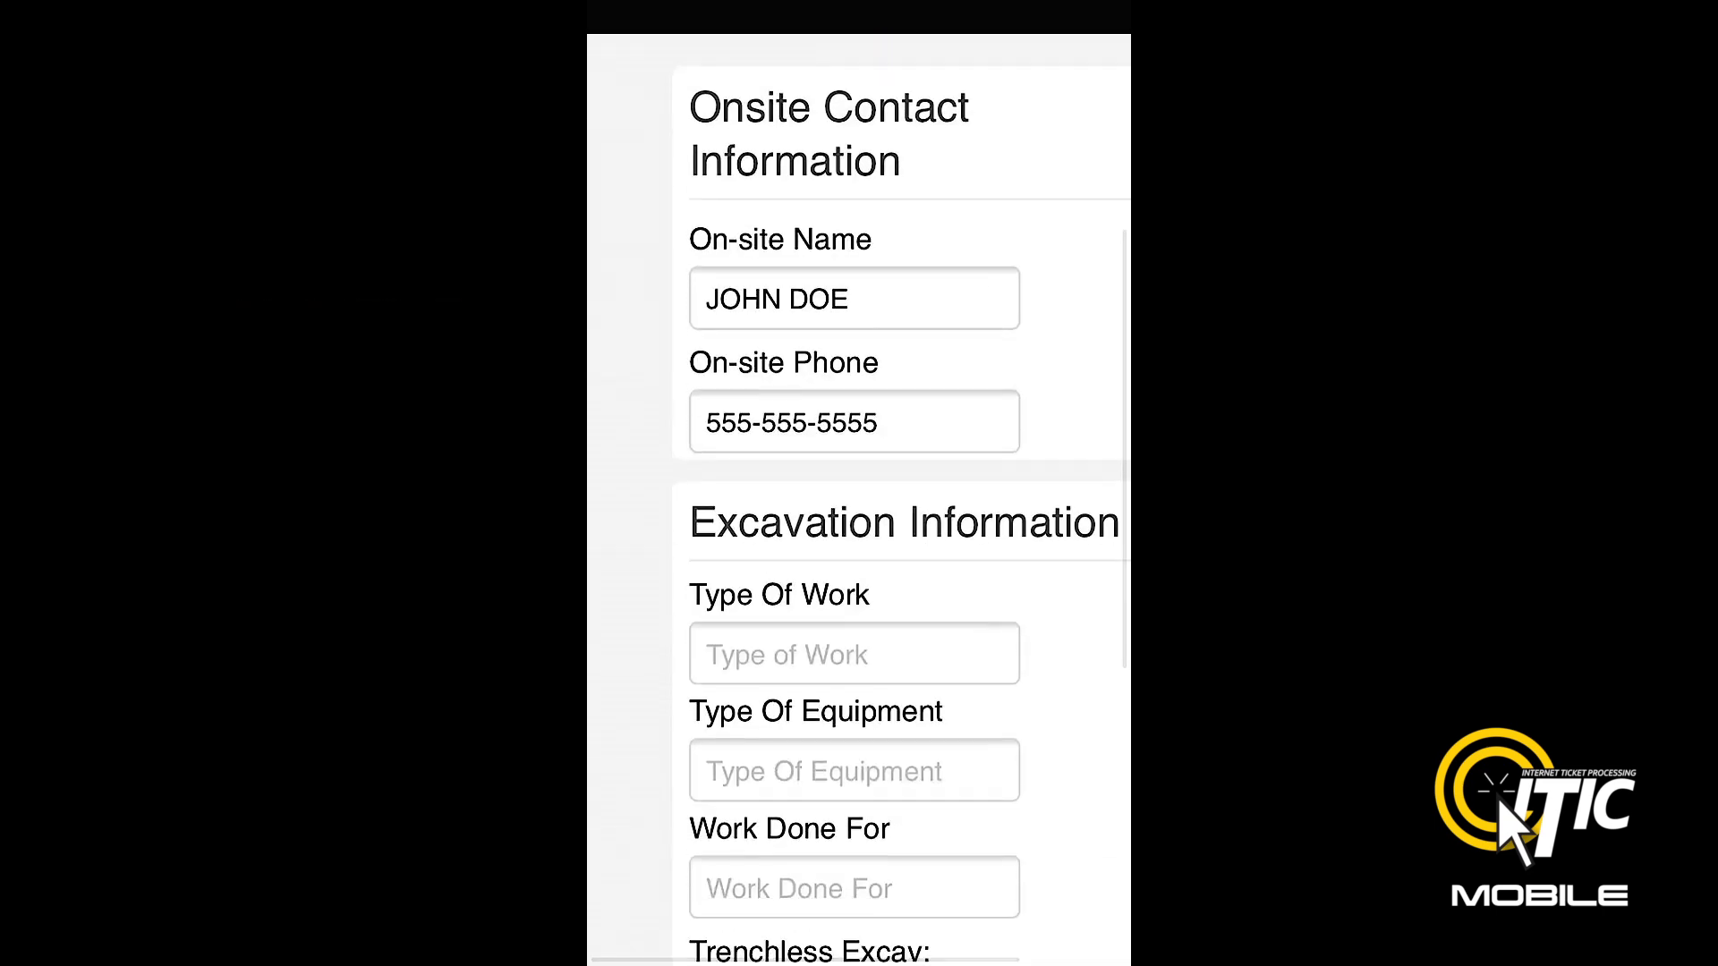
{"action": "scroll", "scroll_direction": "down", "scroll_amount": 3}
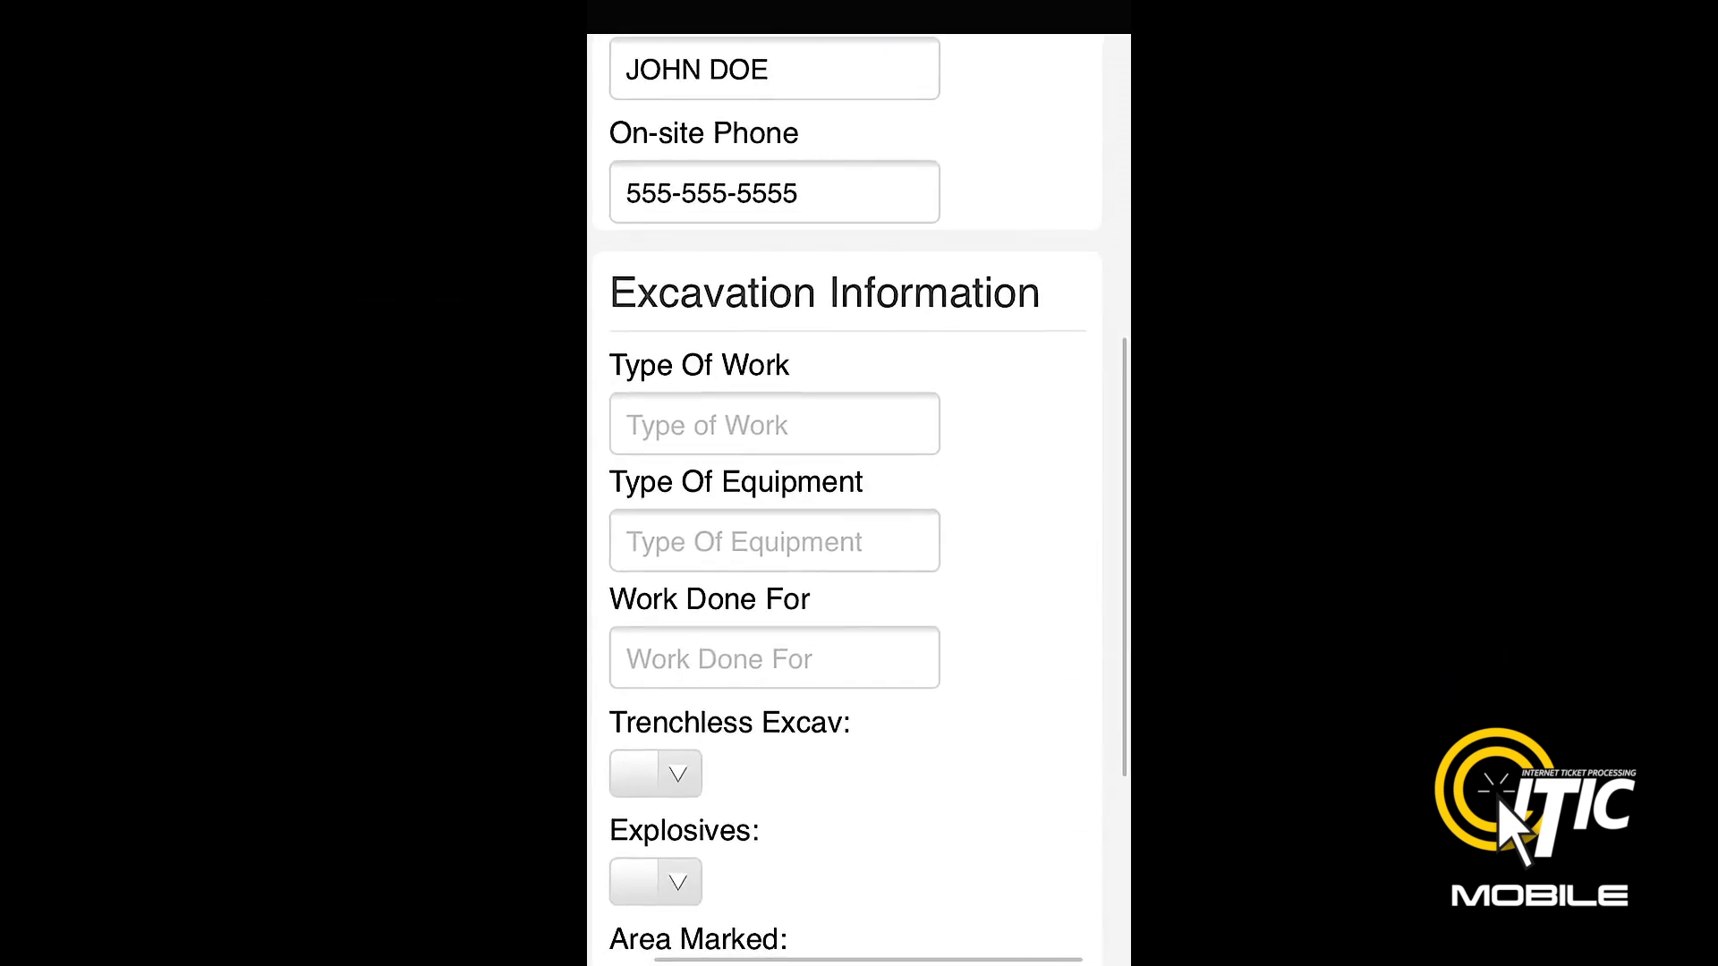
{"action": "scroll", "scroll_direction": "down", "scroll_amount": 3}
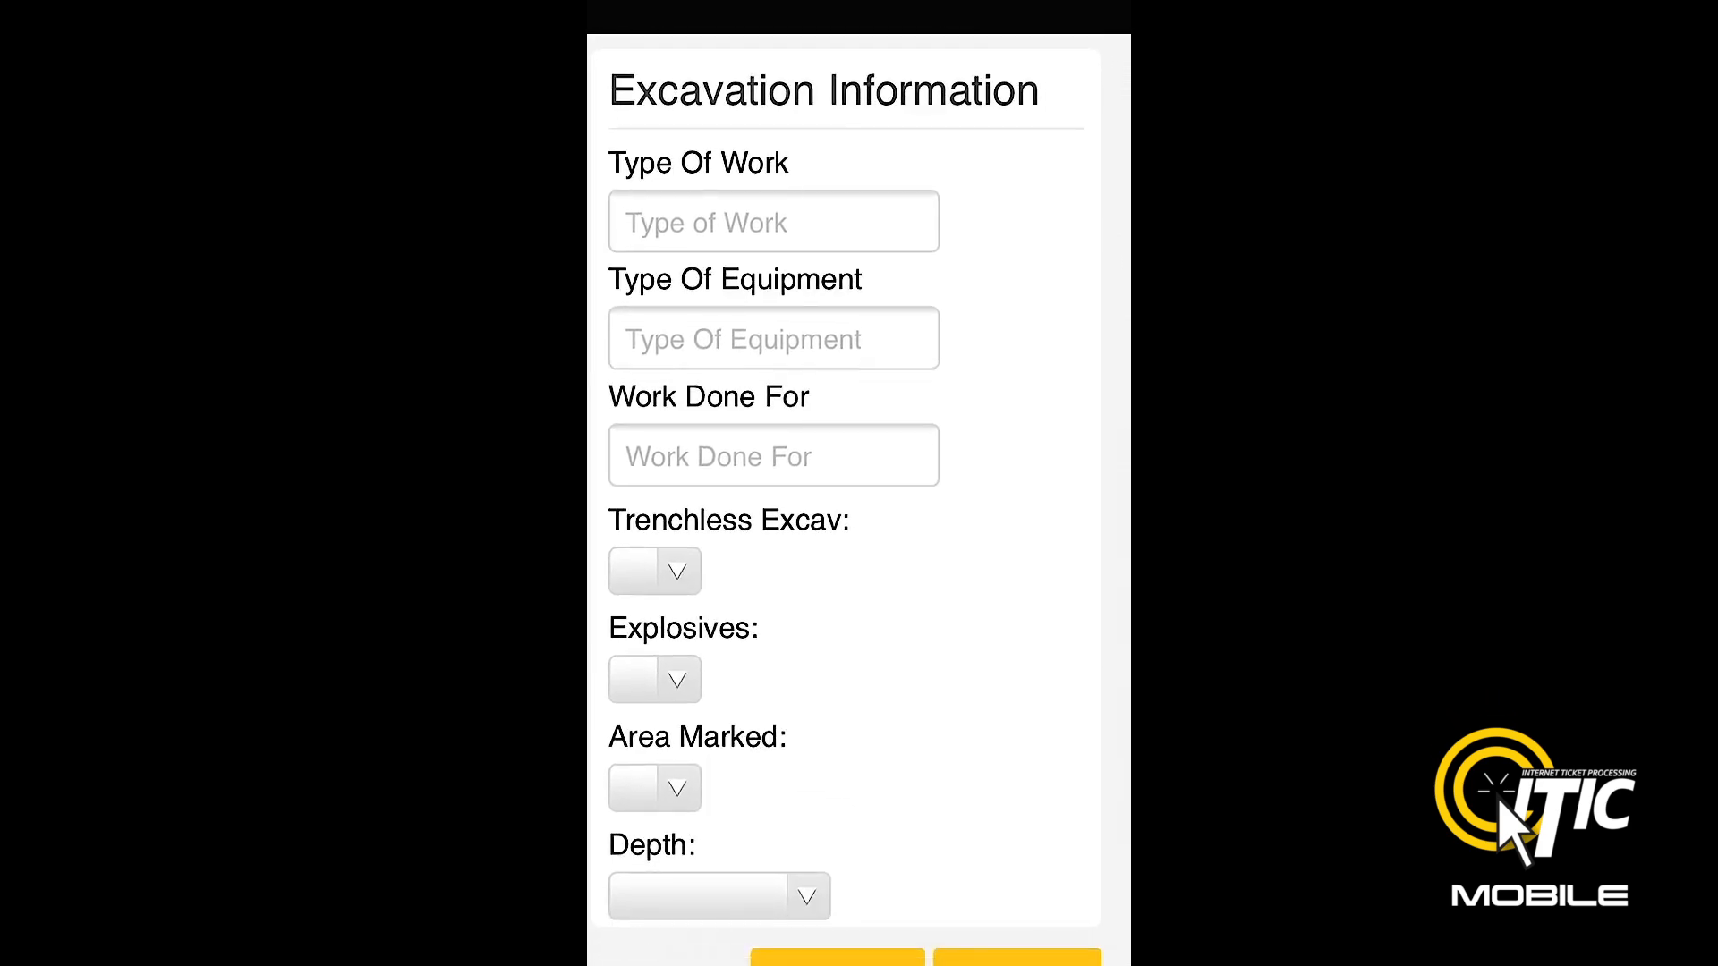
{"action": "left_click", "coordinate": [773, 222]}
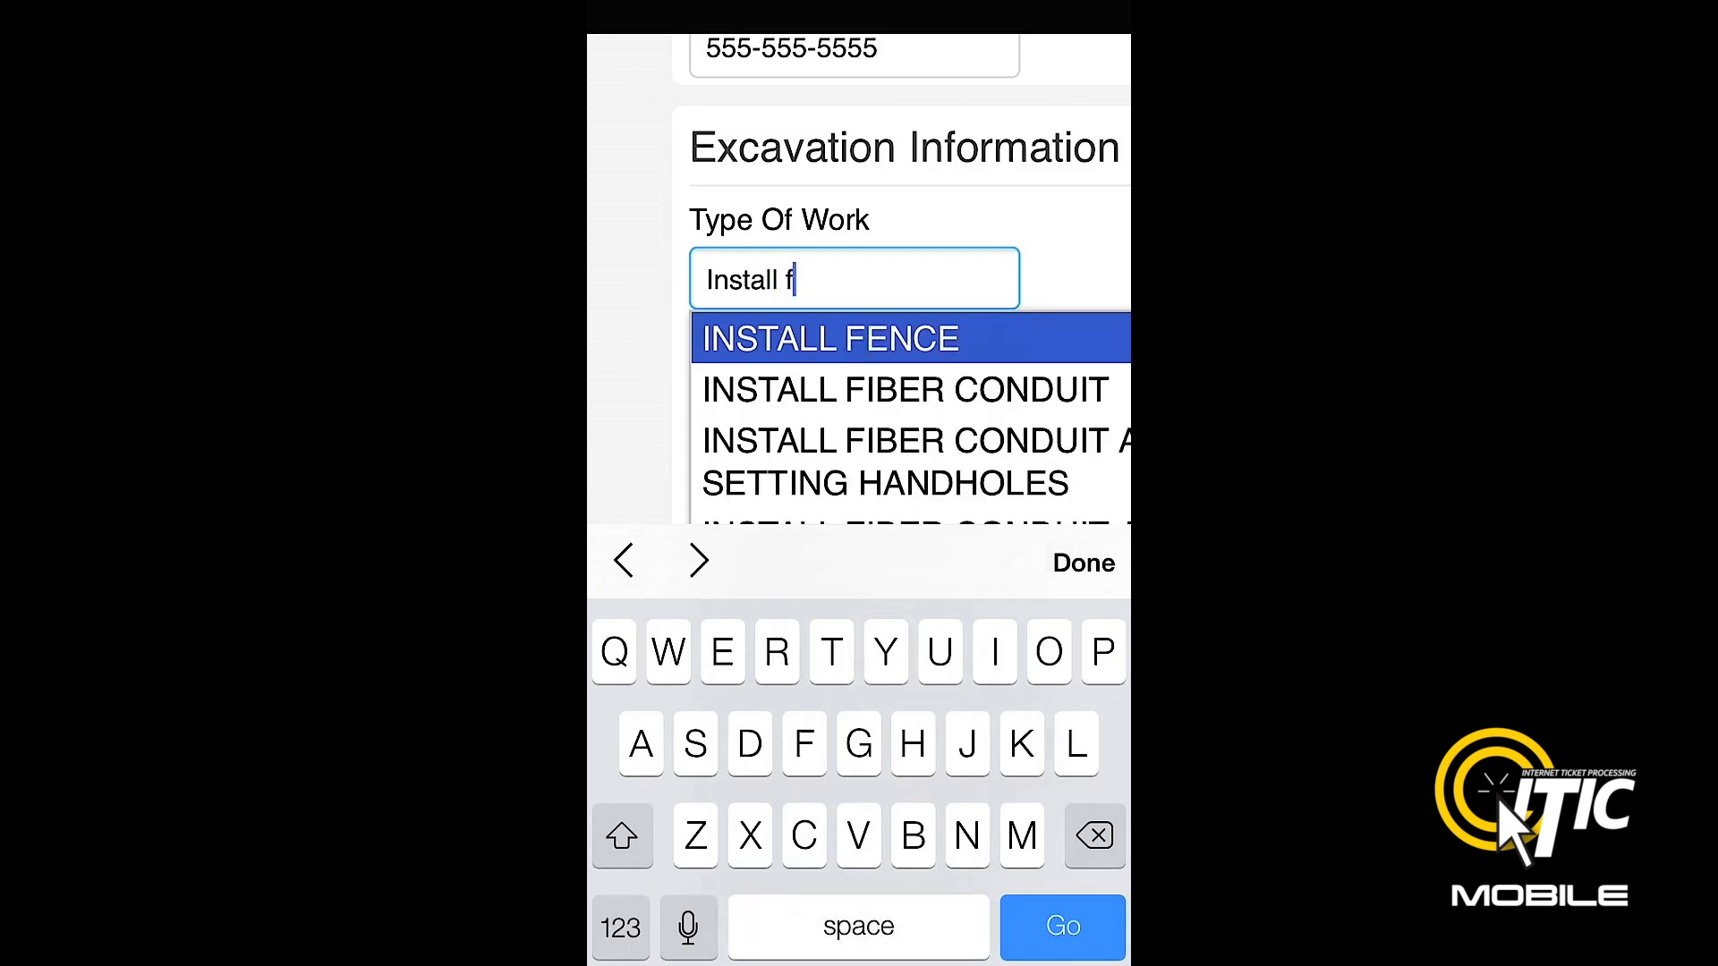
{"action": "left_click", "coordinate": [828, 338]}
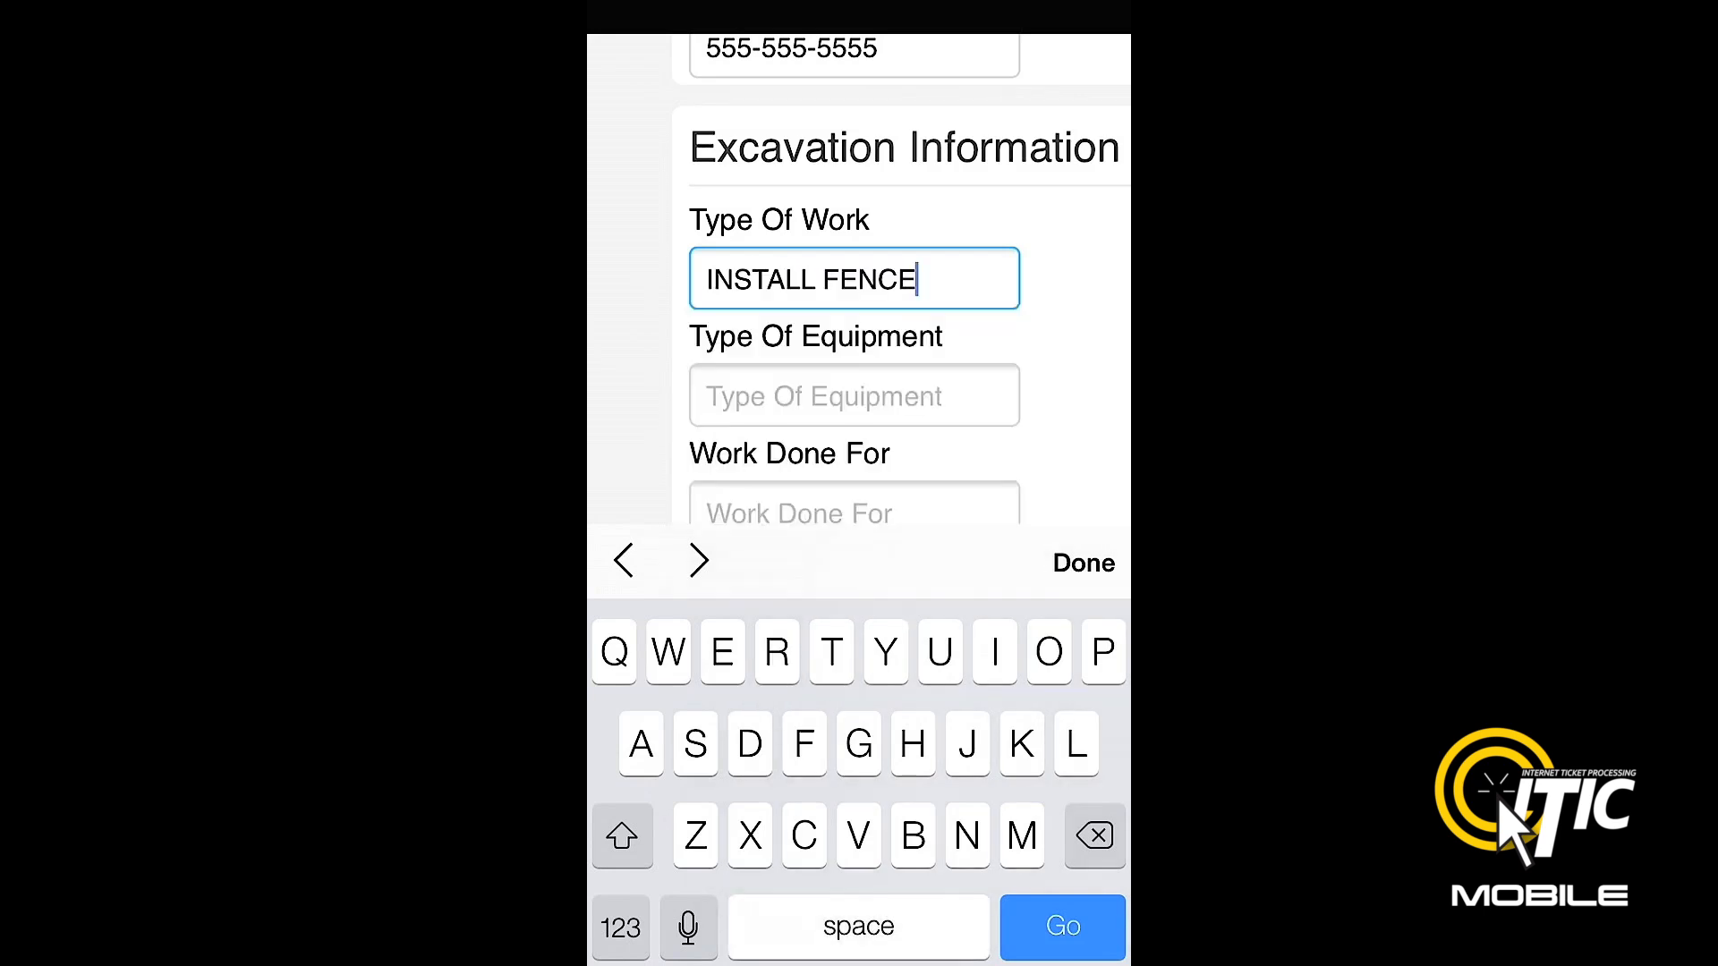
{"action": "type", "text": "Po"}
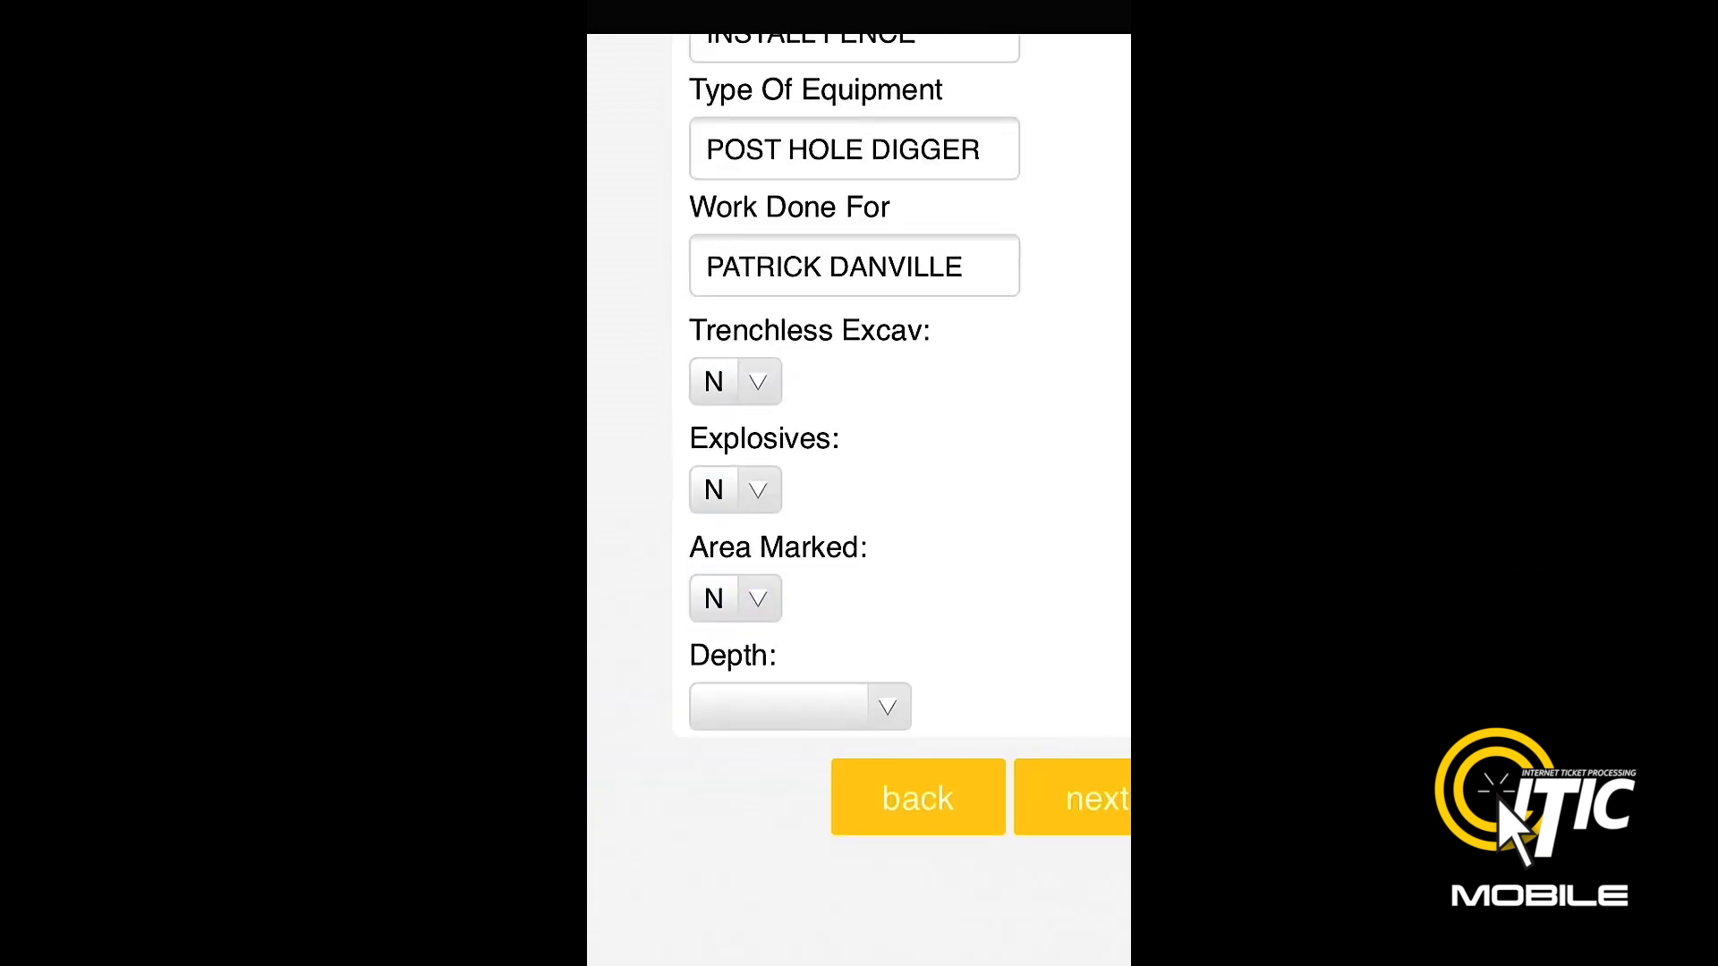
{"action": "left_click", "coordinate": [800, 705]}
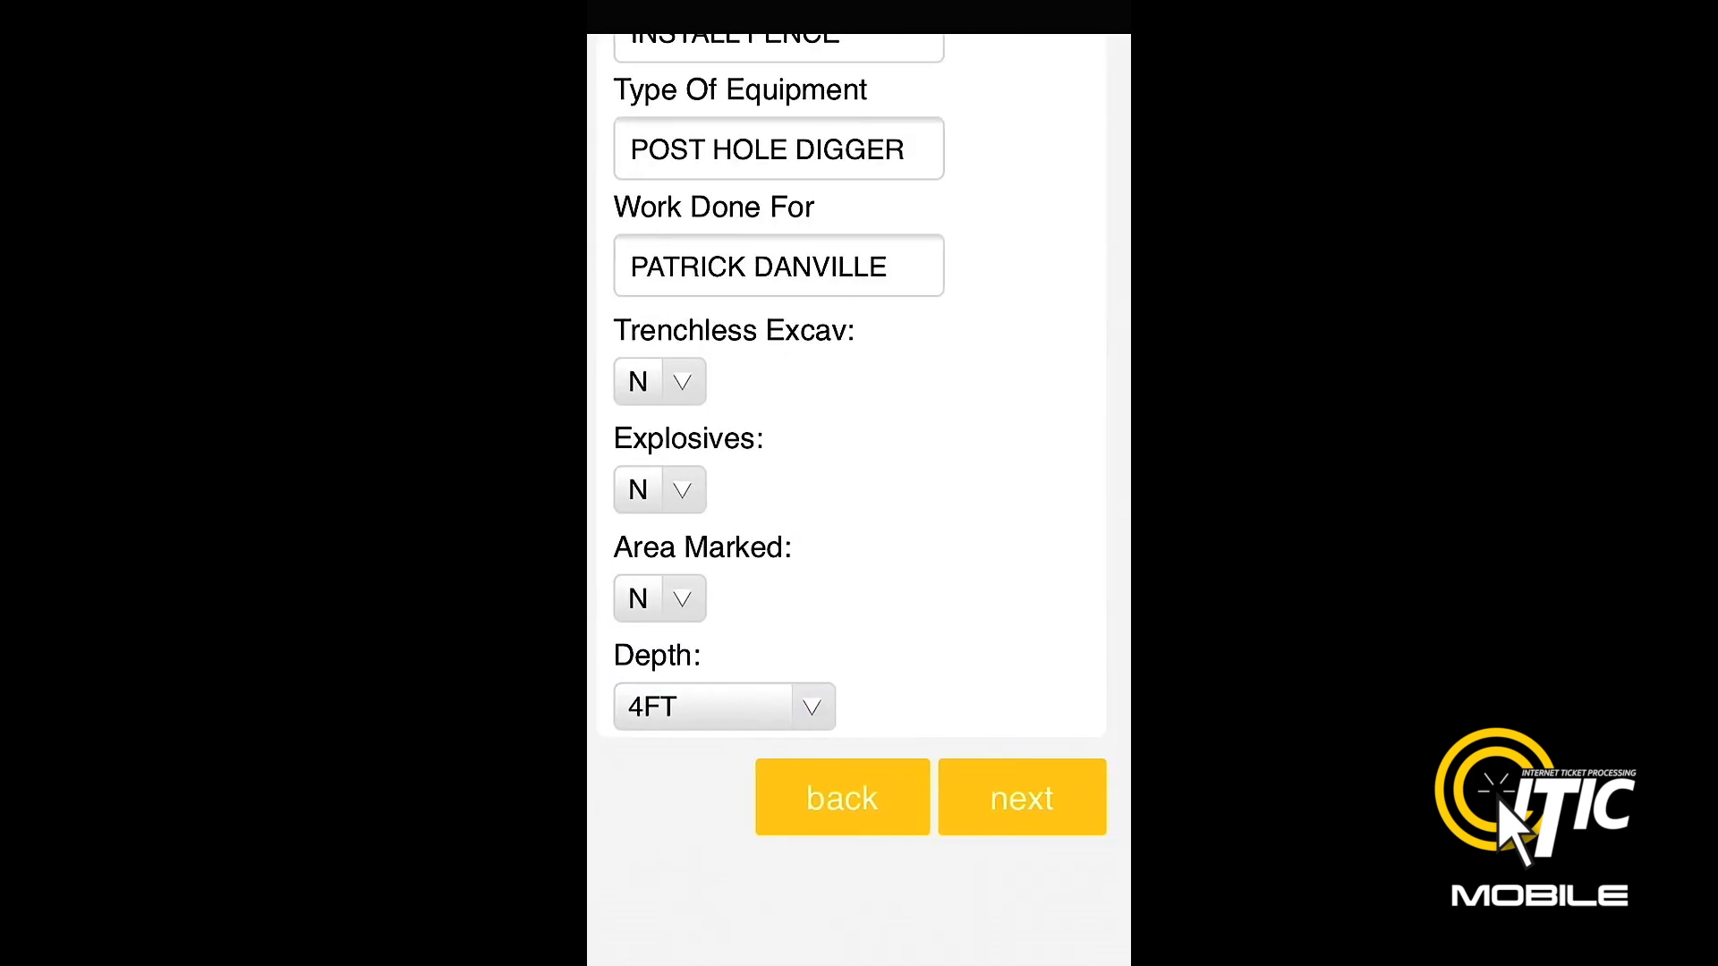
{"action": "left_click", "coordinate": [1020, 796]}
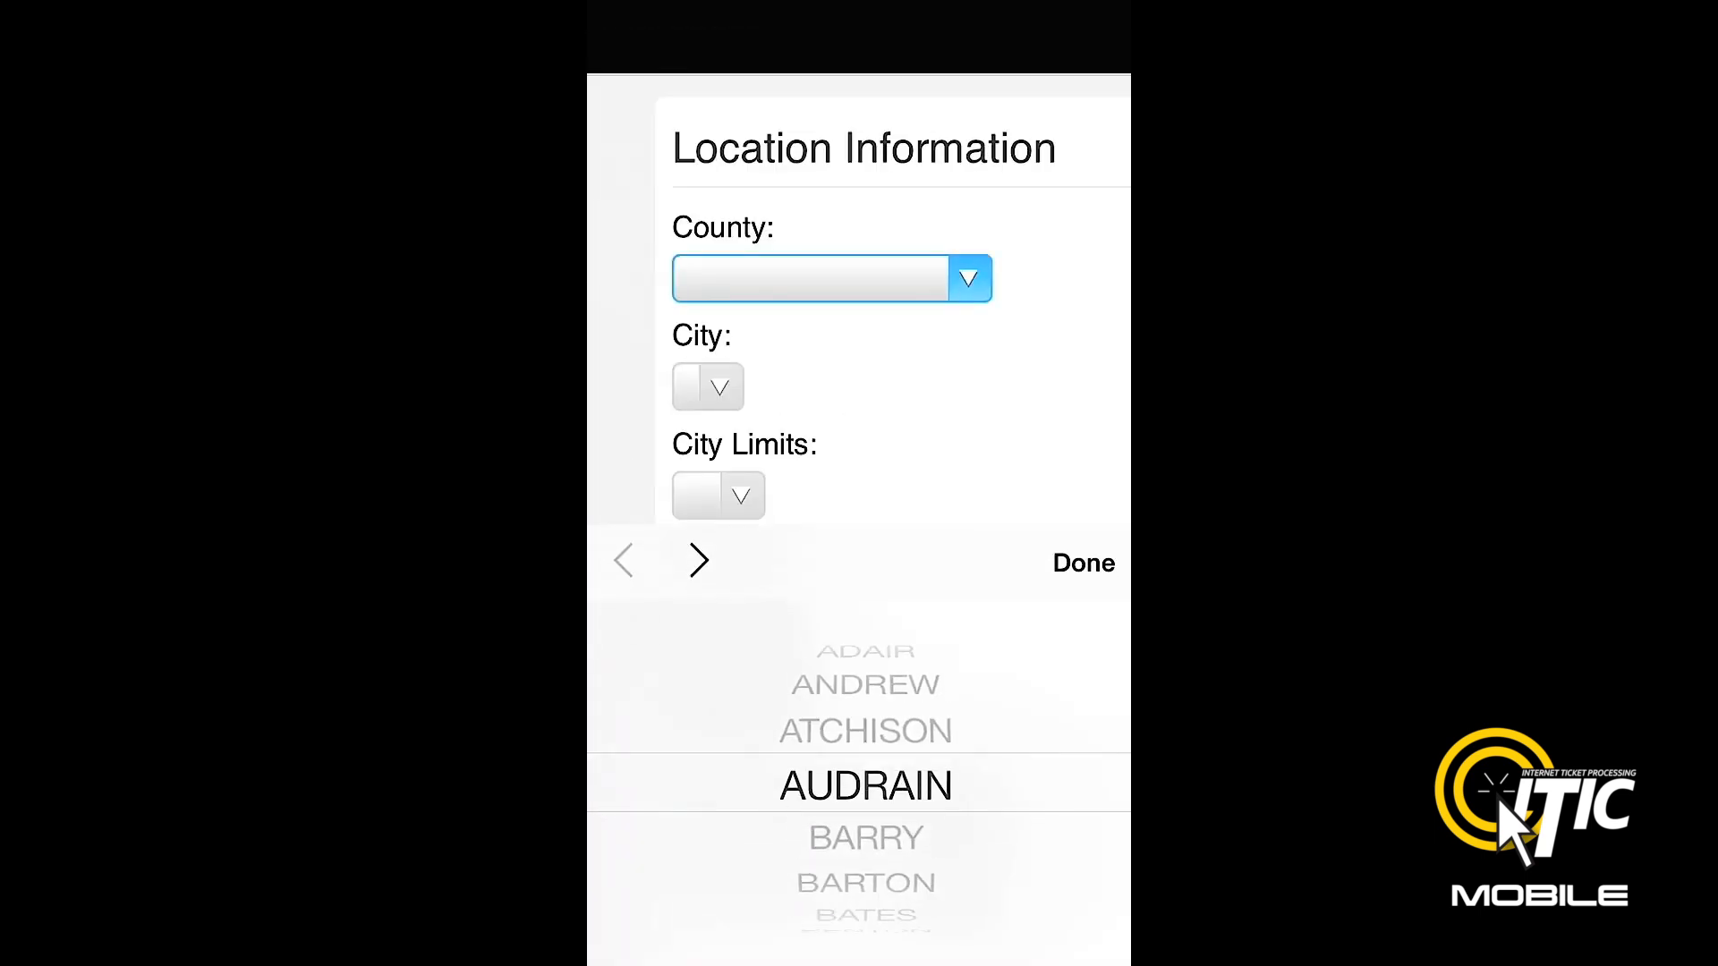
{"action": "scroll", "scroll_direction": "down", "scroll_amount": 3}
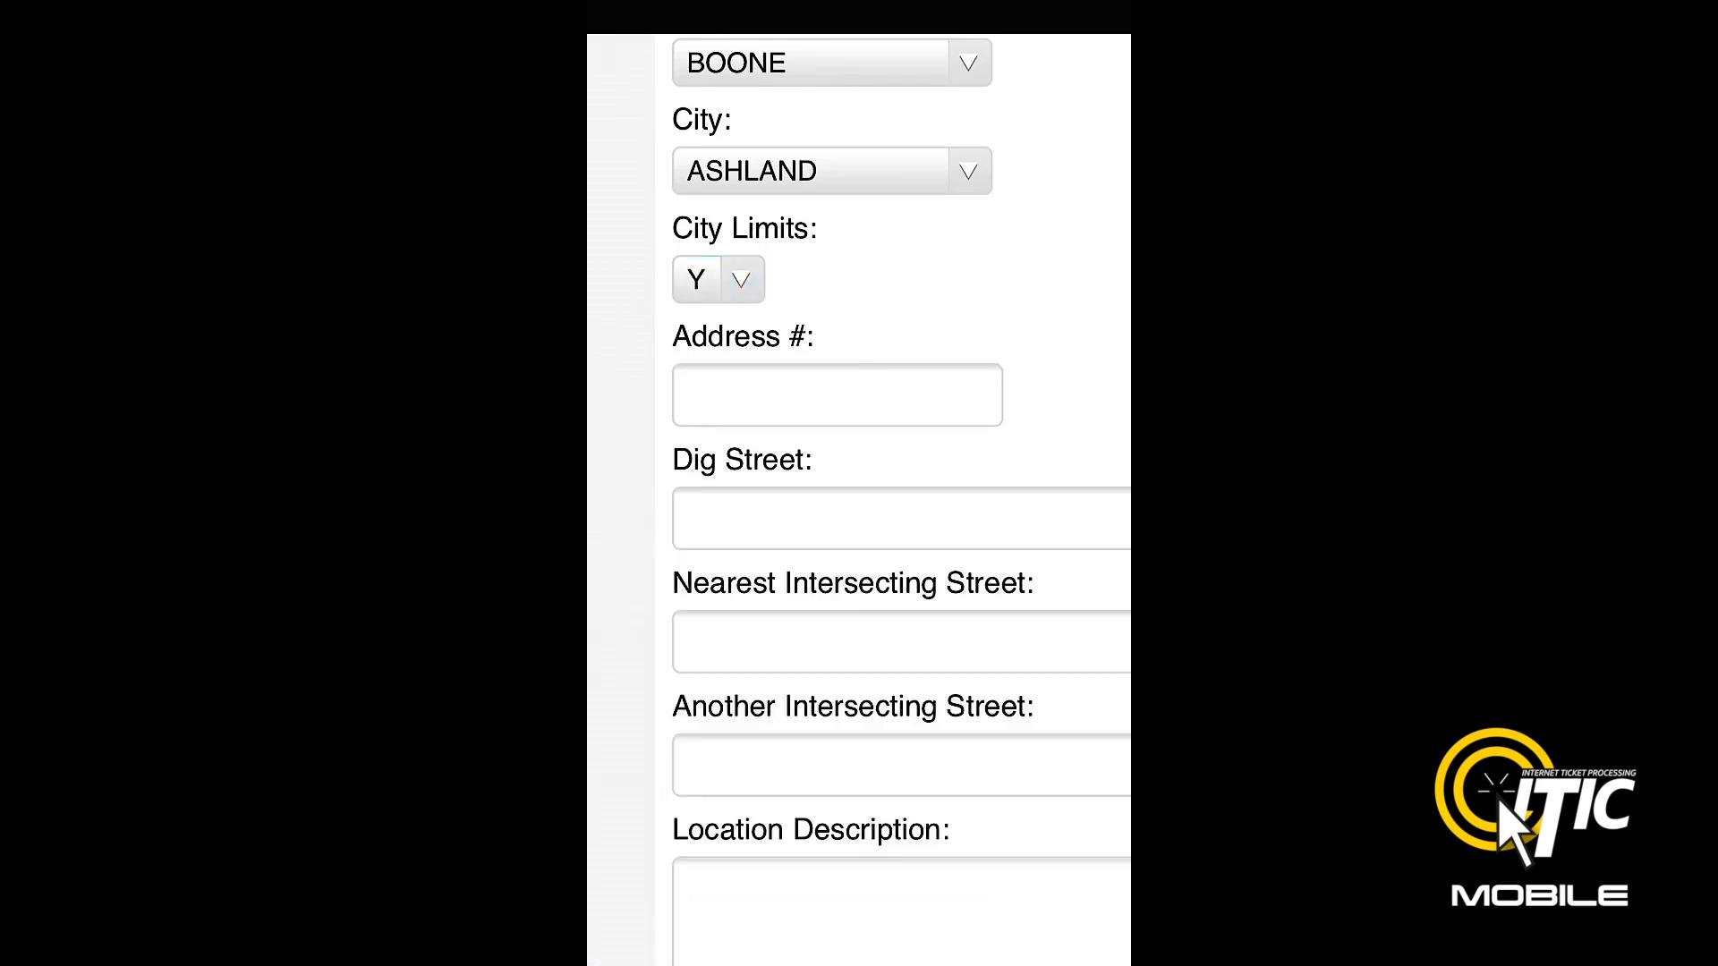
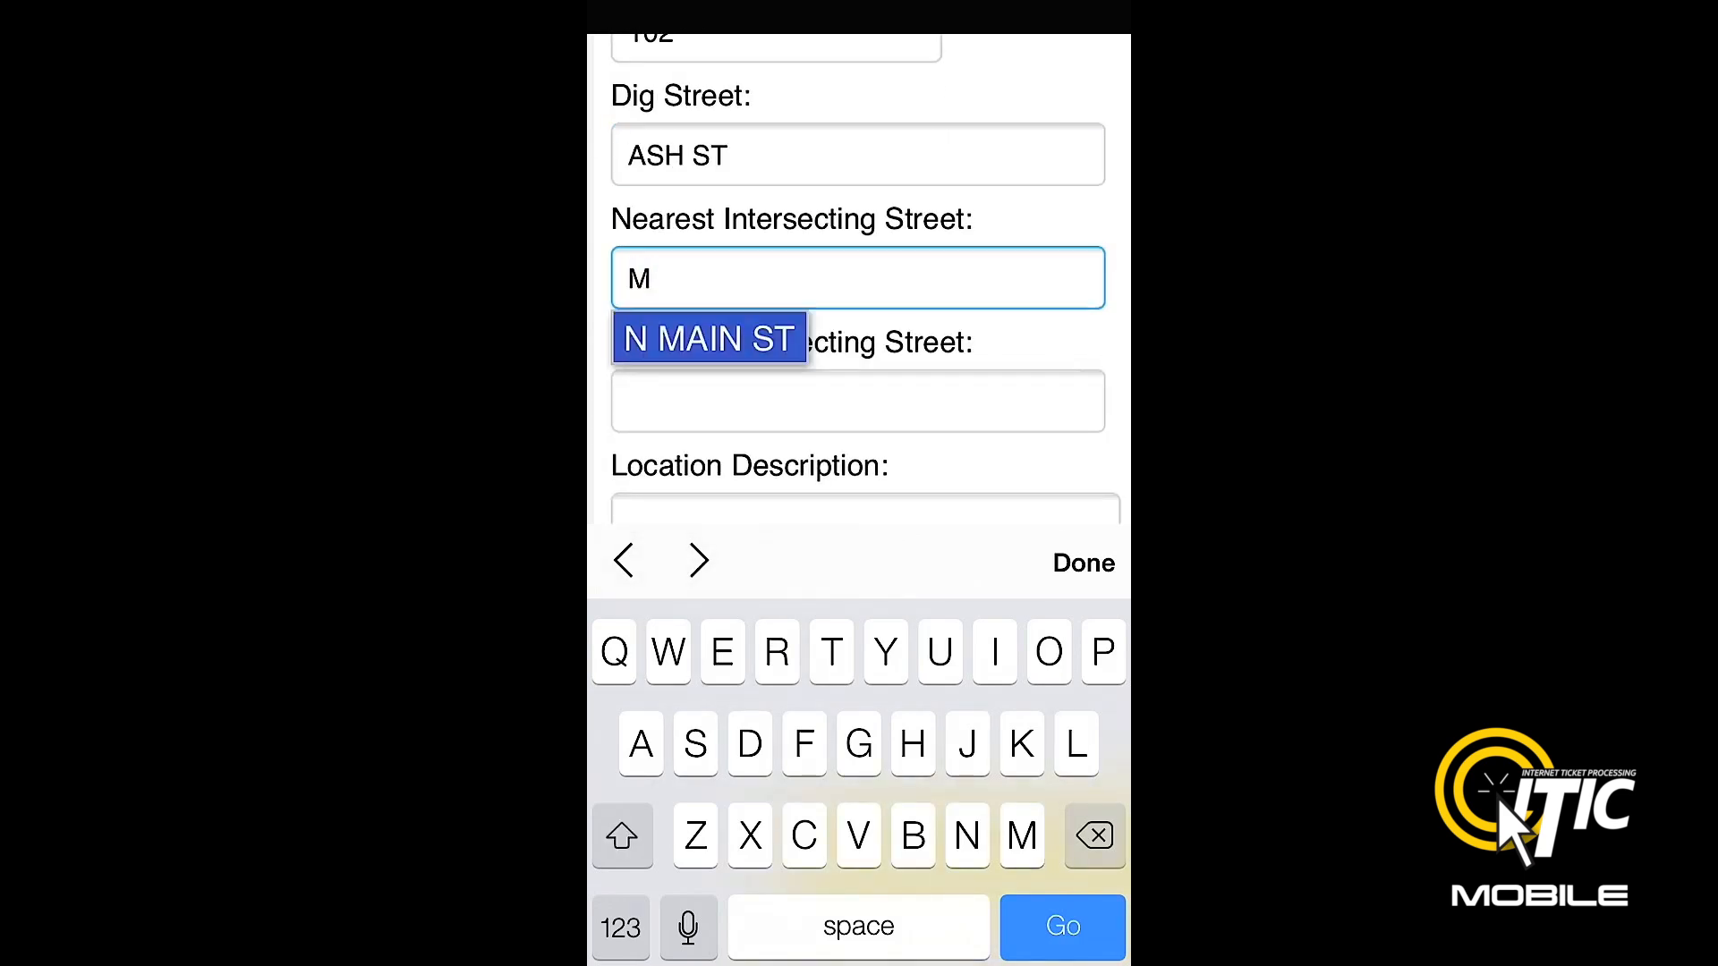
{"action": "left_click", "coordinate": [708, 338]}
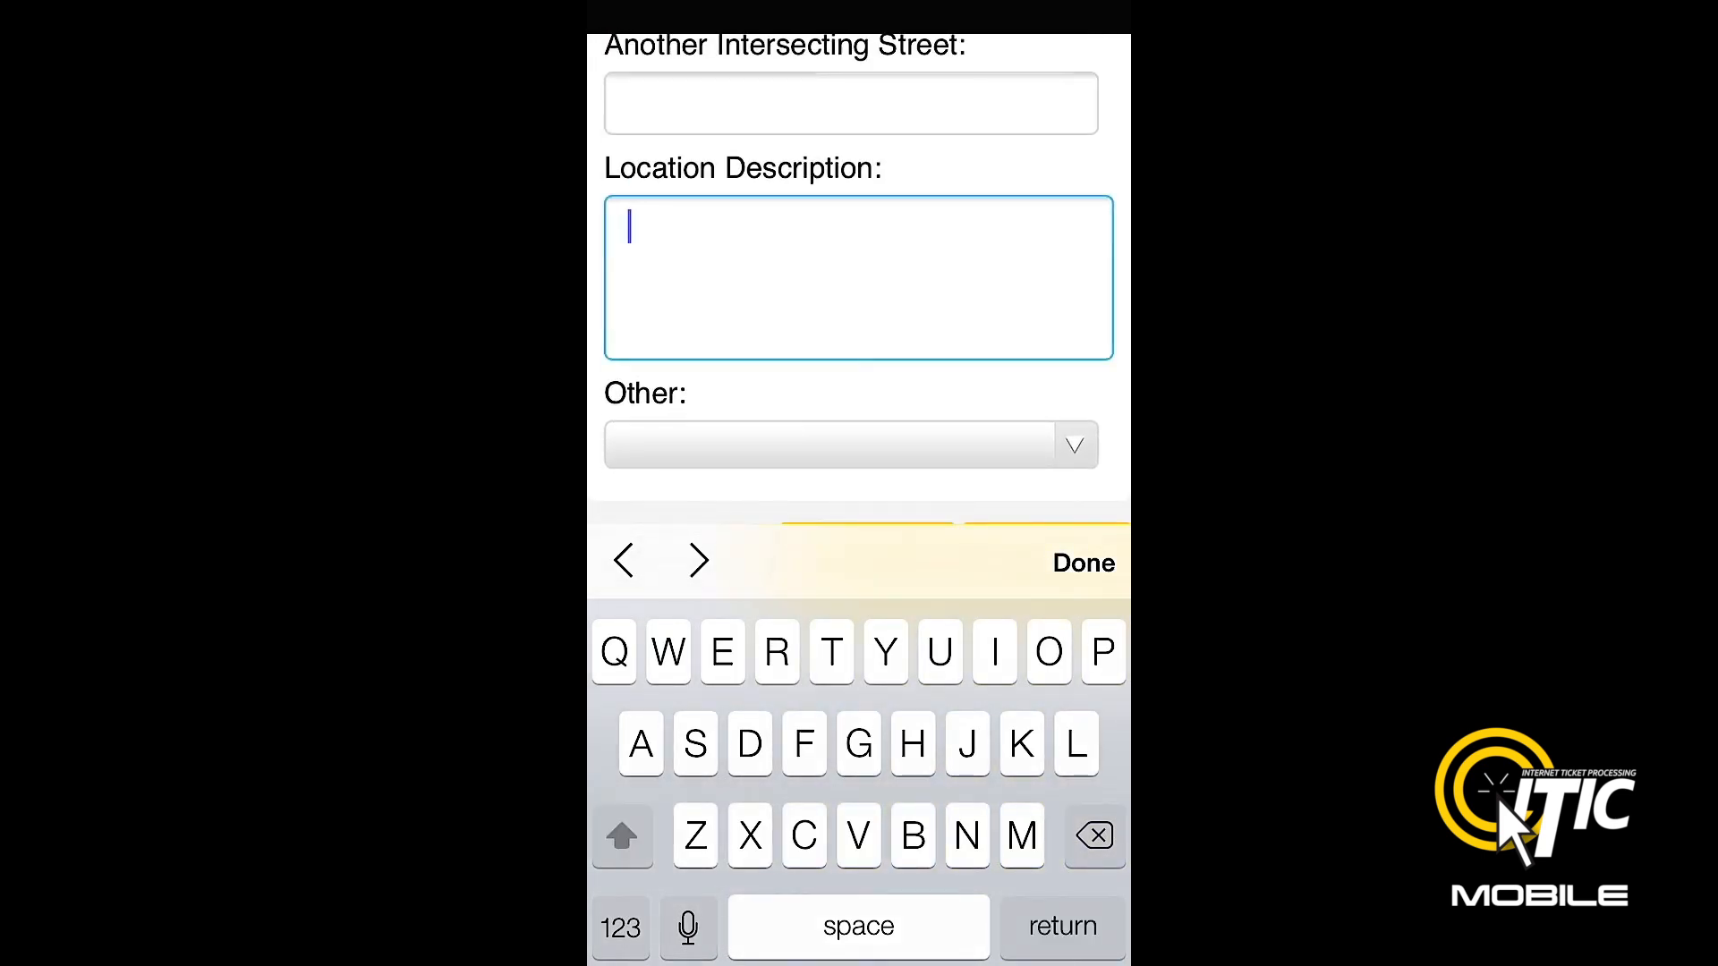
{"action": "type", "text": "Mark entire l"}
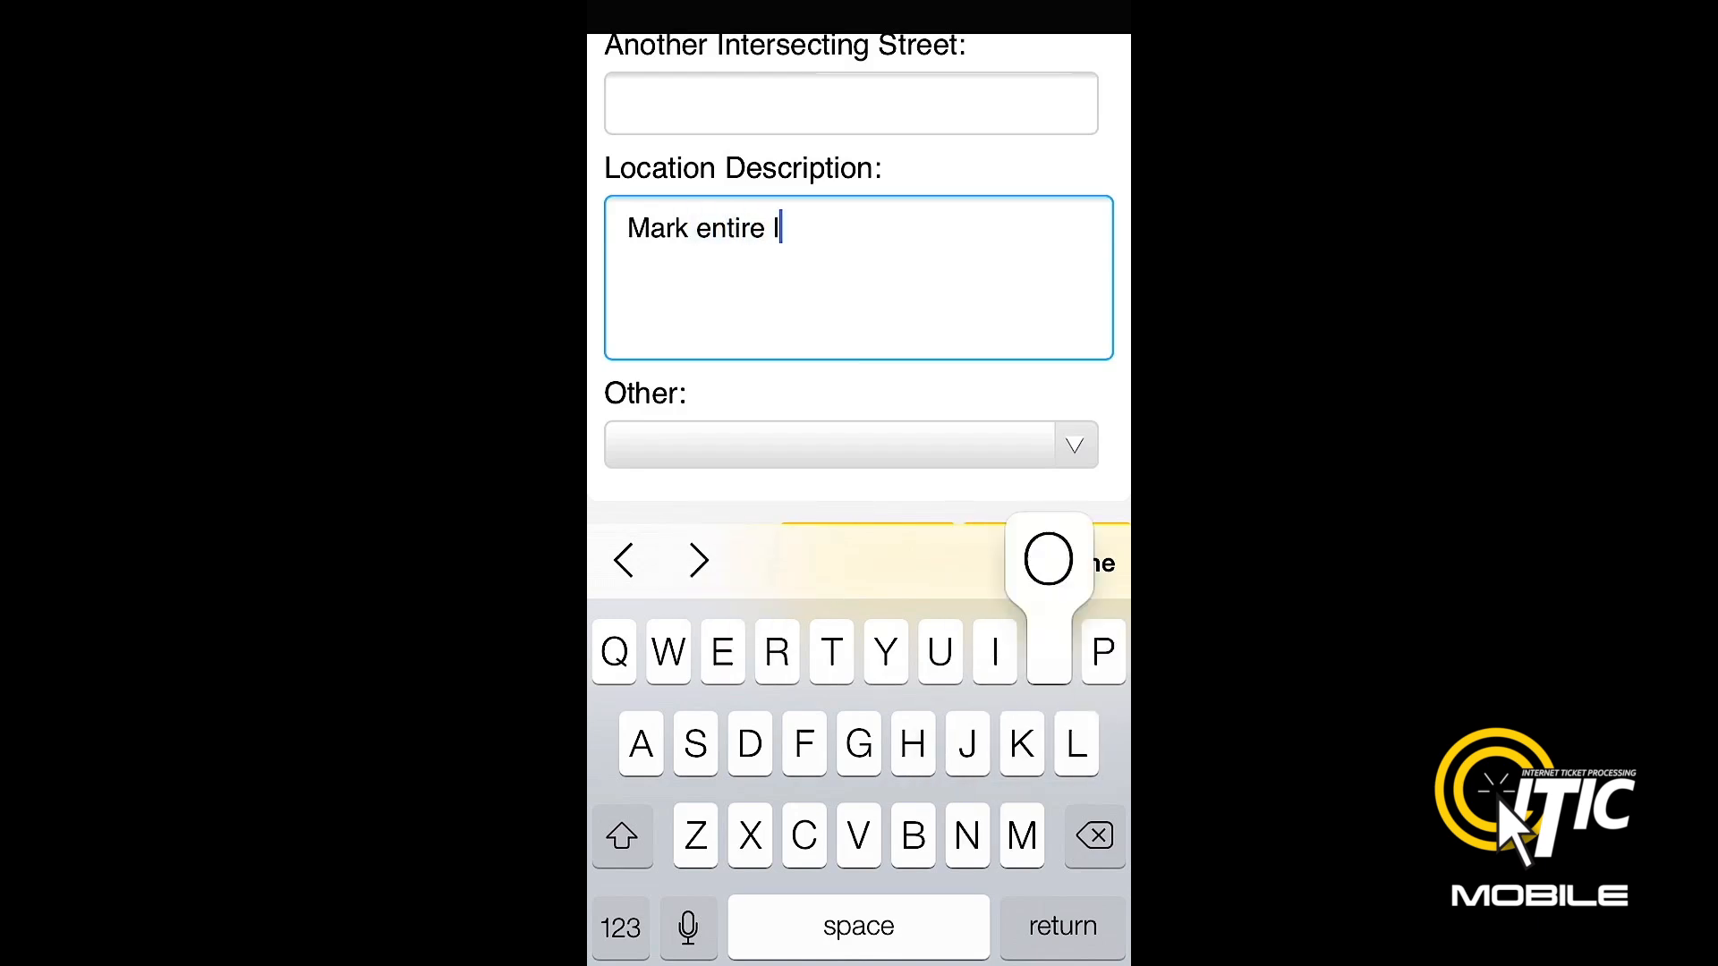
- Continue to the dig-site map and compare the Google and OCC map views of lot 102
{"action": "type", "text": "ot"}
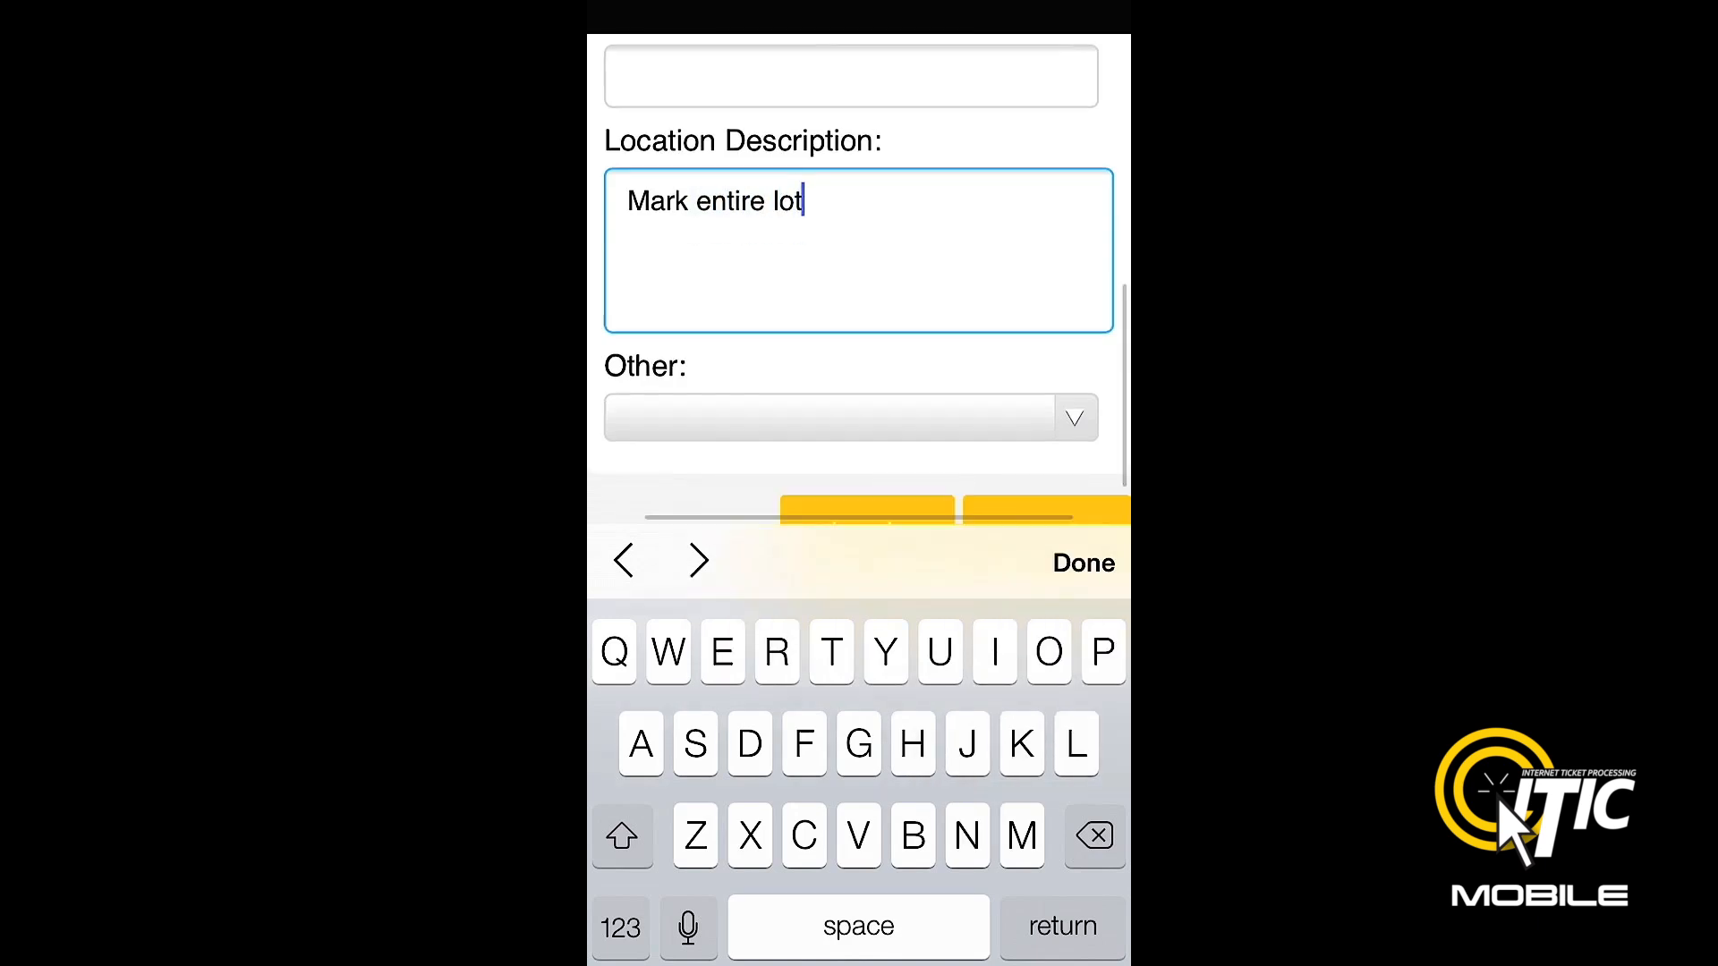
{"action": "left_click", "coordinate": [1081, 562]}
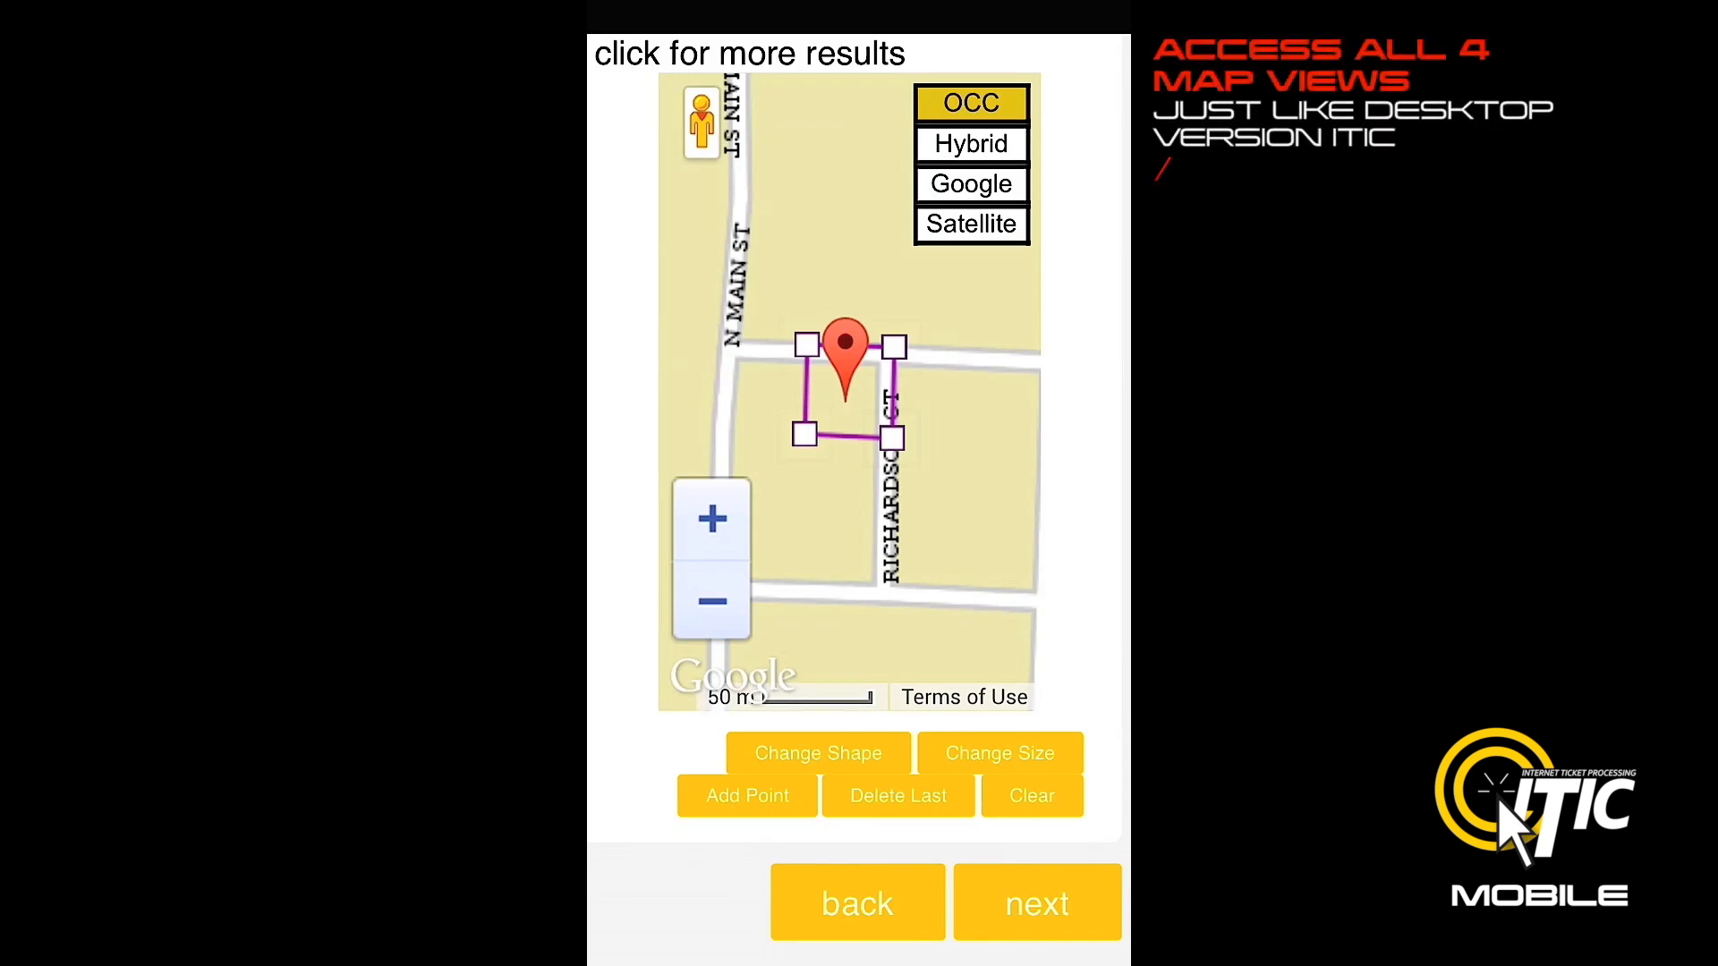
{"action": "left_click", "coordinate": [968, 144]}
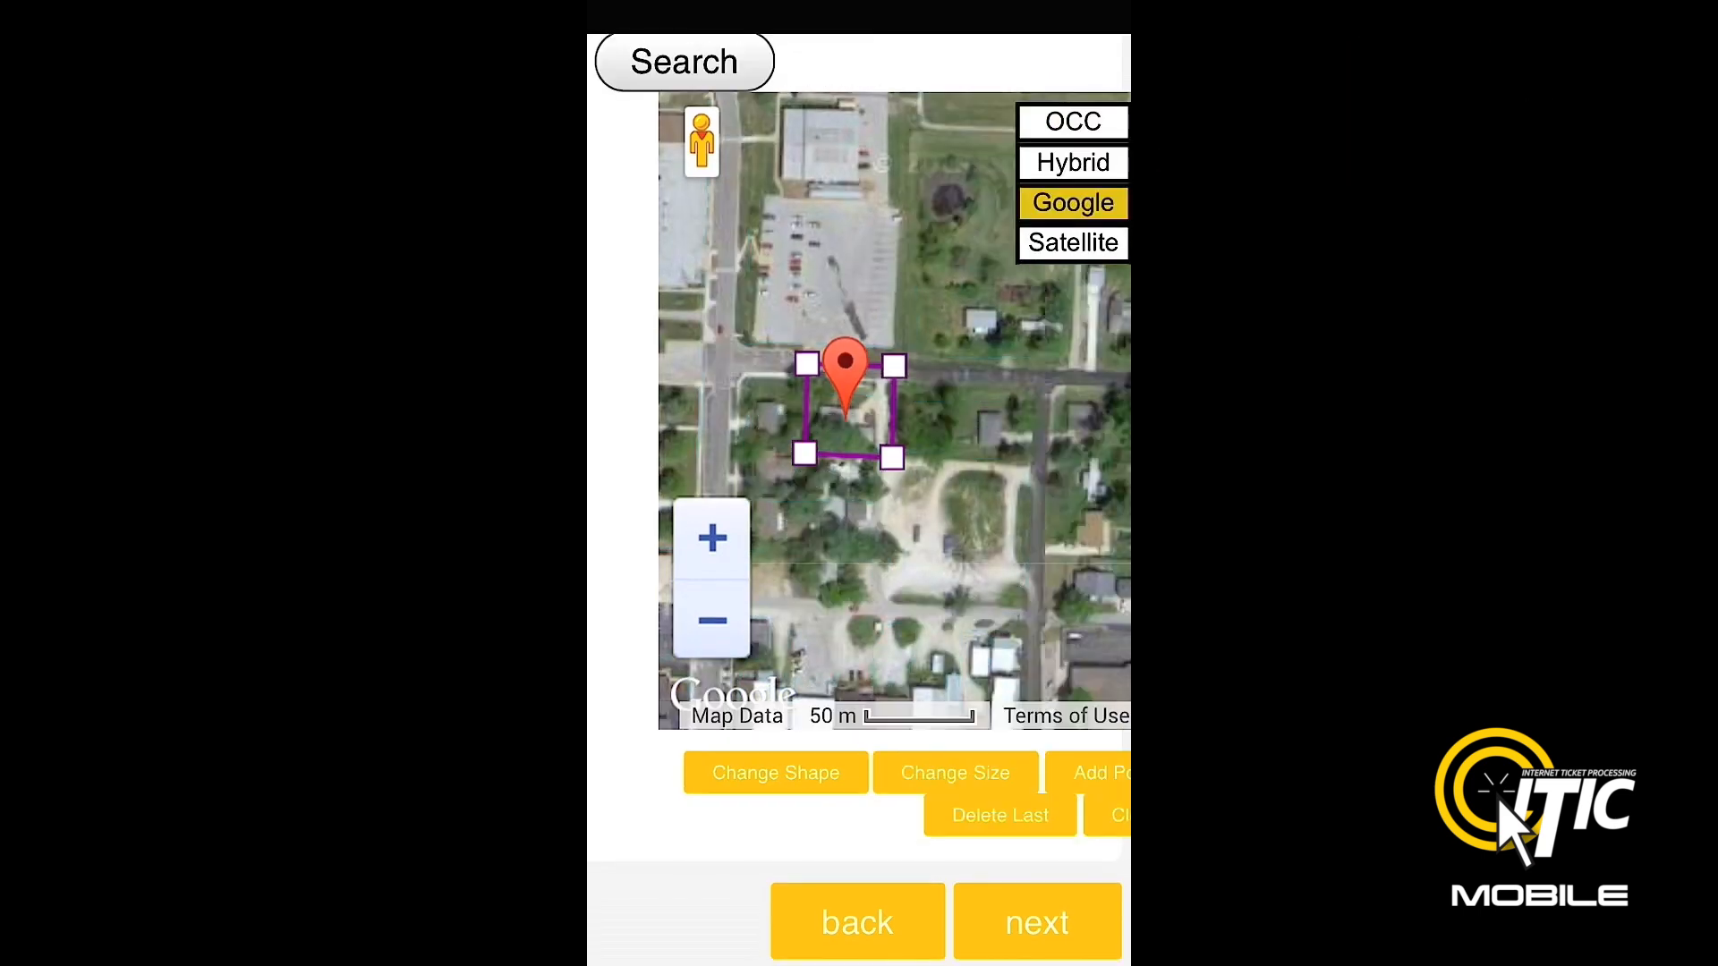
{"action": "left_click", "coordinate": [1072, 202]}
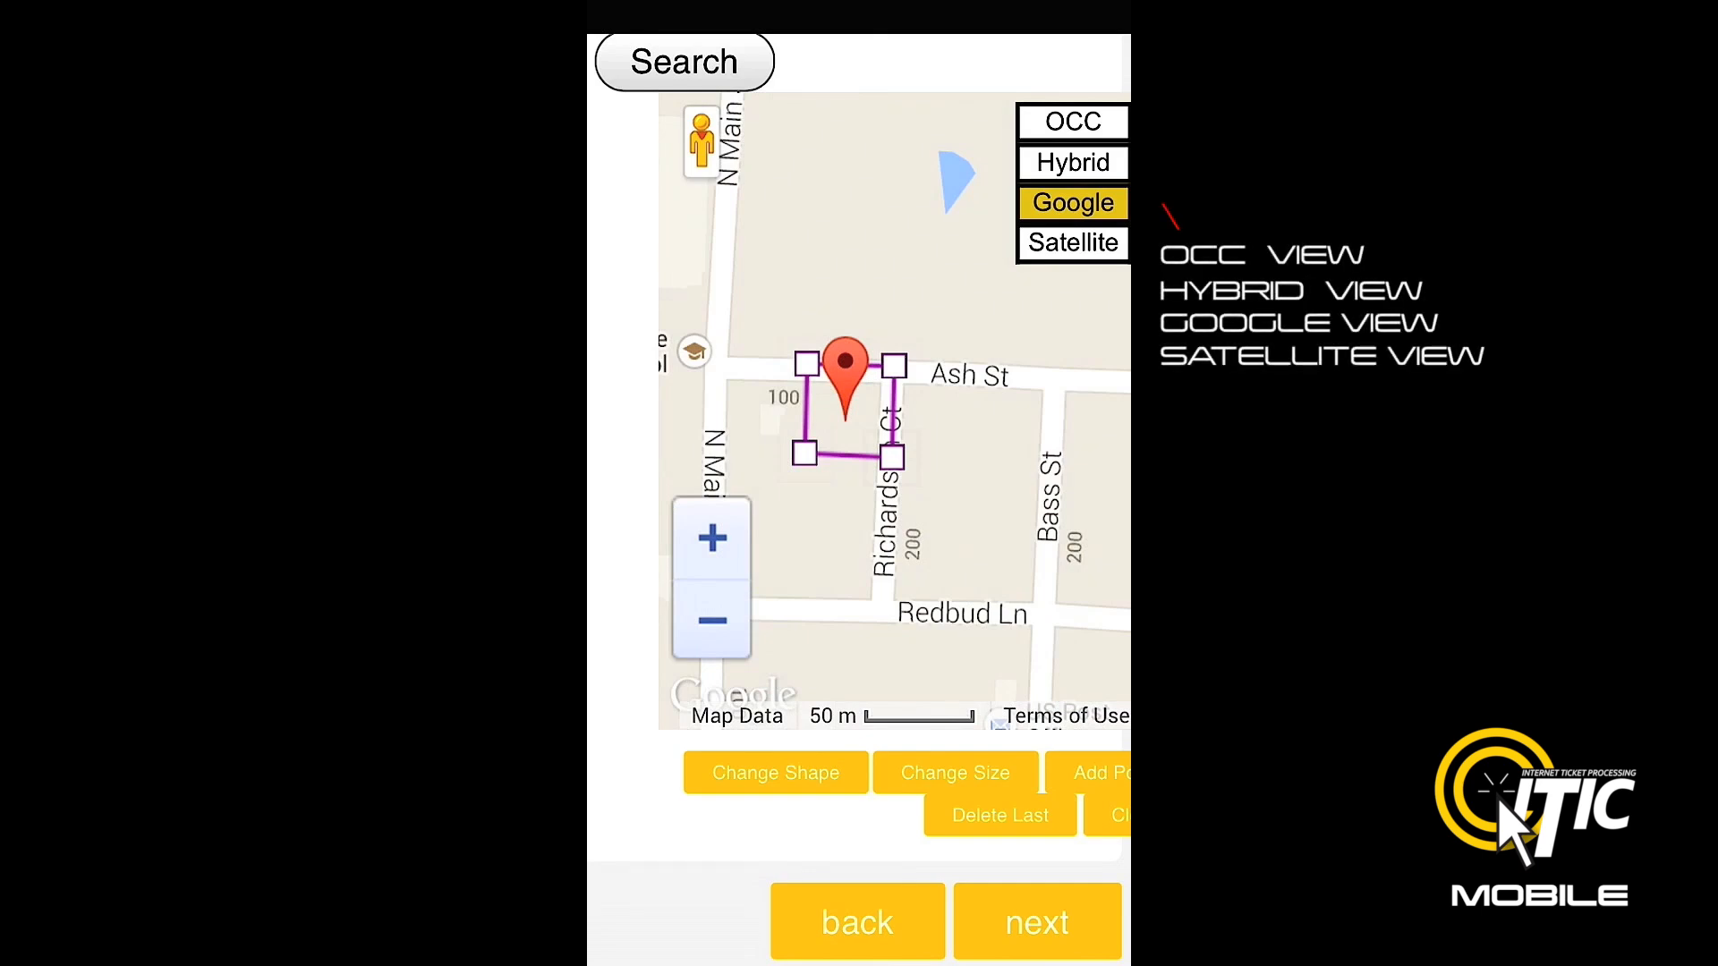
{"action": "left_click", "coordinate": [1072, 241]}
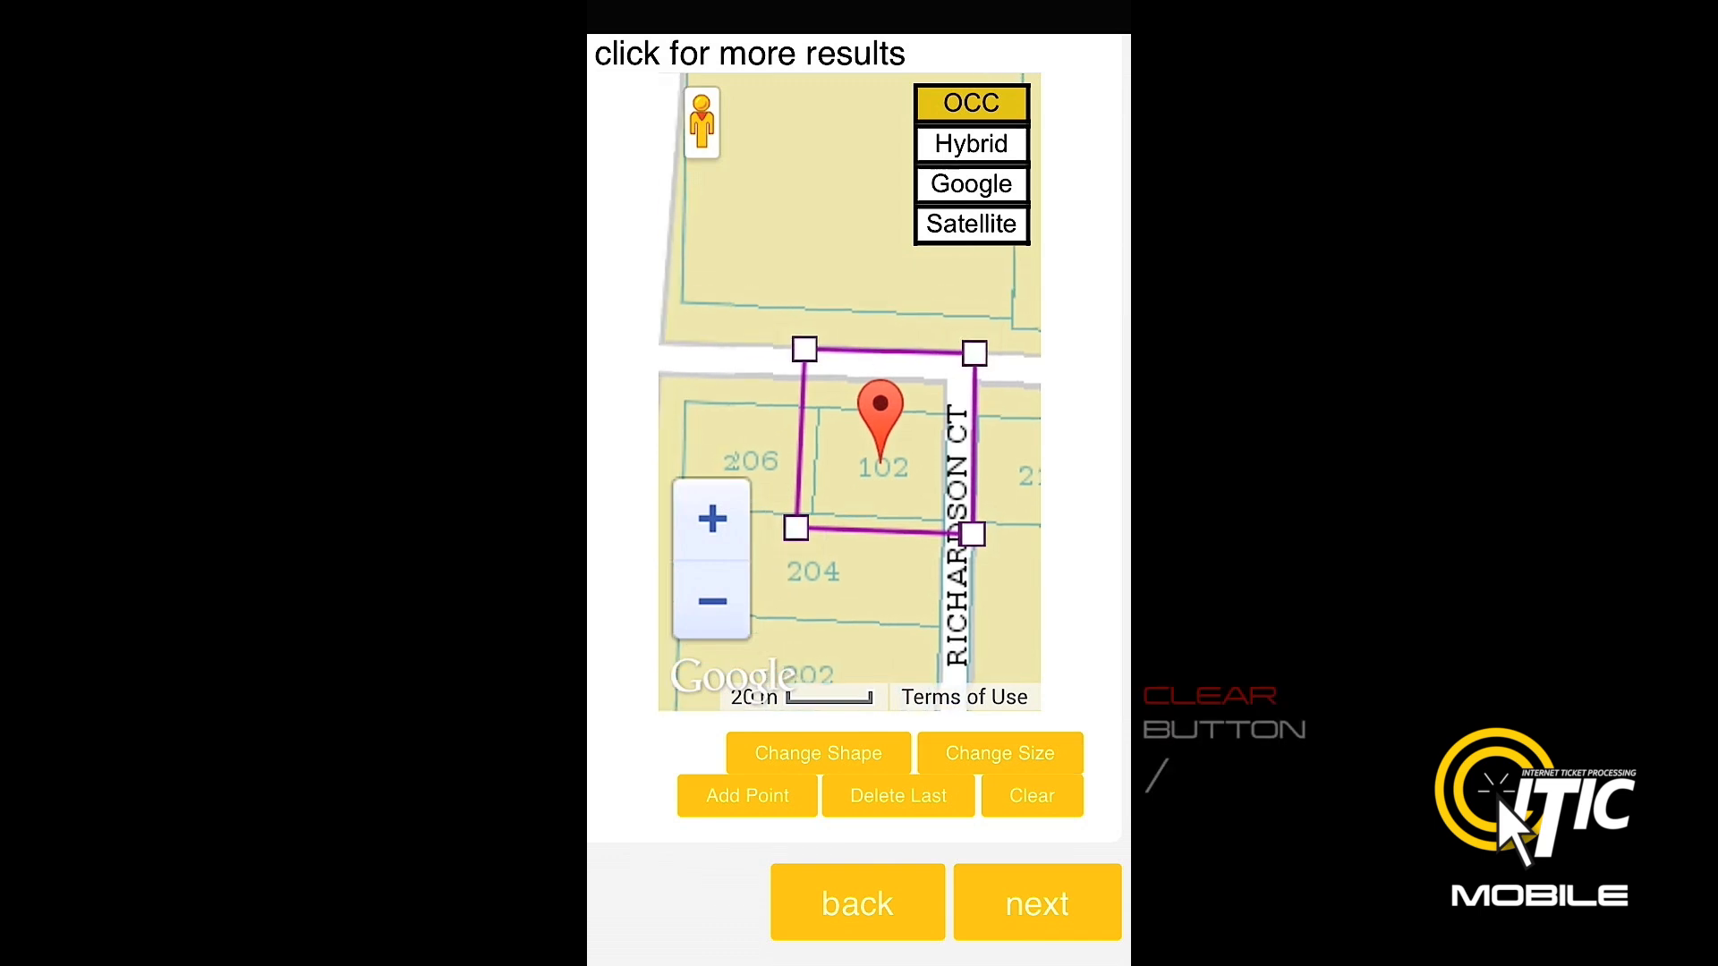
- Clear the outline and redraw a four-cornered dig area fitted around parcel 102
{"action": "left_click", "coordinate": [1030, 795]}
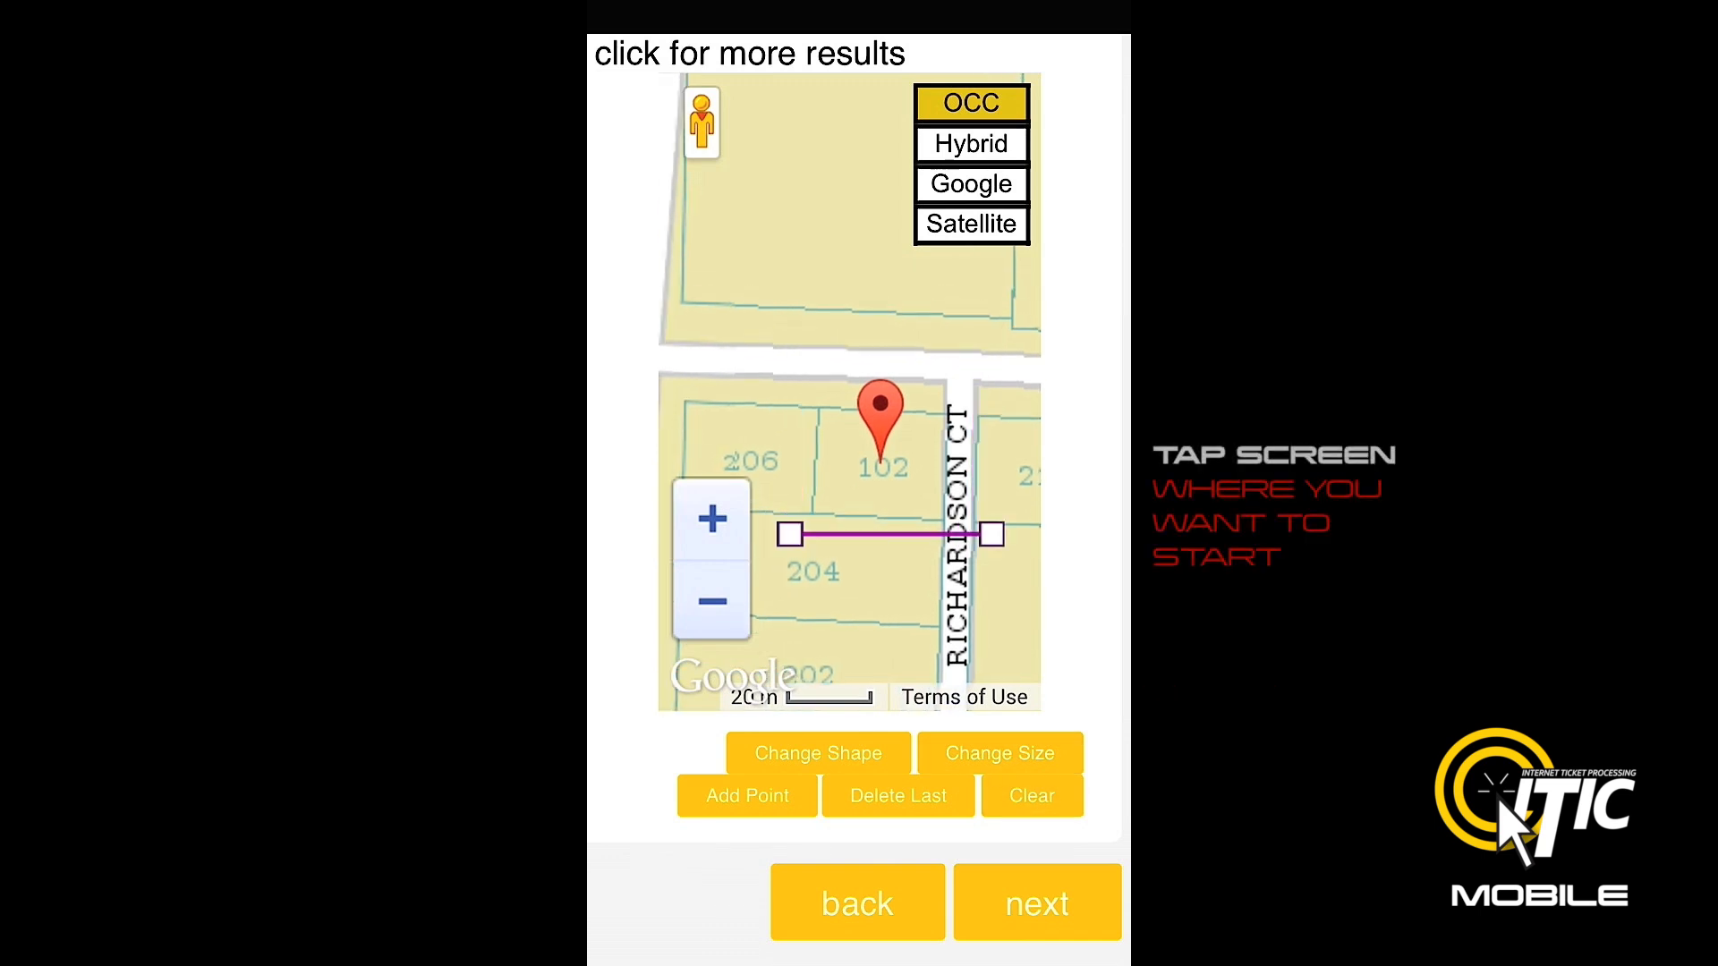
{"action": "left_click", "coordinate": [746, 794]}
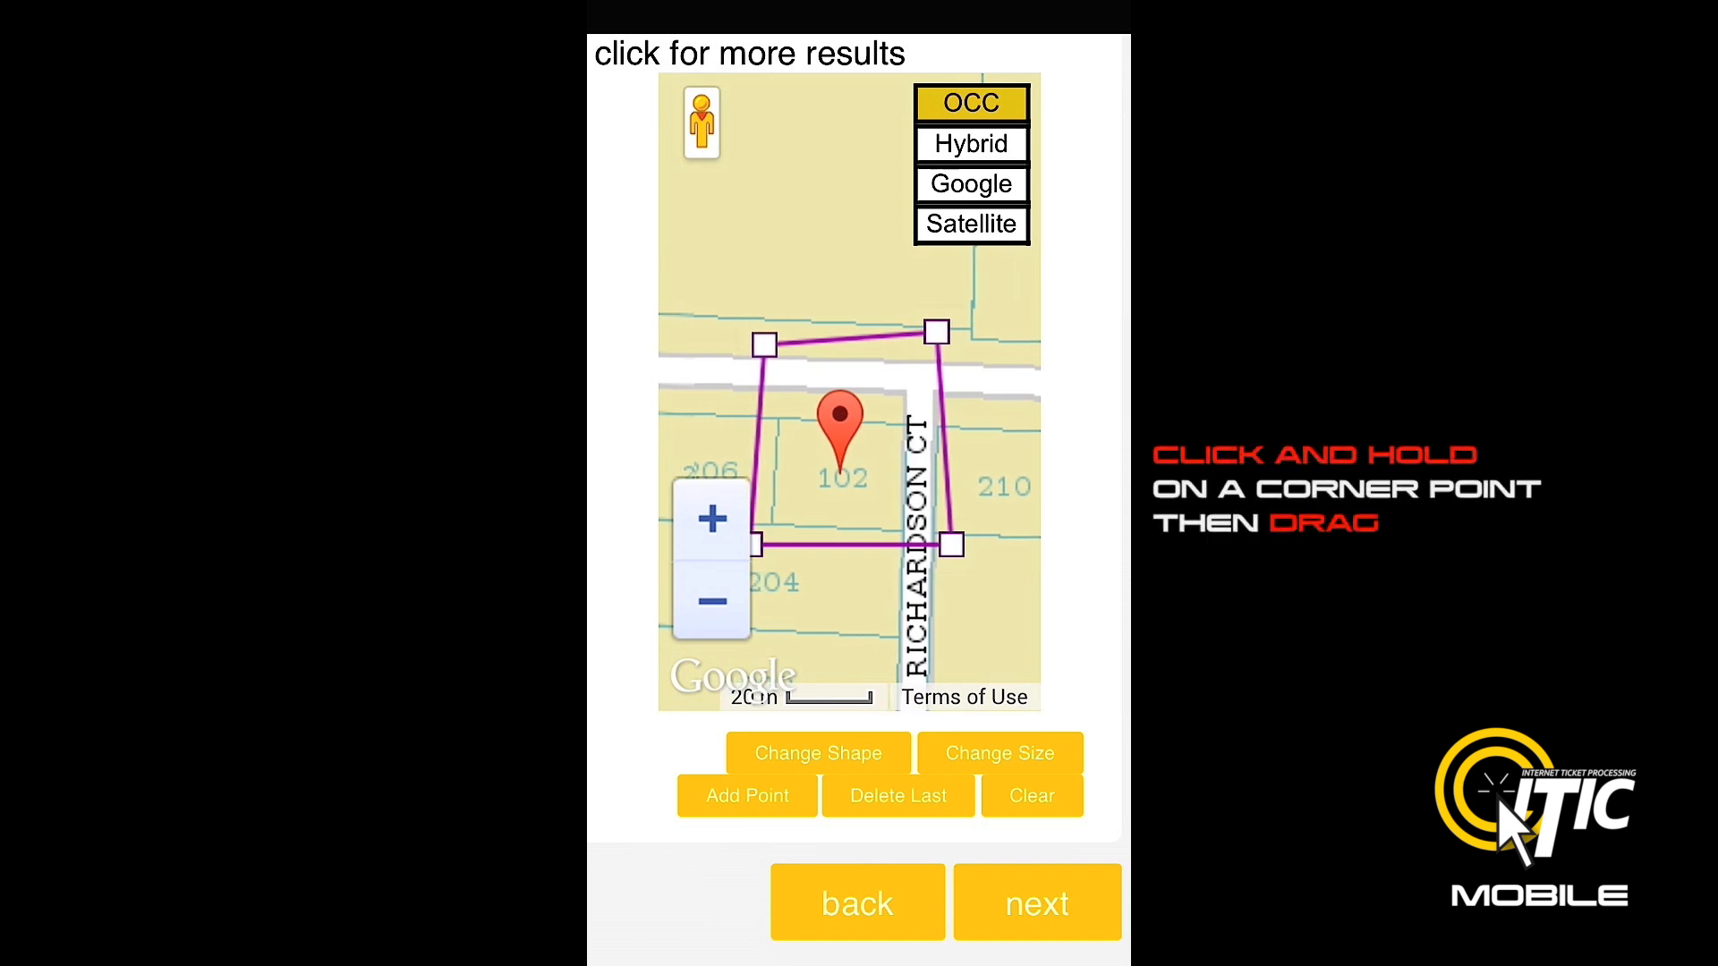
{"action": "left_click_drag", "start_coordinate": [935, 331], "coordinate": [938, 367]}
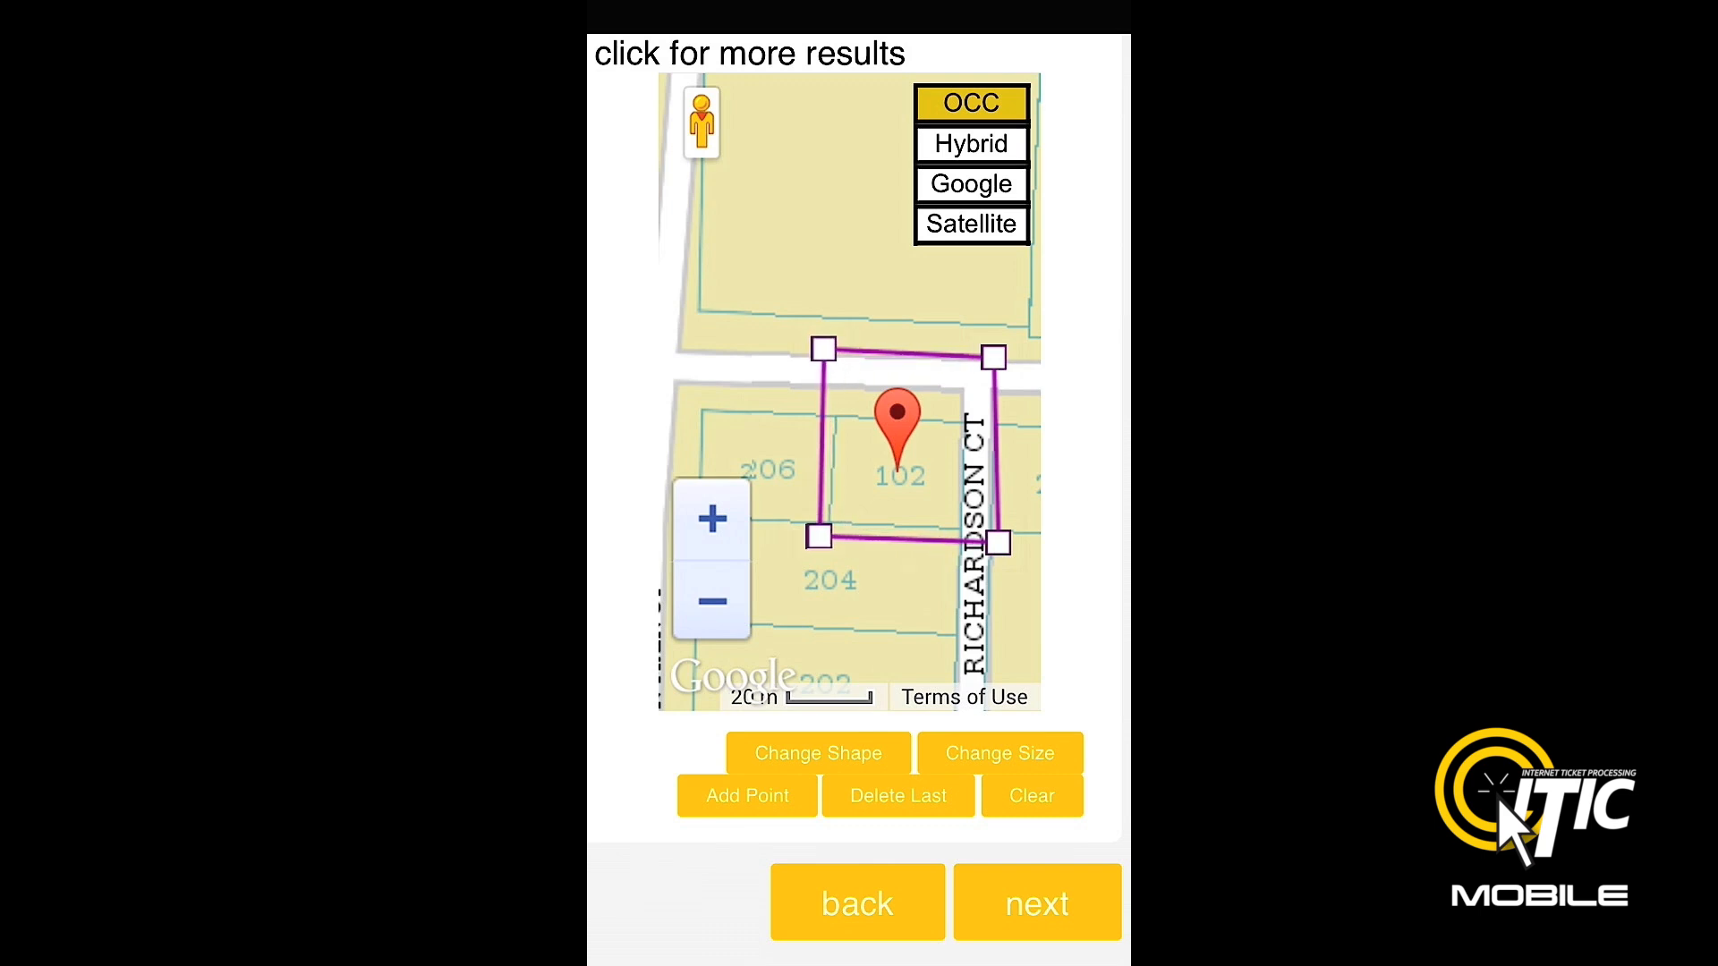
{"action": "left_click_drag", "start_coordinate": [700, 120], "coordinate": [875, 284]}
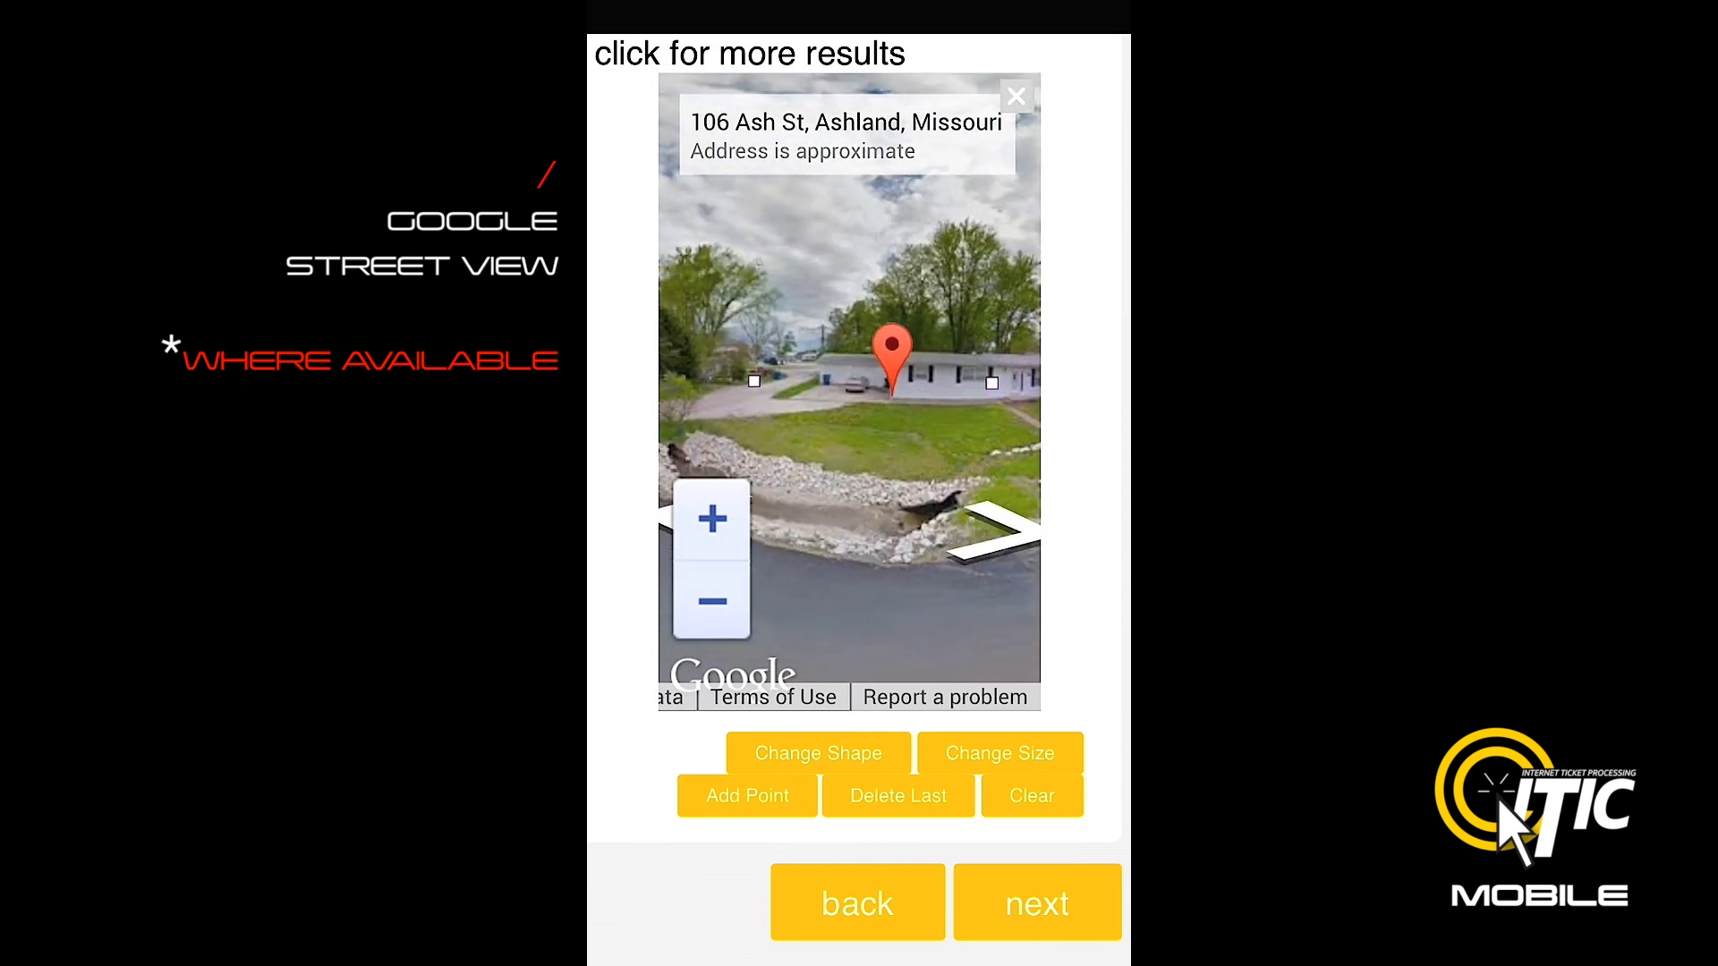
- Close the Street View photo and finish the map step
{"action": "left_click", "coordinate": [1015, 95]}
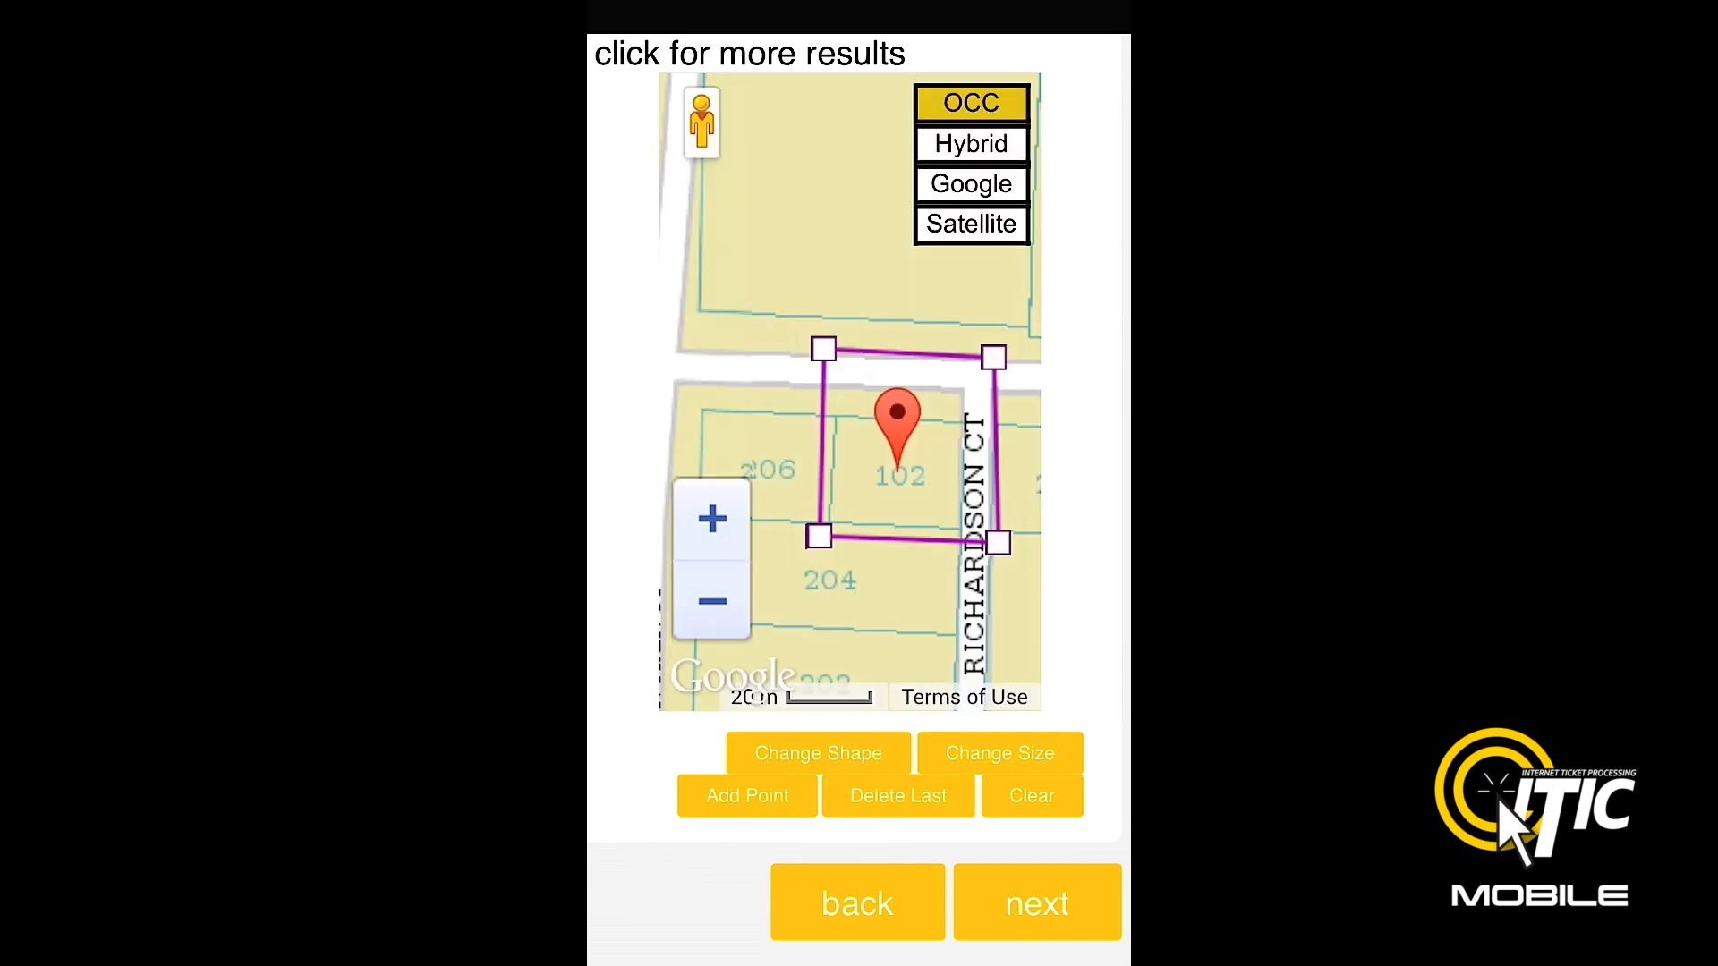
{"action": "left_click", "coordinate": [1036, 902]}
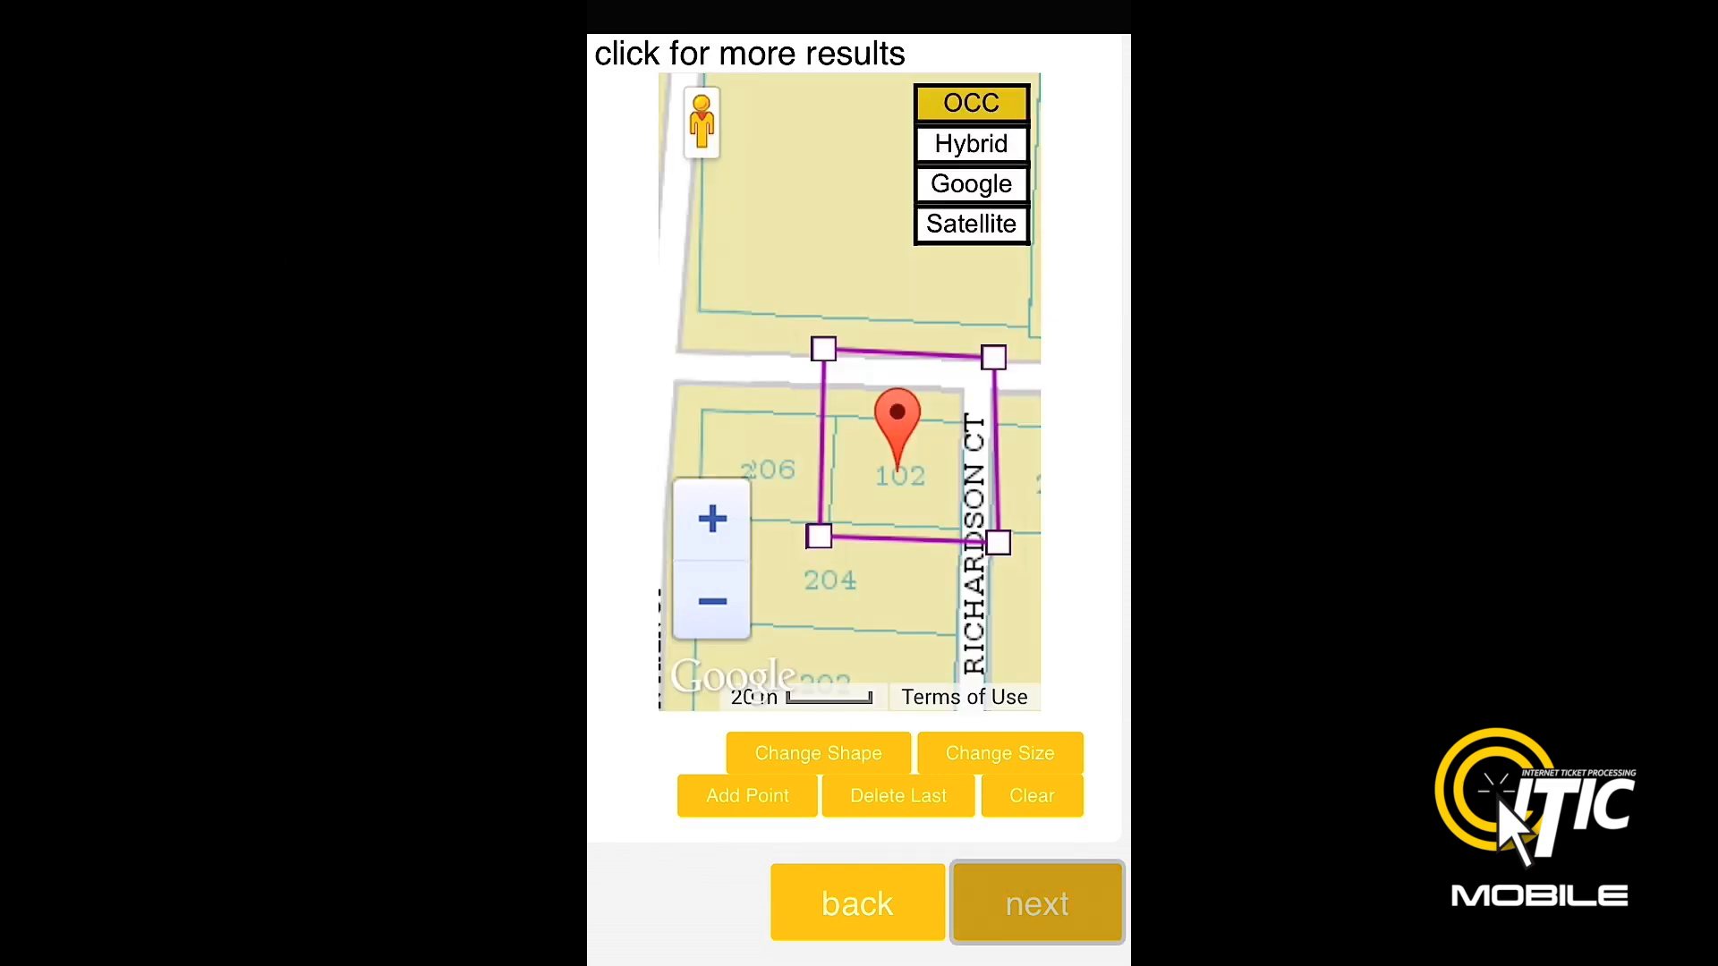
- Accept the no-early-digging agreement and set the work start date to 08/18/2014
{"action": "left_click", "coordinate": [1034, 902]}
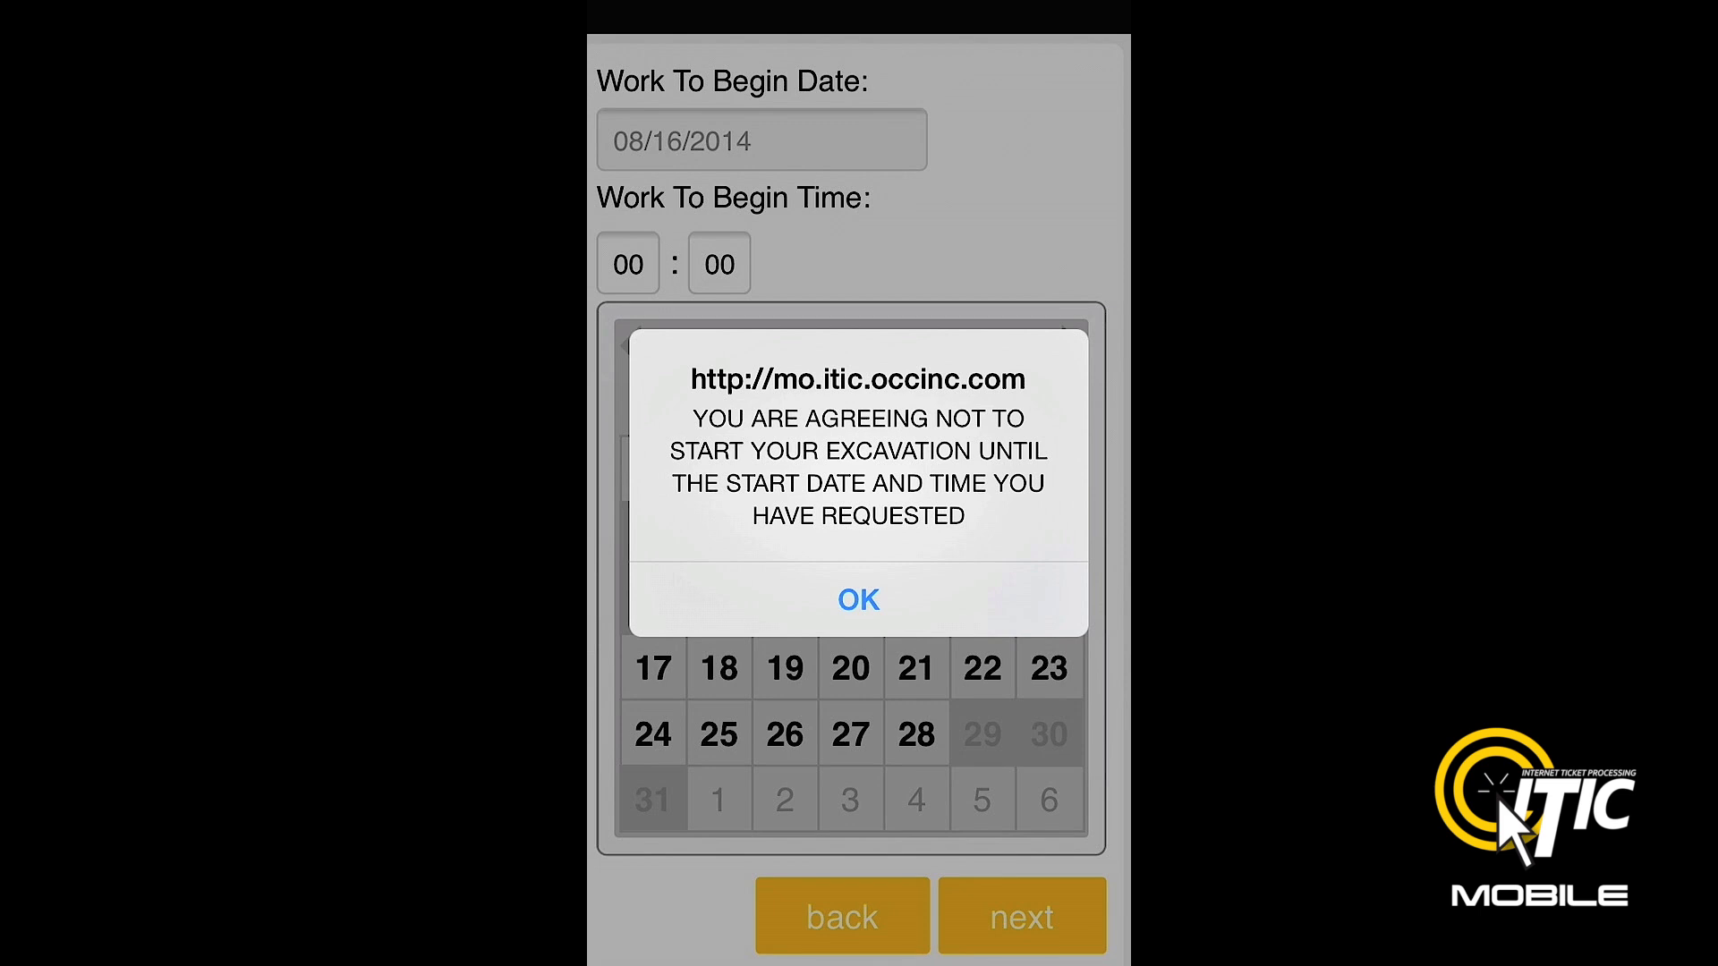
{"action": "left_click", "coordinate": [858, 601]}
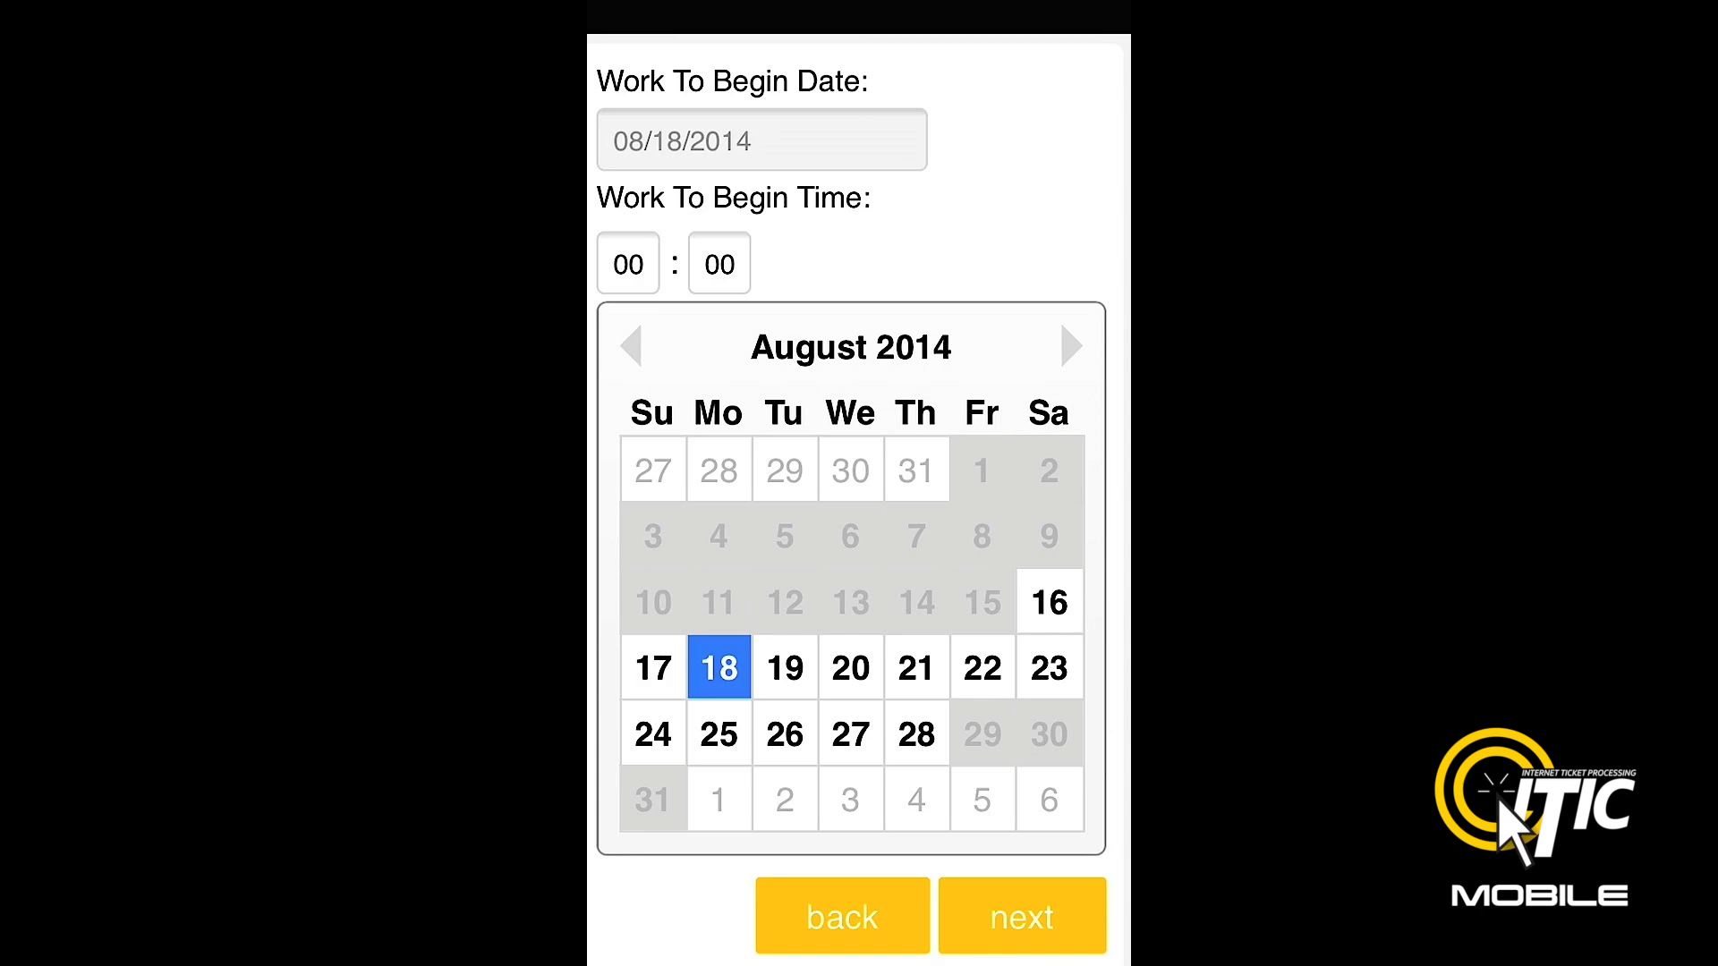
{"action": "left_click", "coordinate": [1020, 916]}
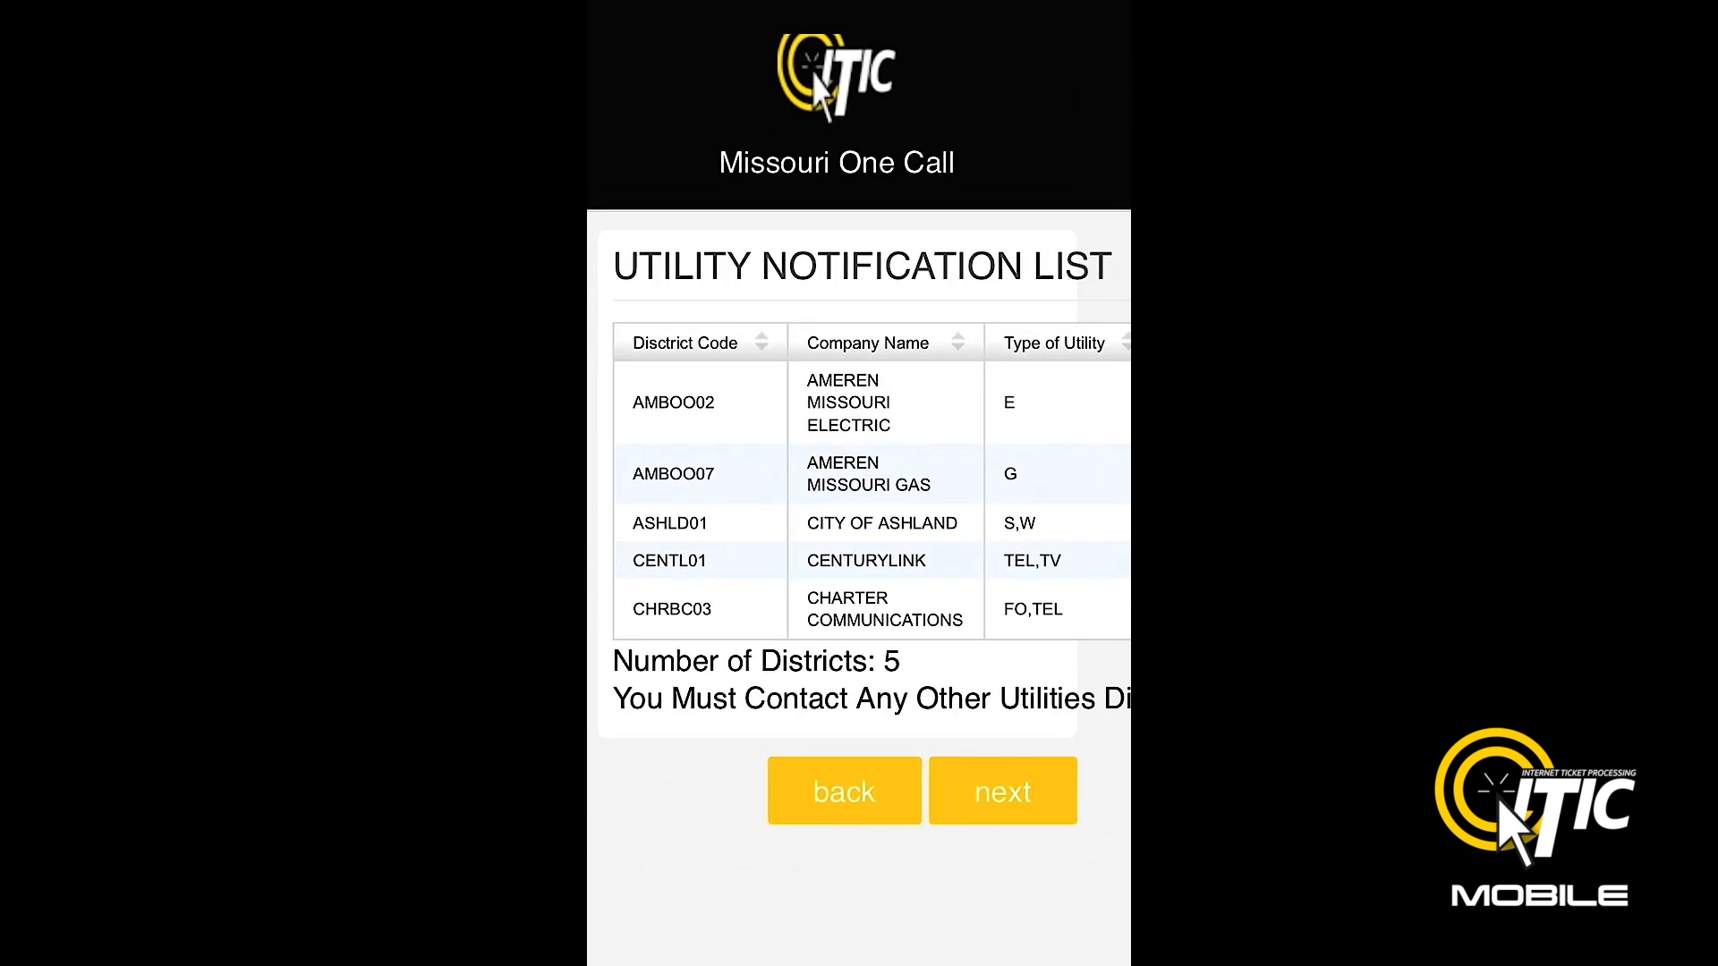
- Send the ticket to the Missouri One Call center and review the confirmation message
{"action": "left_click", "coordinate": [1001, 790]}
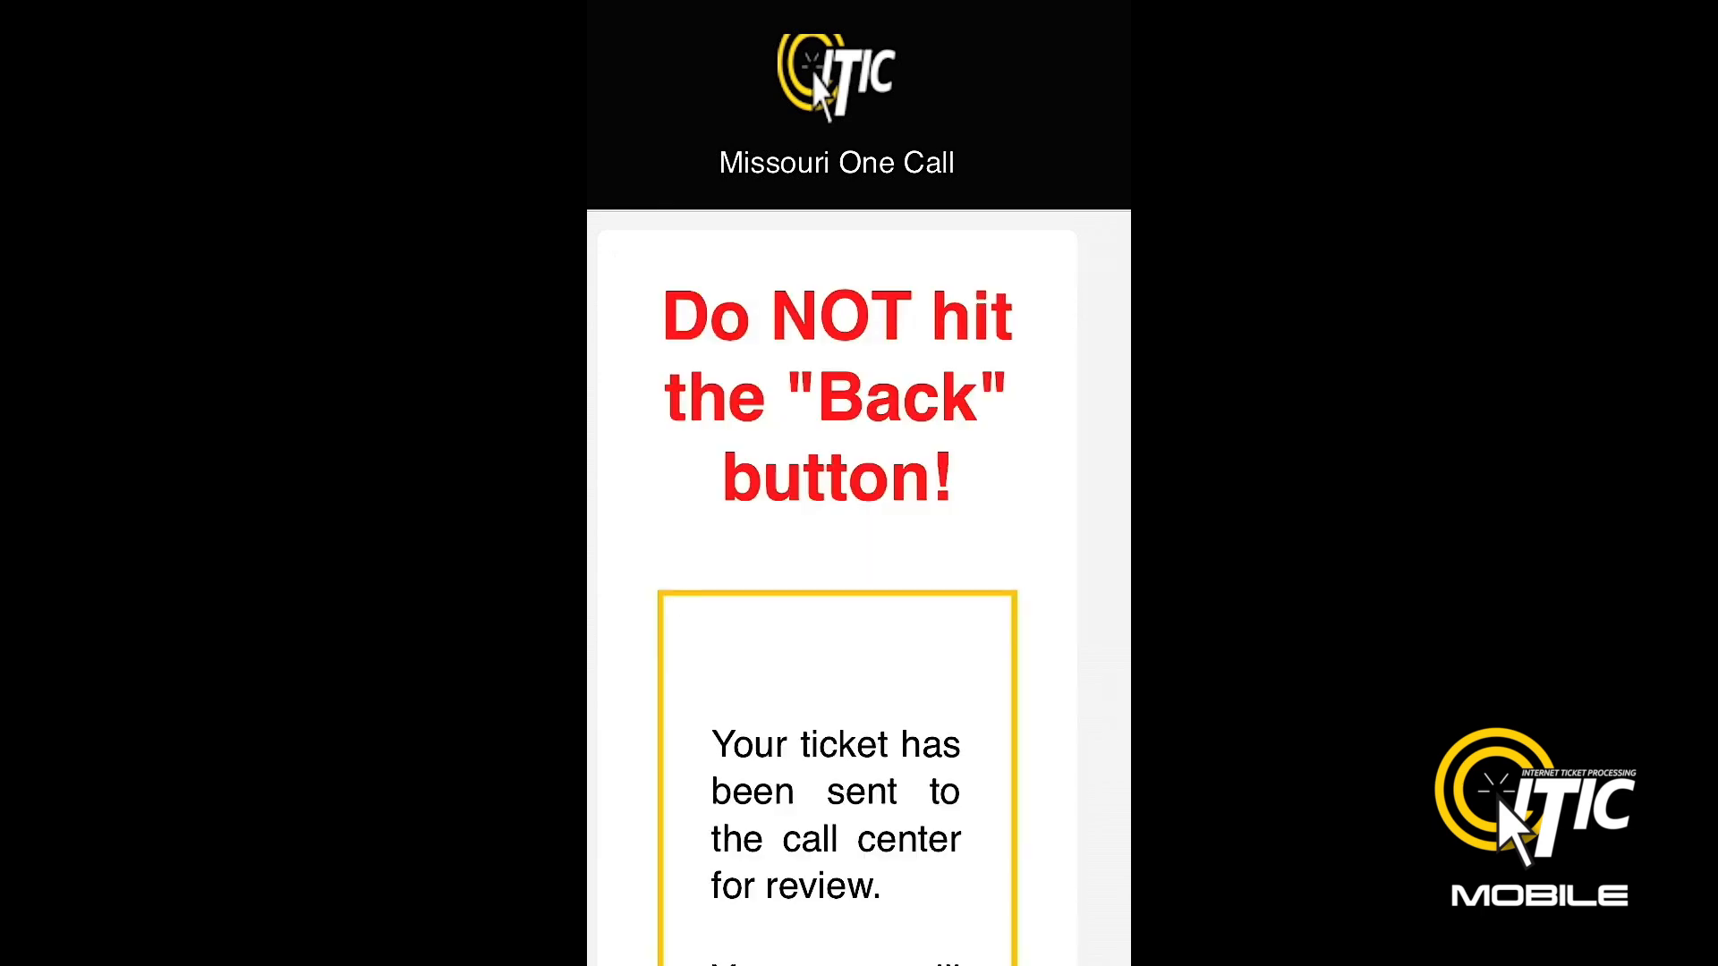
{"action": "scroll", "scroll_direction": "down", "scroll_amount": 3}
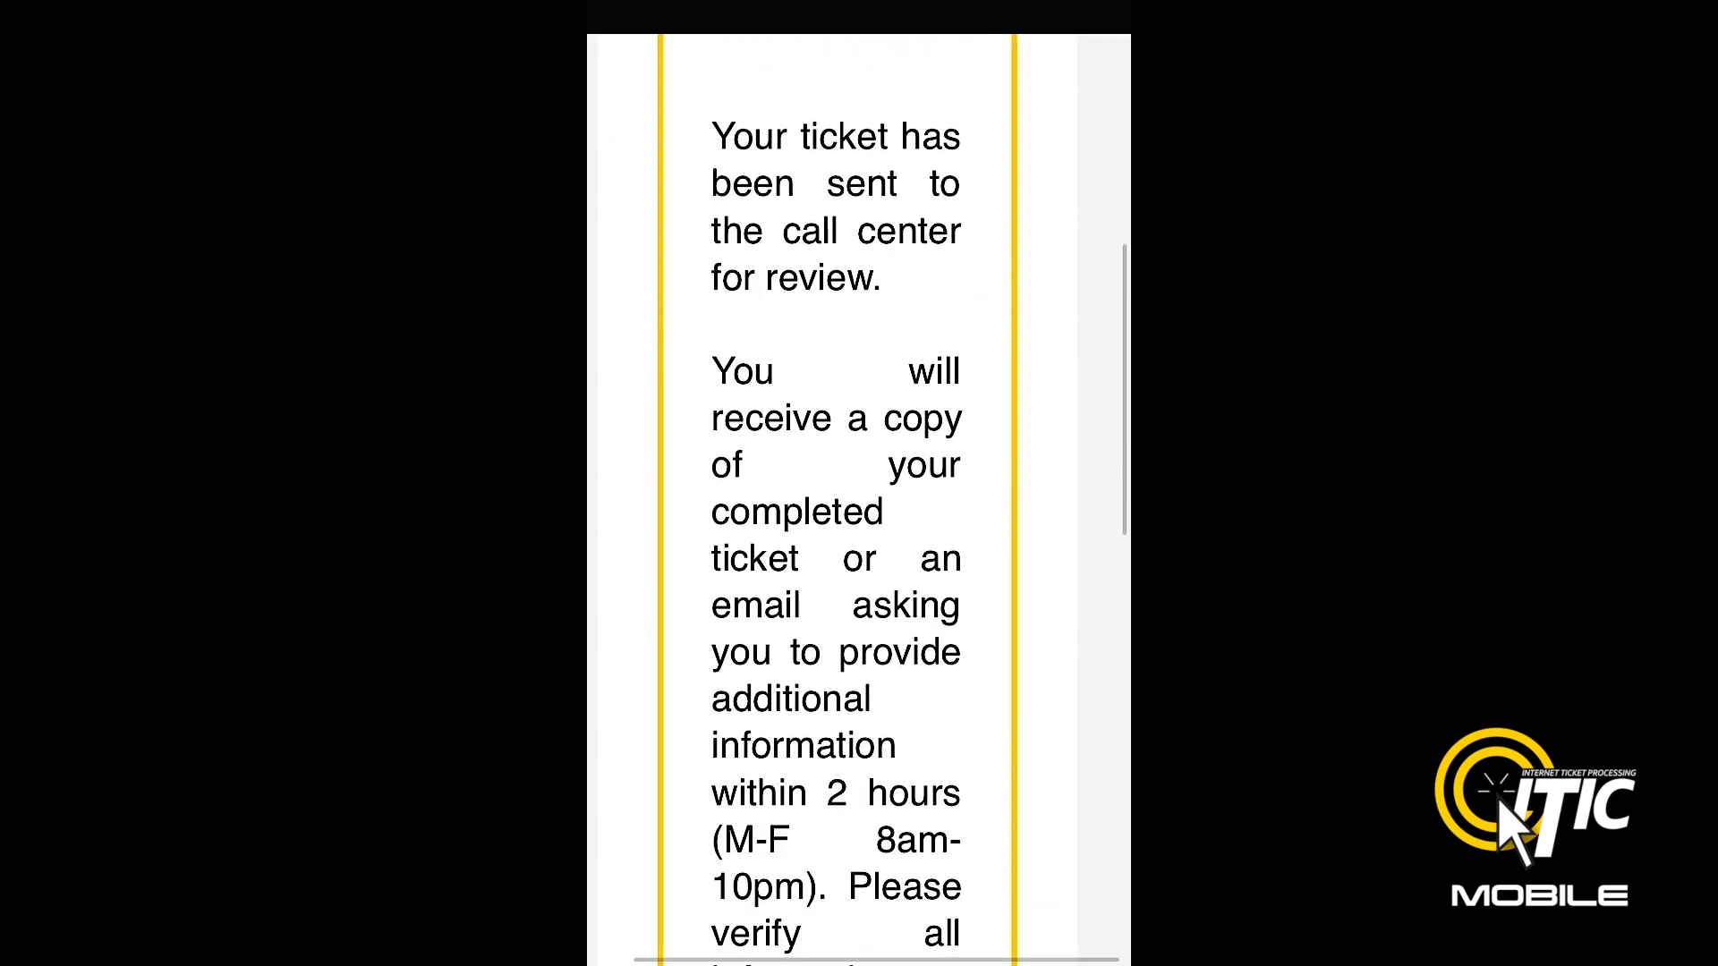
{"action": "scroll", "scroll_direction": "down", "scroll_amount": 3}
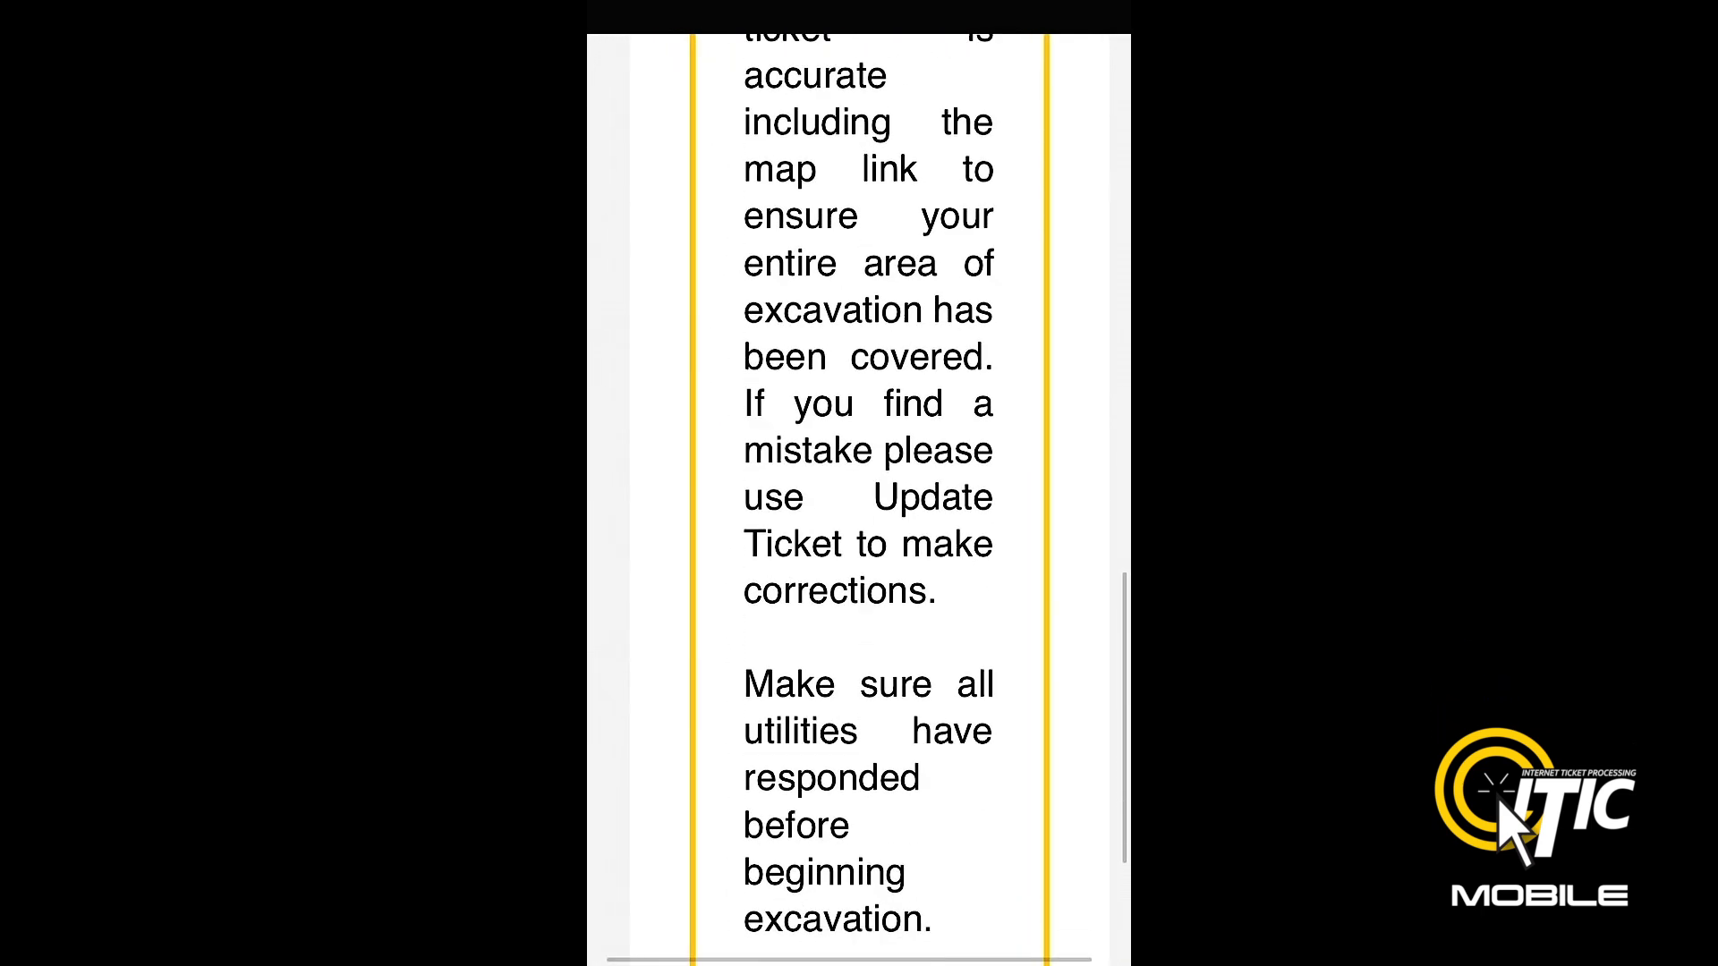